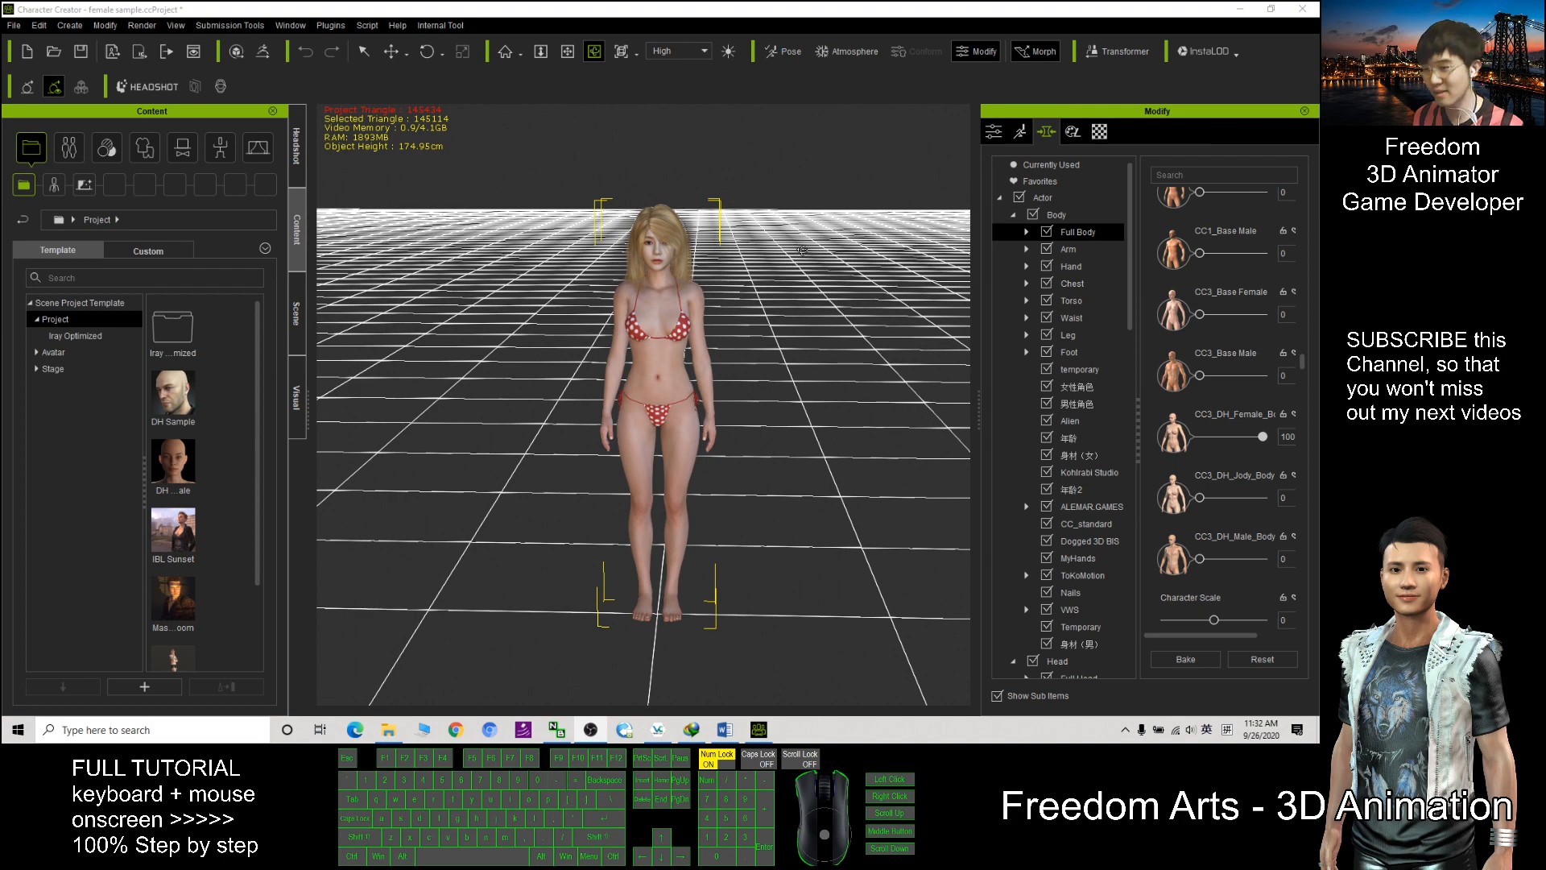
mouse_move(823, 403)
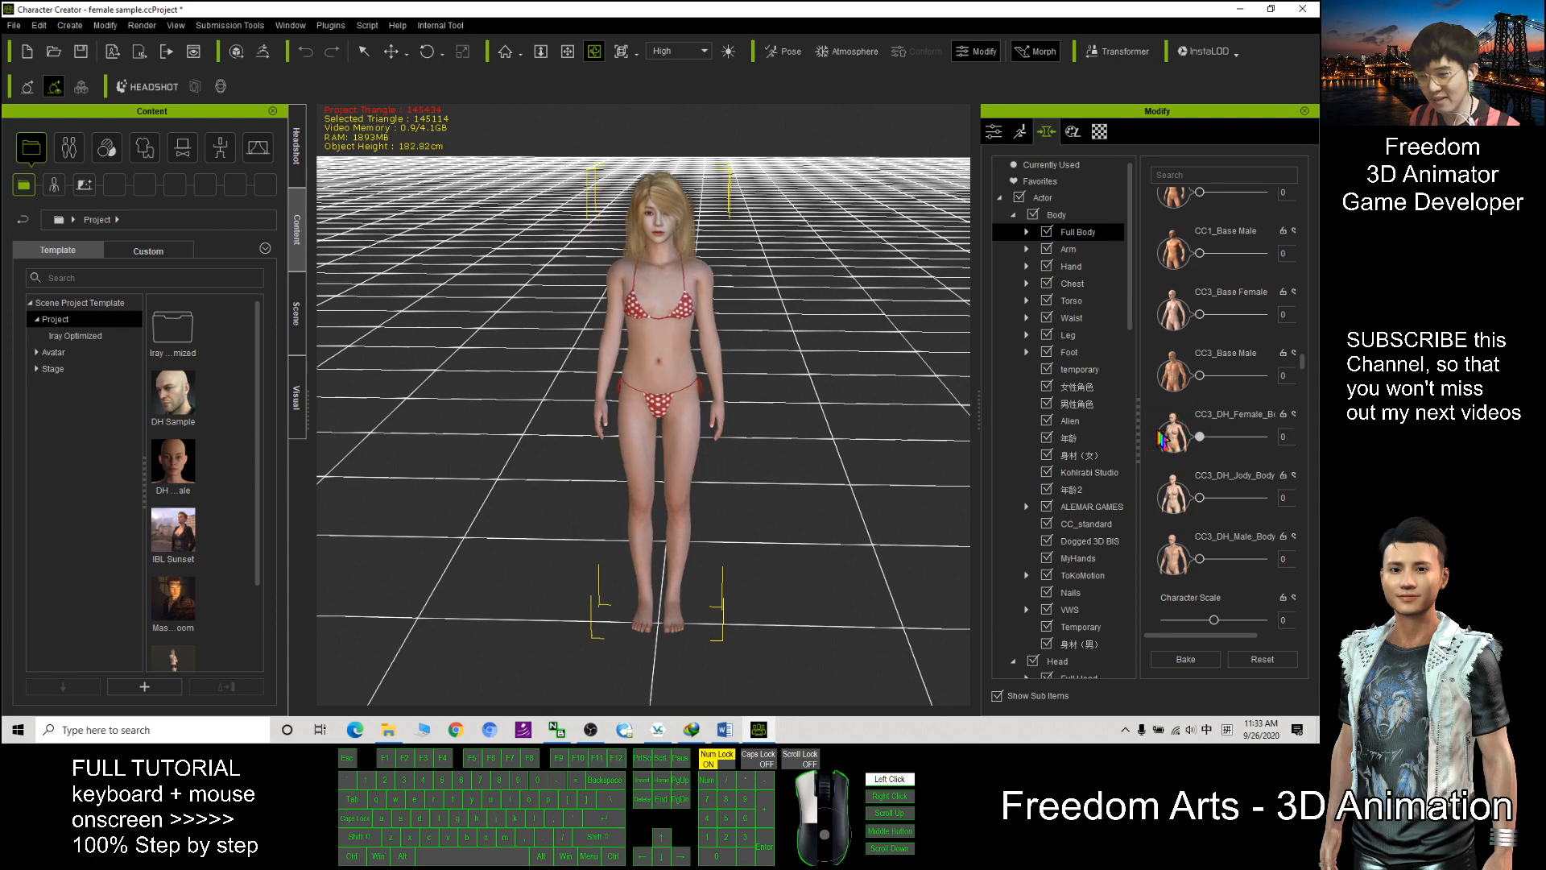
Set CC3_DH_Female_Body to 0 and CC3_Base Female to 100 in the Full Body morphs
drag(1198, 439, 1290, 438)
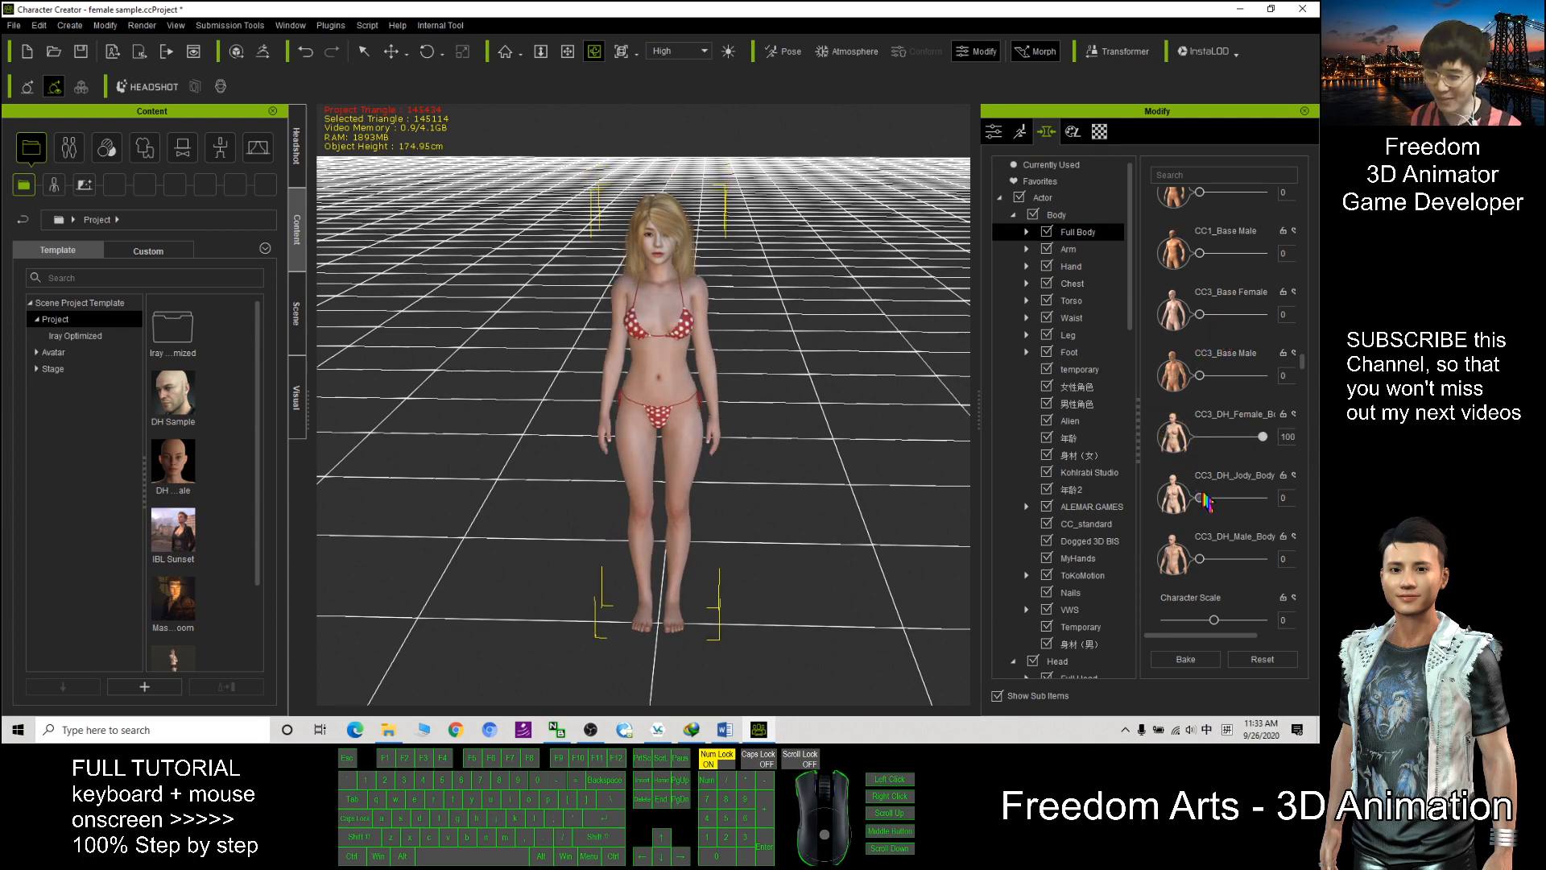
drag(1184, 496, 1203, 496)
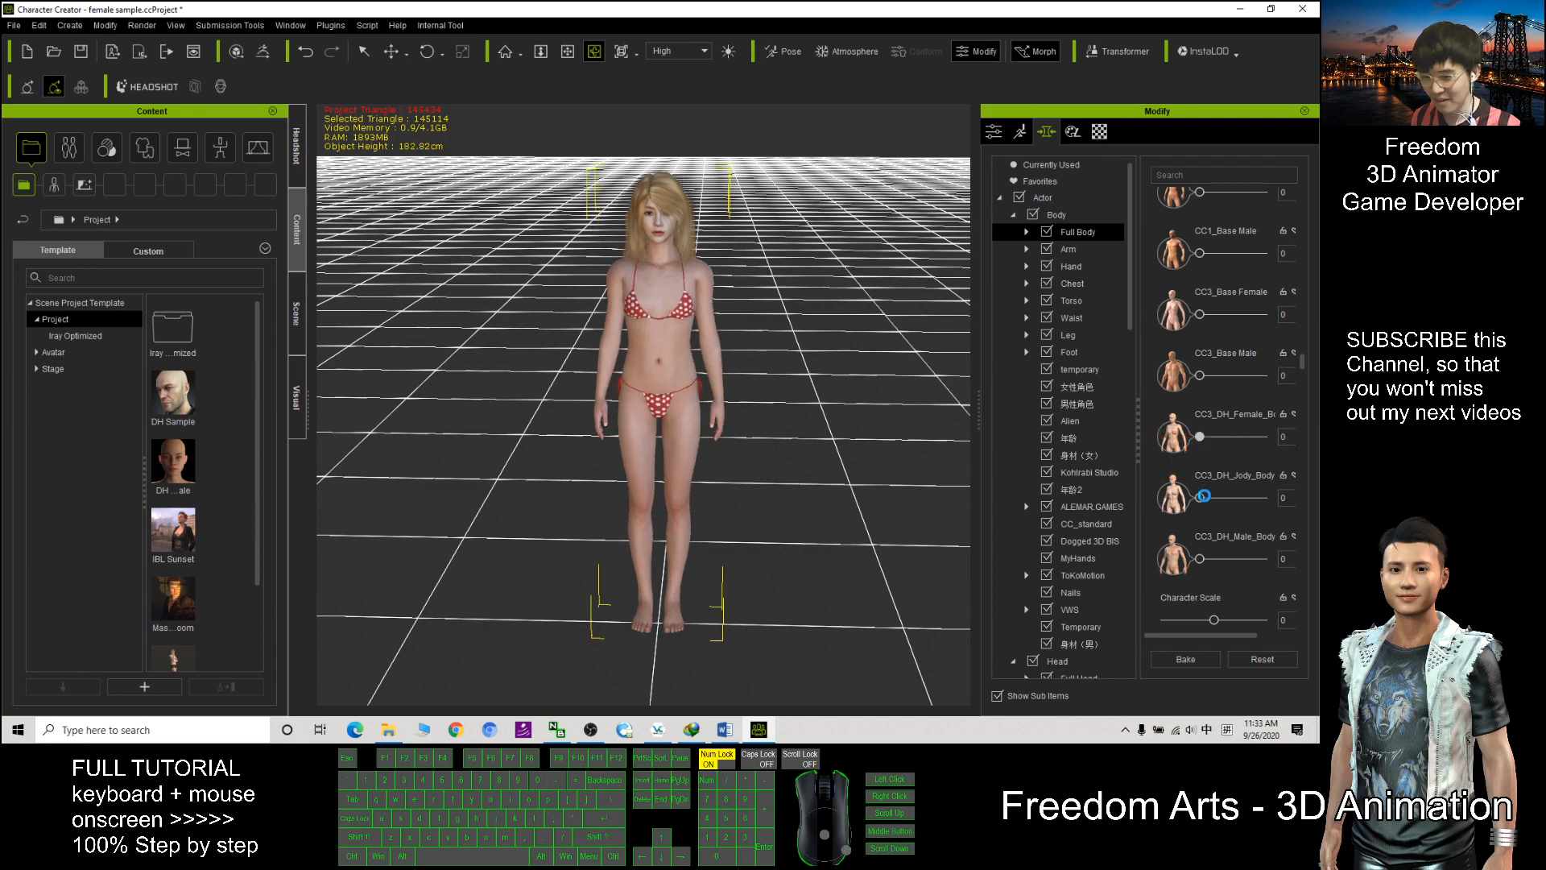
drag(1203, 497, 1277, 496)
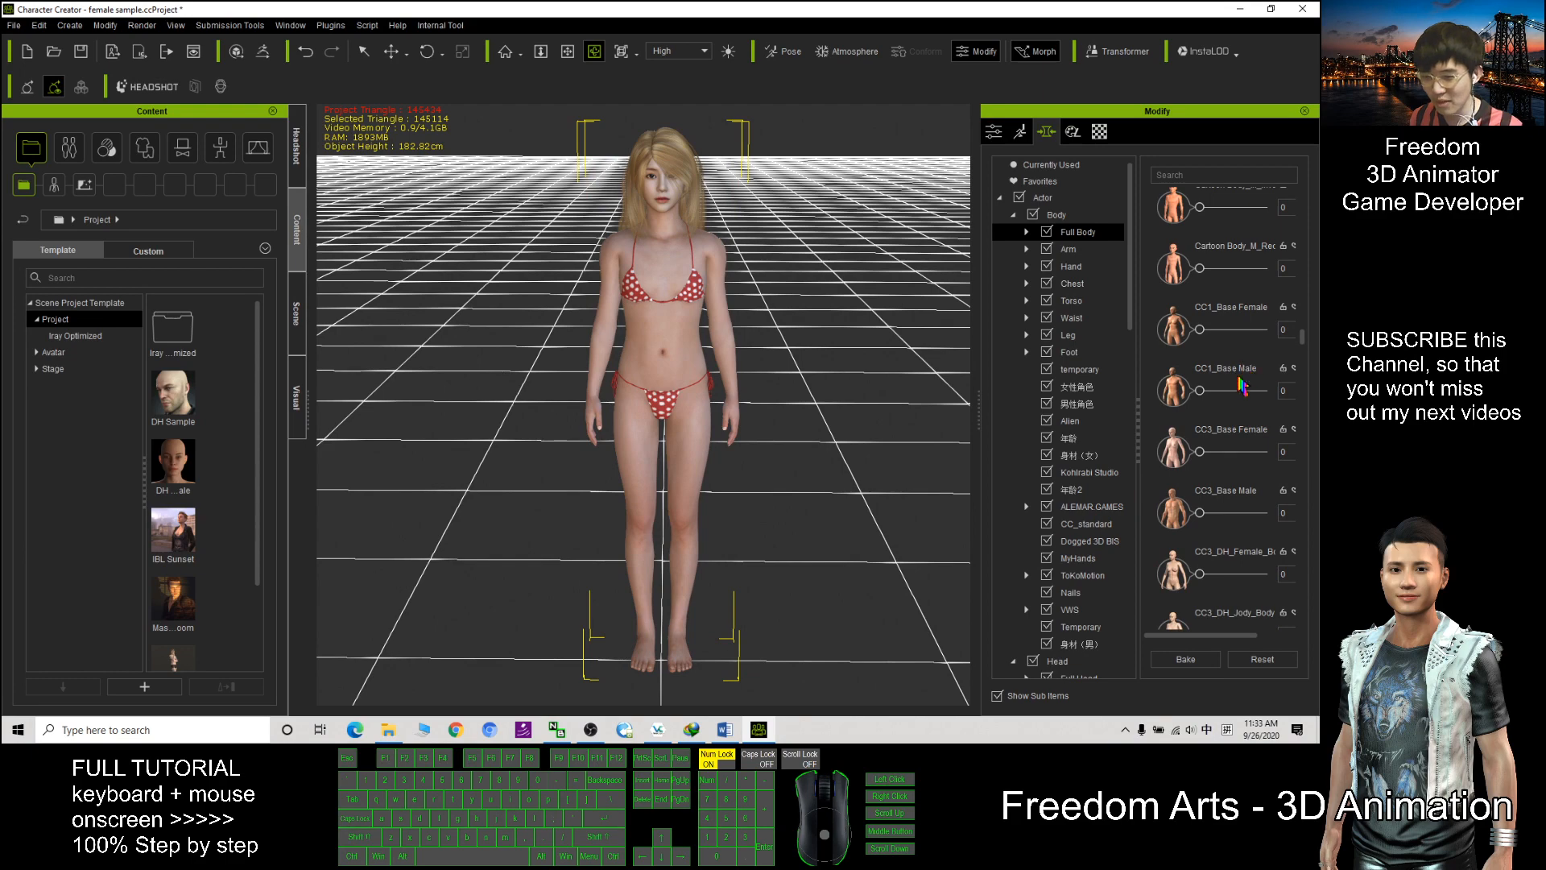
click(1203, 454)
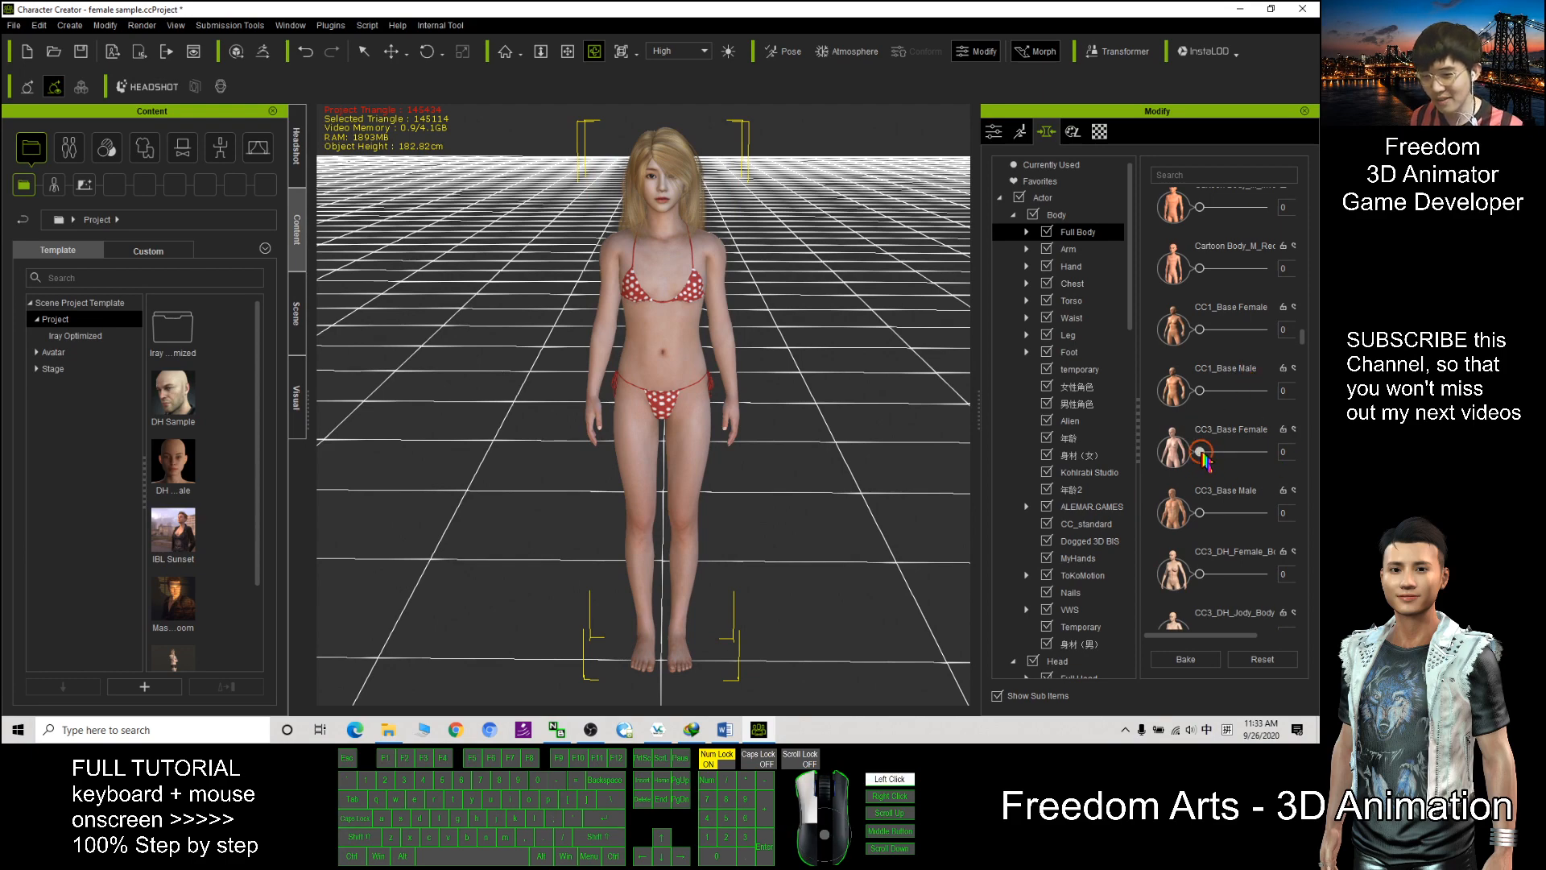
drag(1198, 451, 1281, 451)
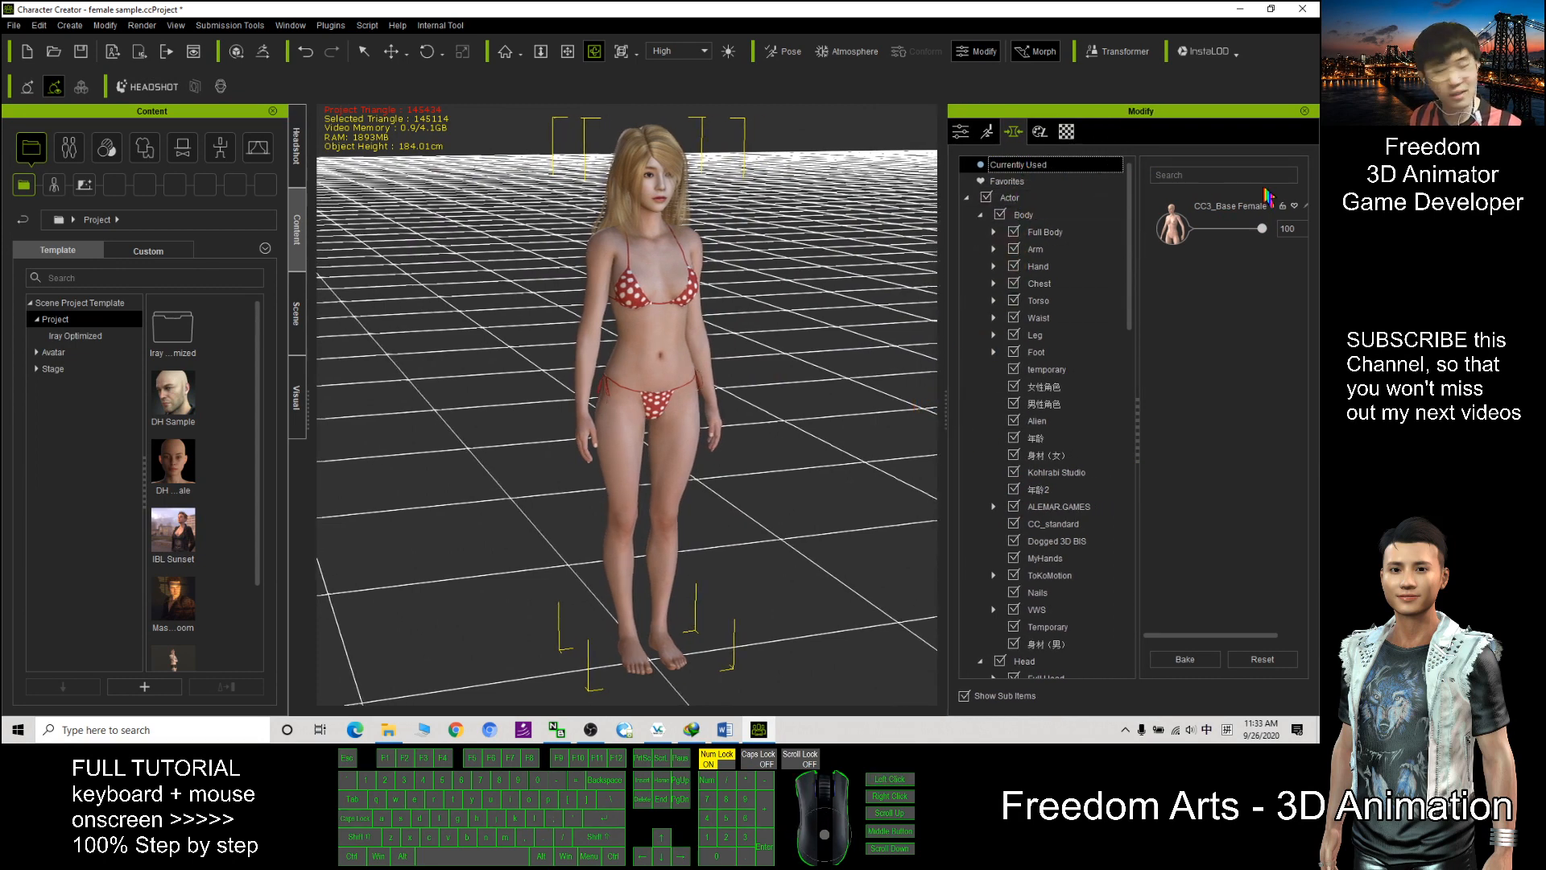
Reset the Full Body morphs so CC3_Base Female returns to 0
click(1010, 197)
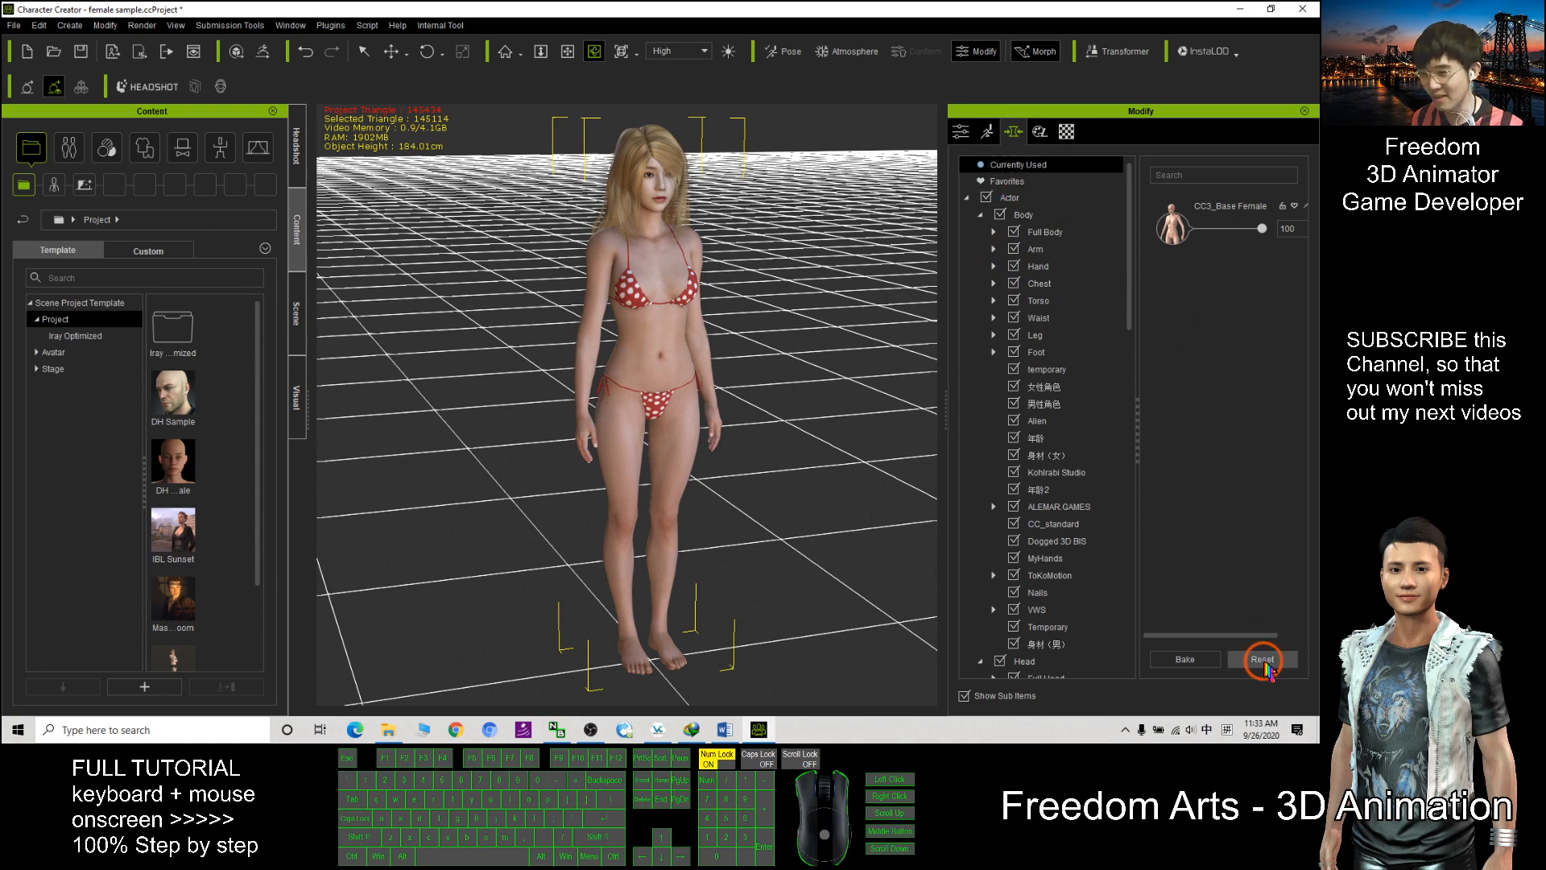
click(1263, 659)
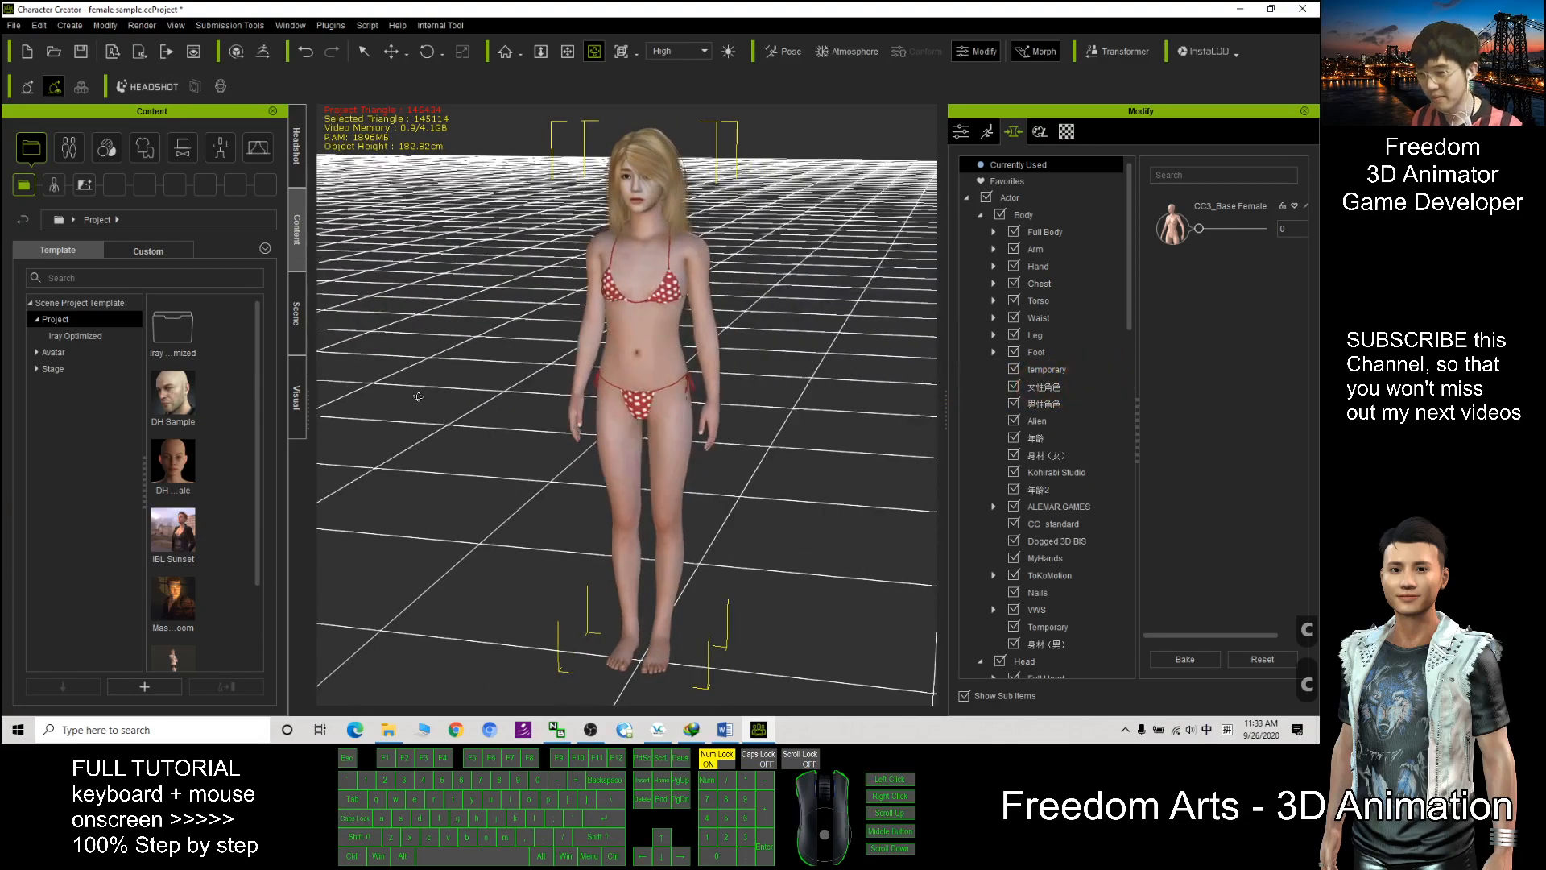
click(1011, 164)
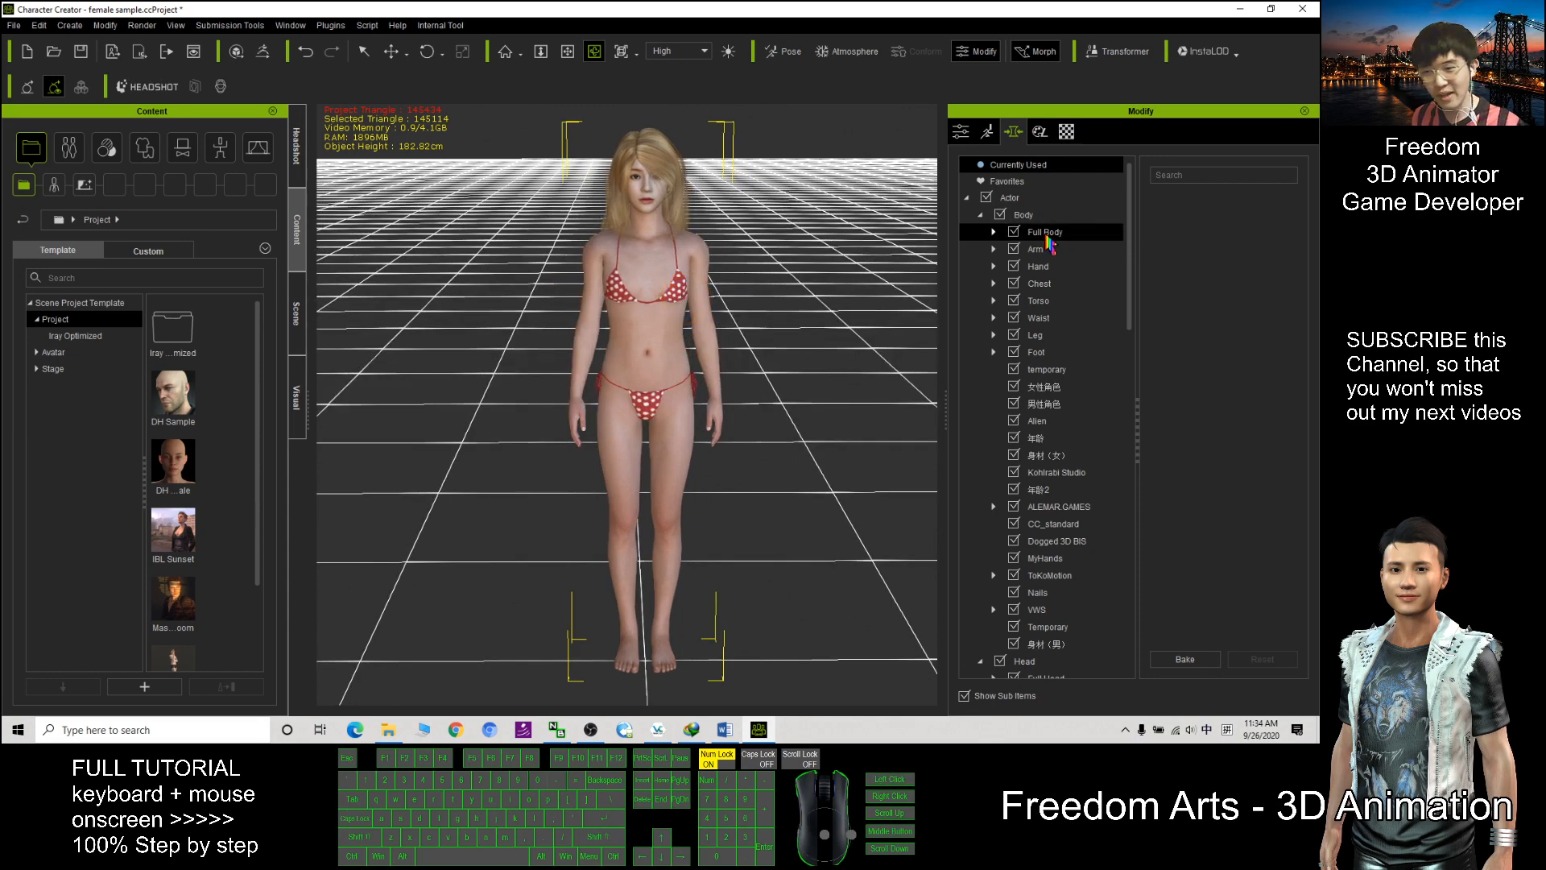
Browse the Actor morph sliders, search 'ankle' and adjust the ankle tone slider
click(1044, 230)
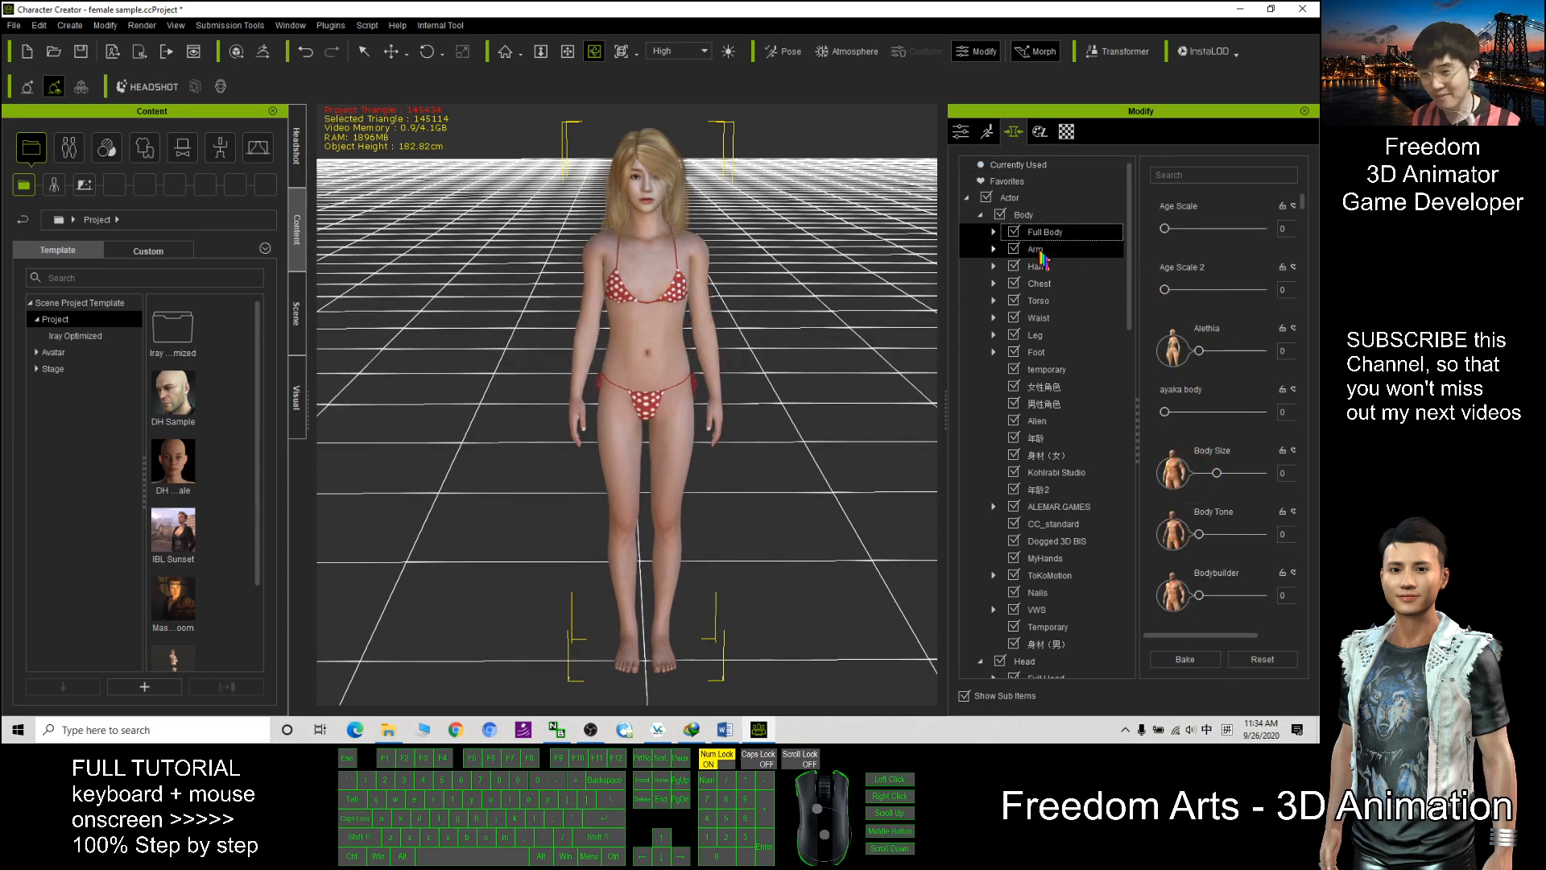
click(1023, 214)
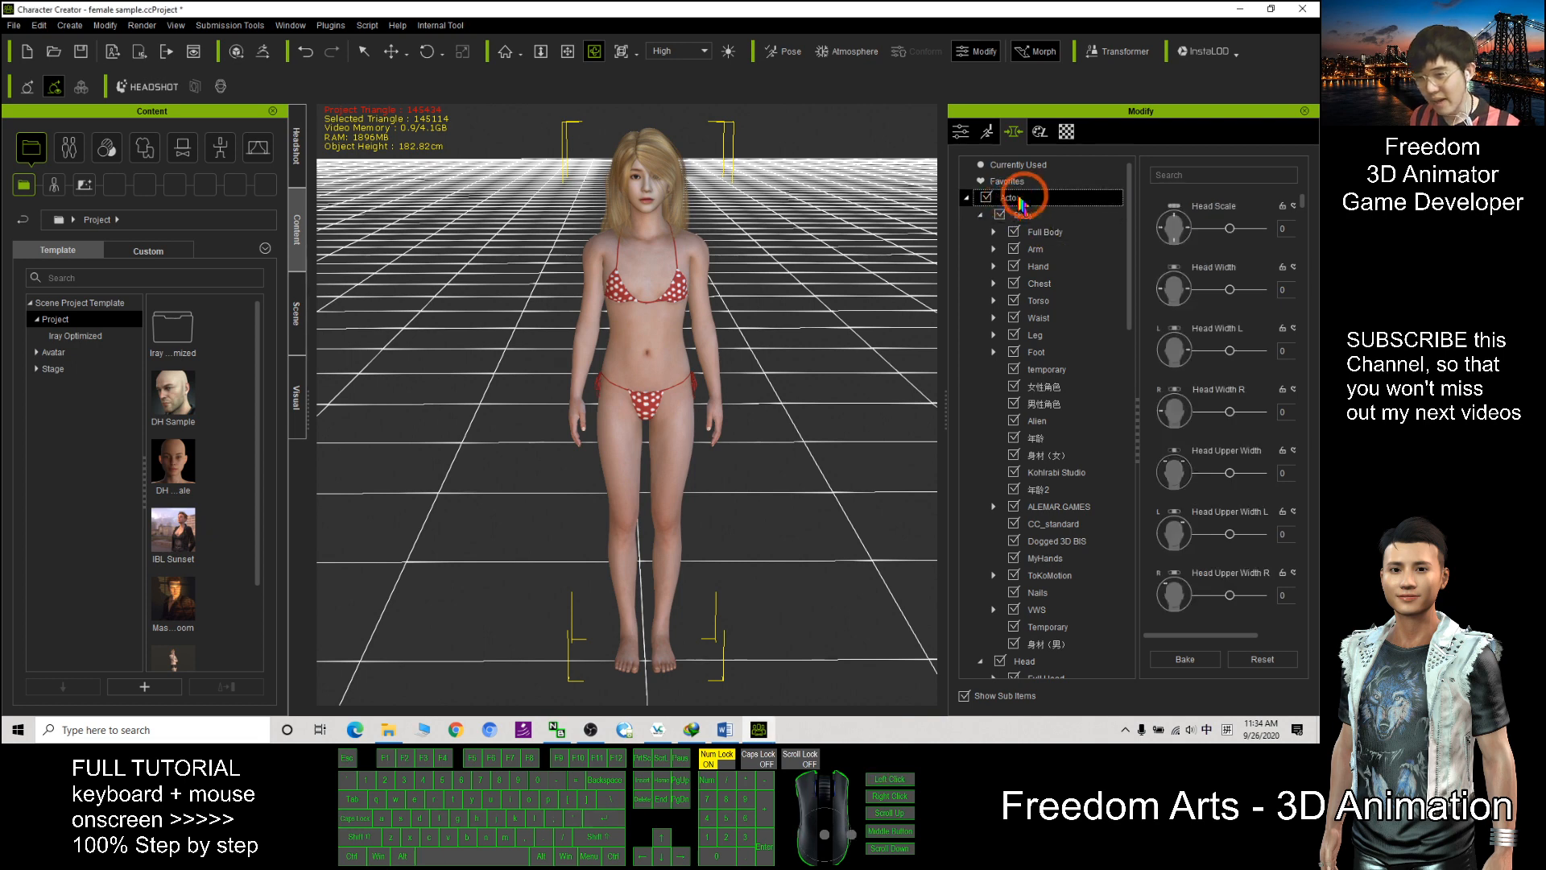
scroll(down, 3)
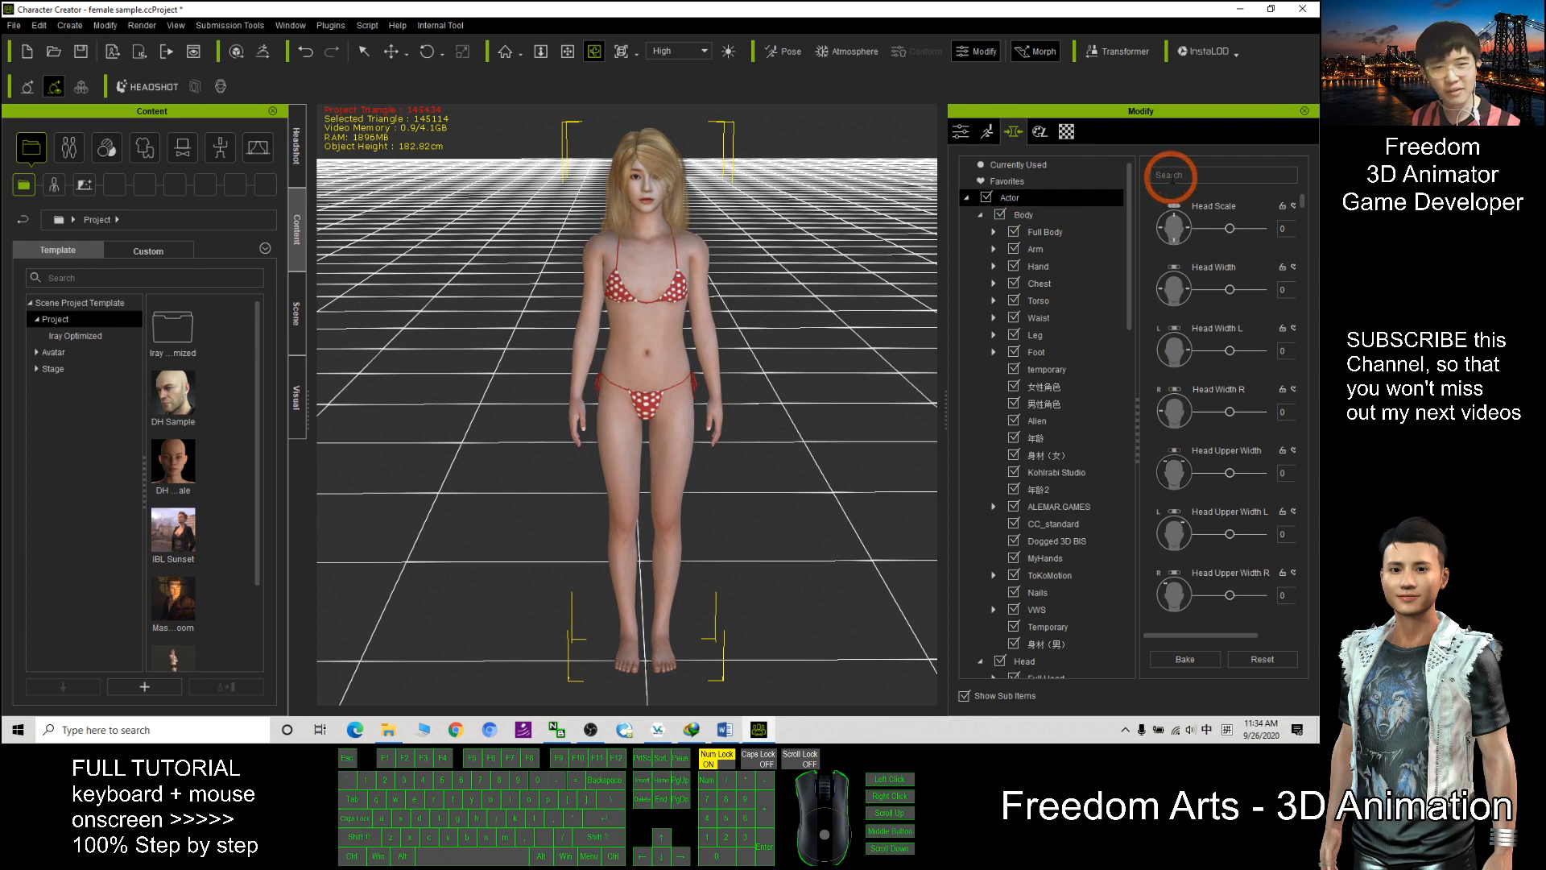
text(ank)
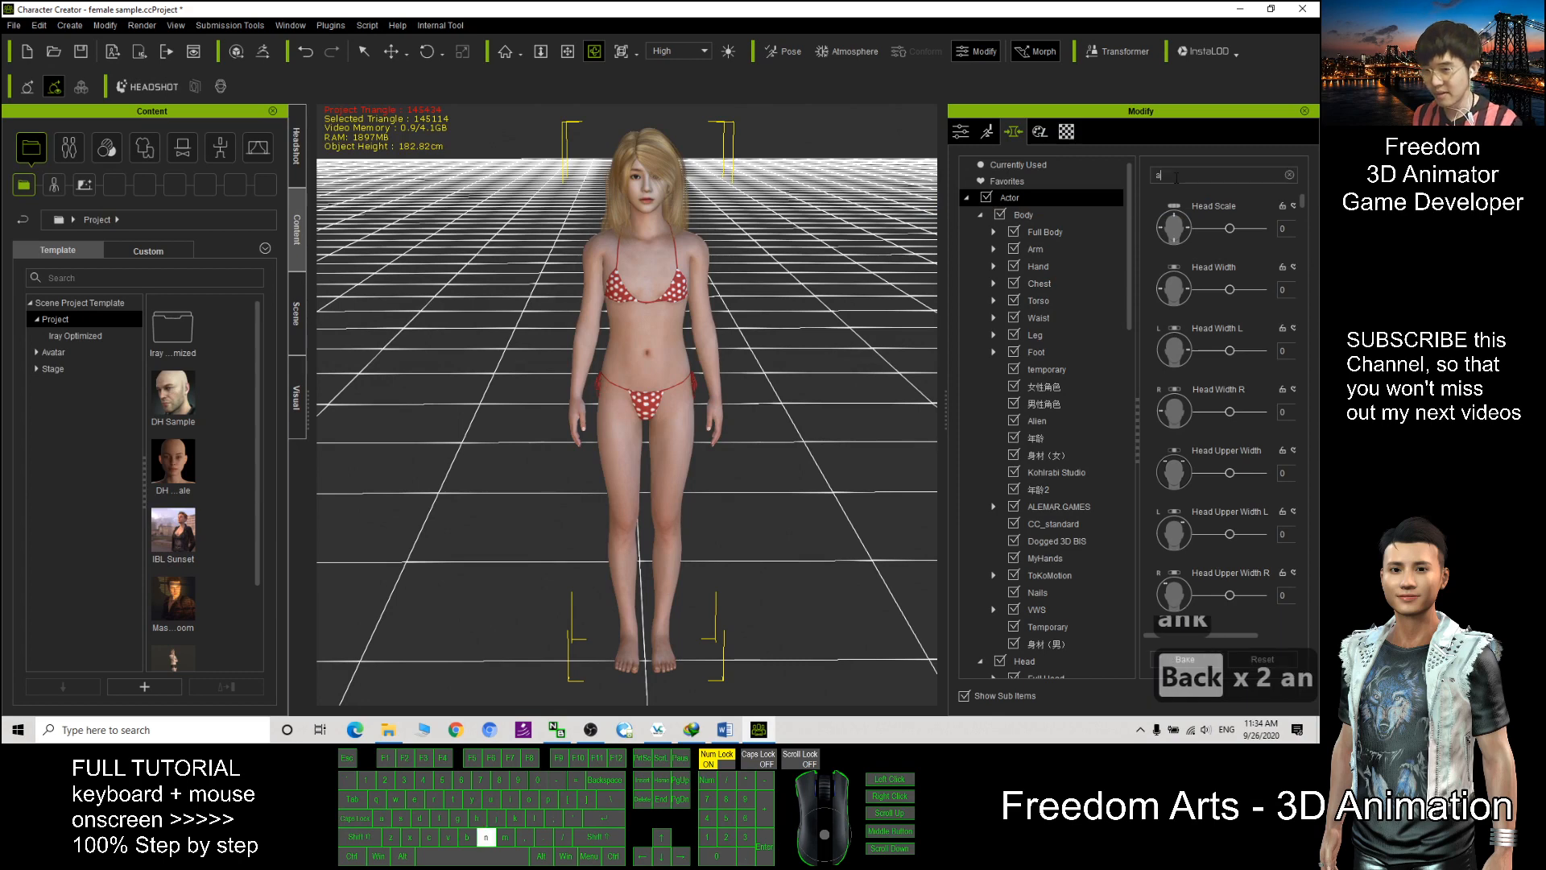
text(nkle)
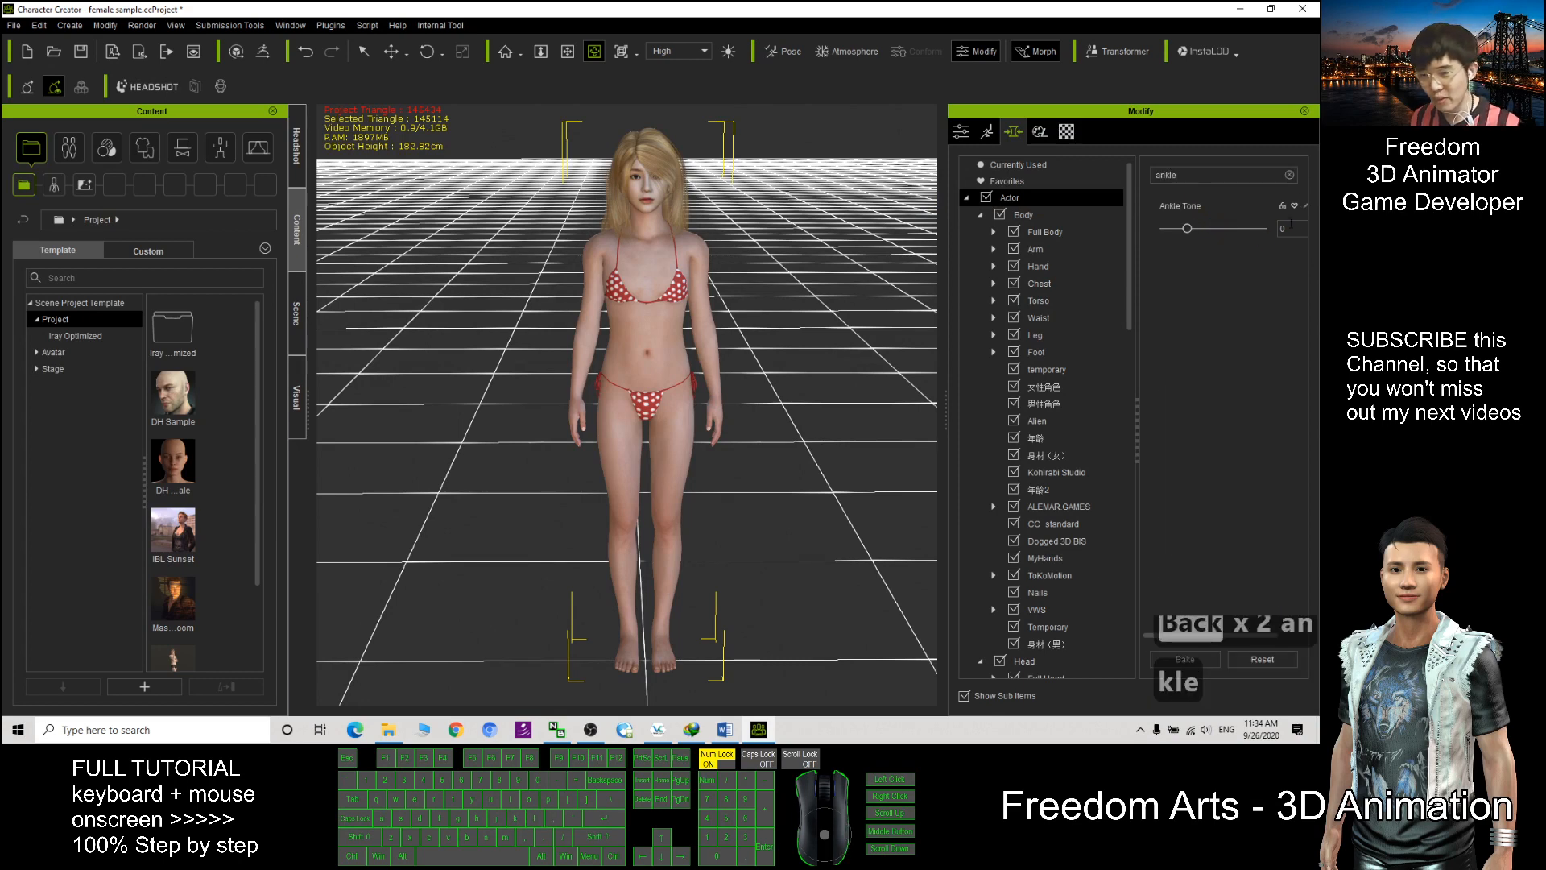
drag(1187, 227, 1271, 227)
text(body size)
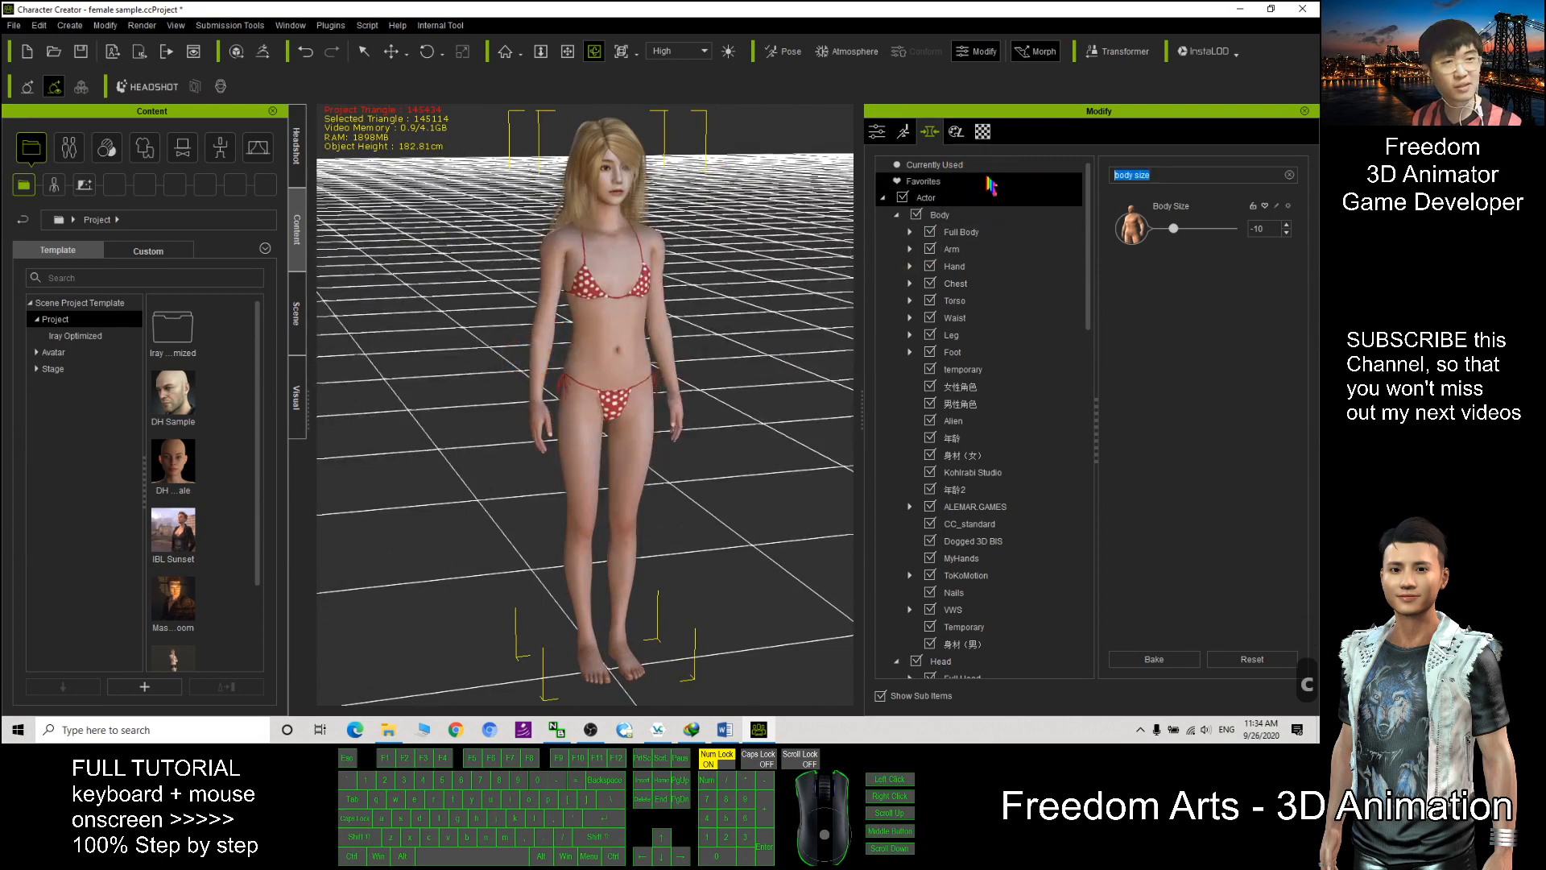
Set Bust Size to 70, then search 'calves size' and adjust Calves Size
text(bust)
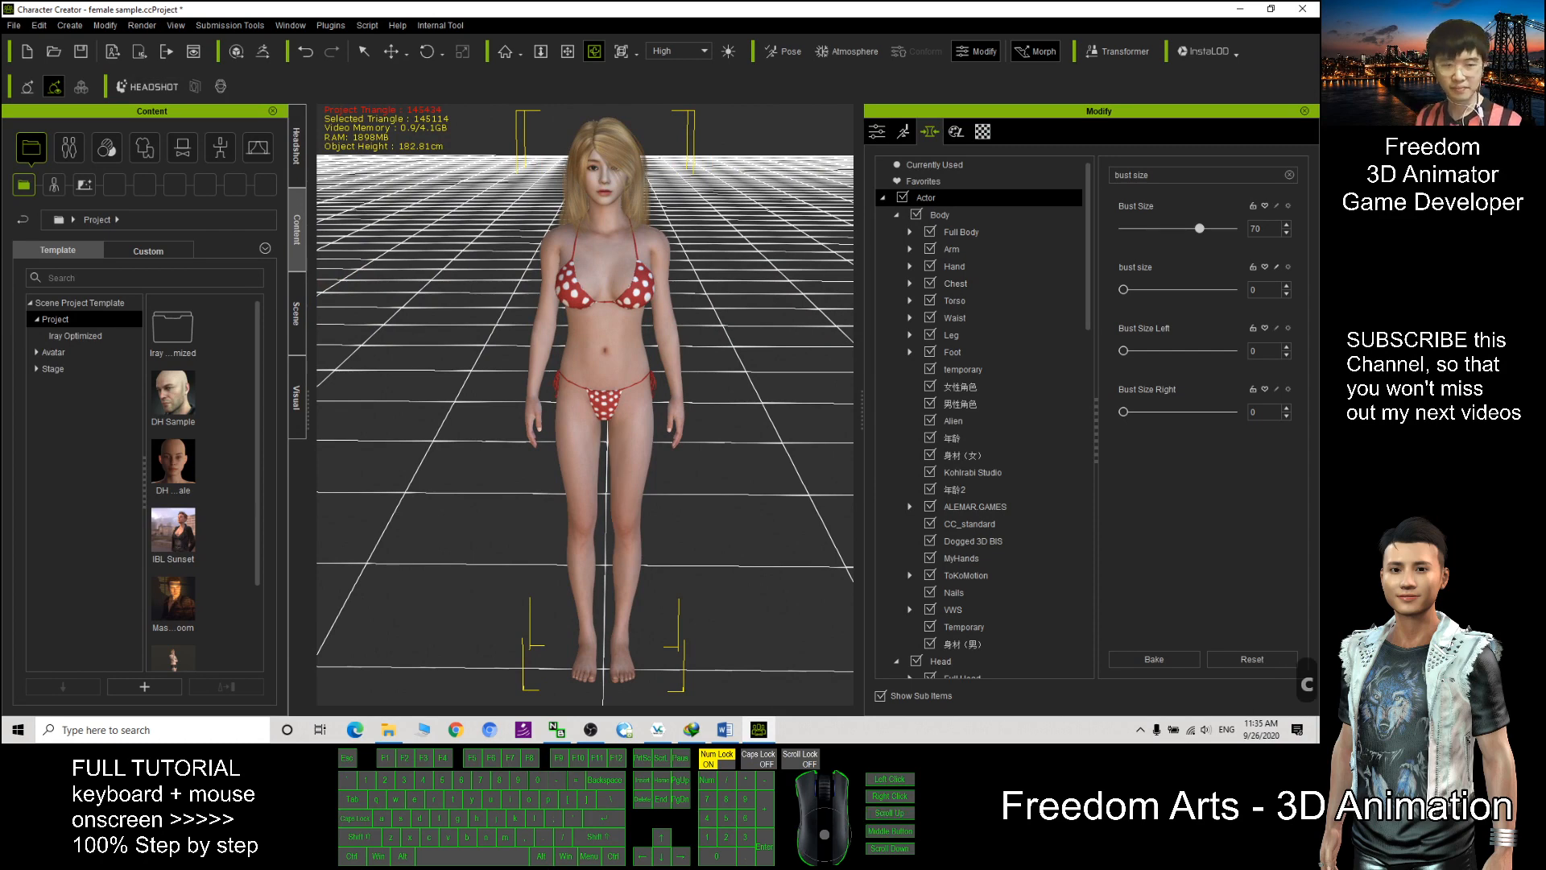
click(1174, 174)
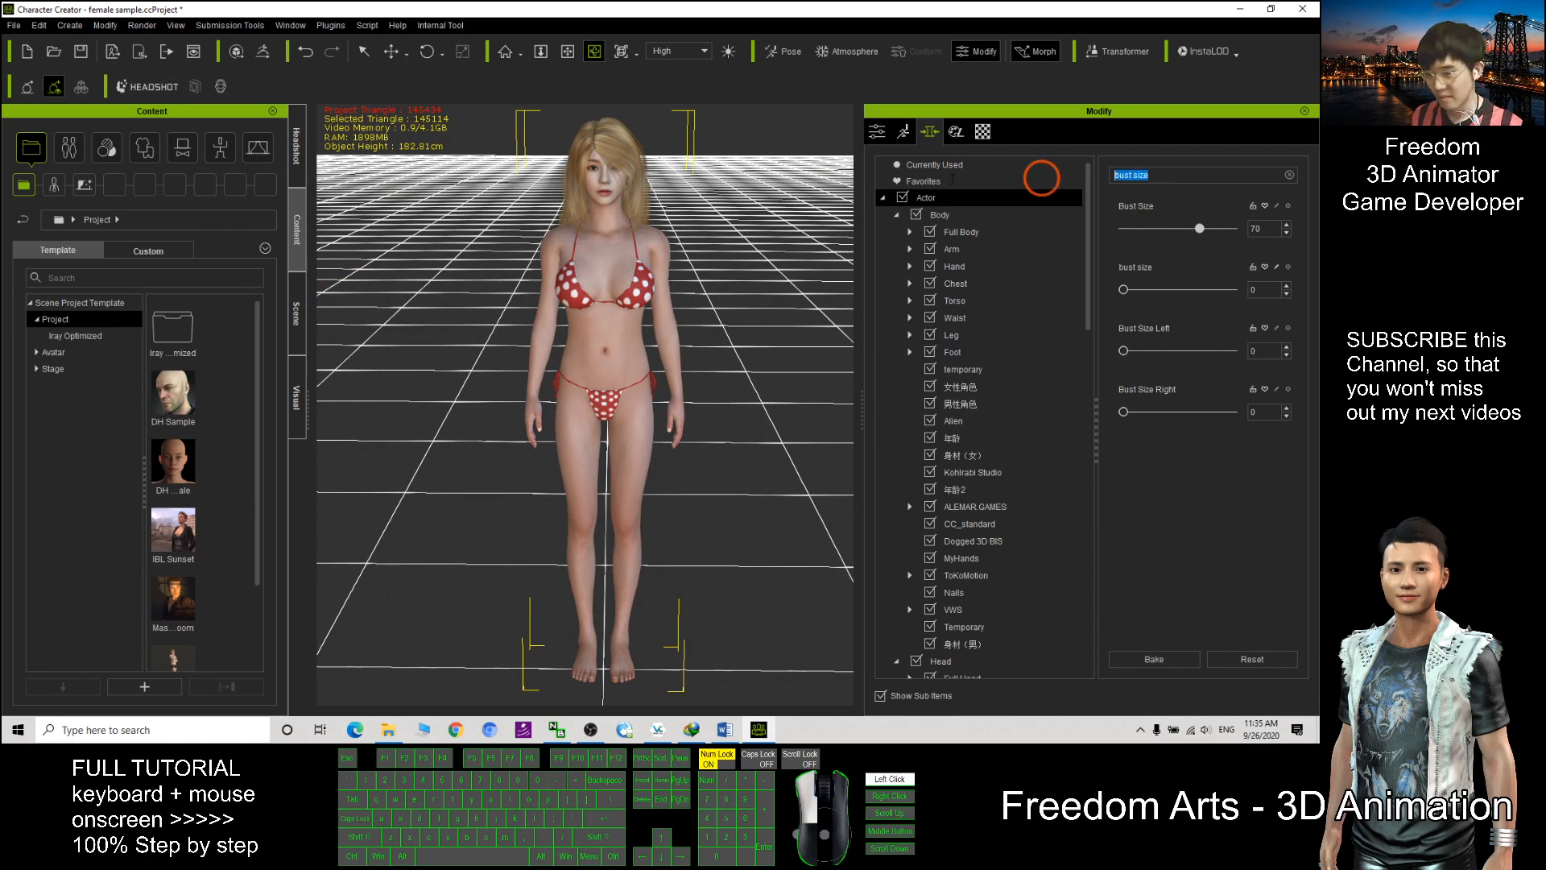
text(calve)
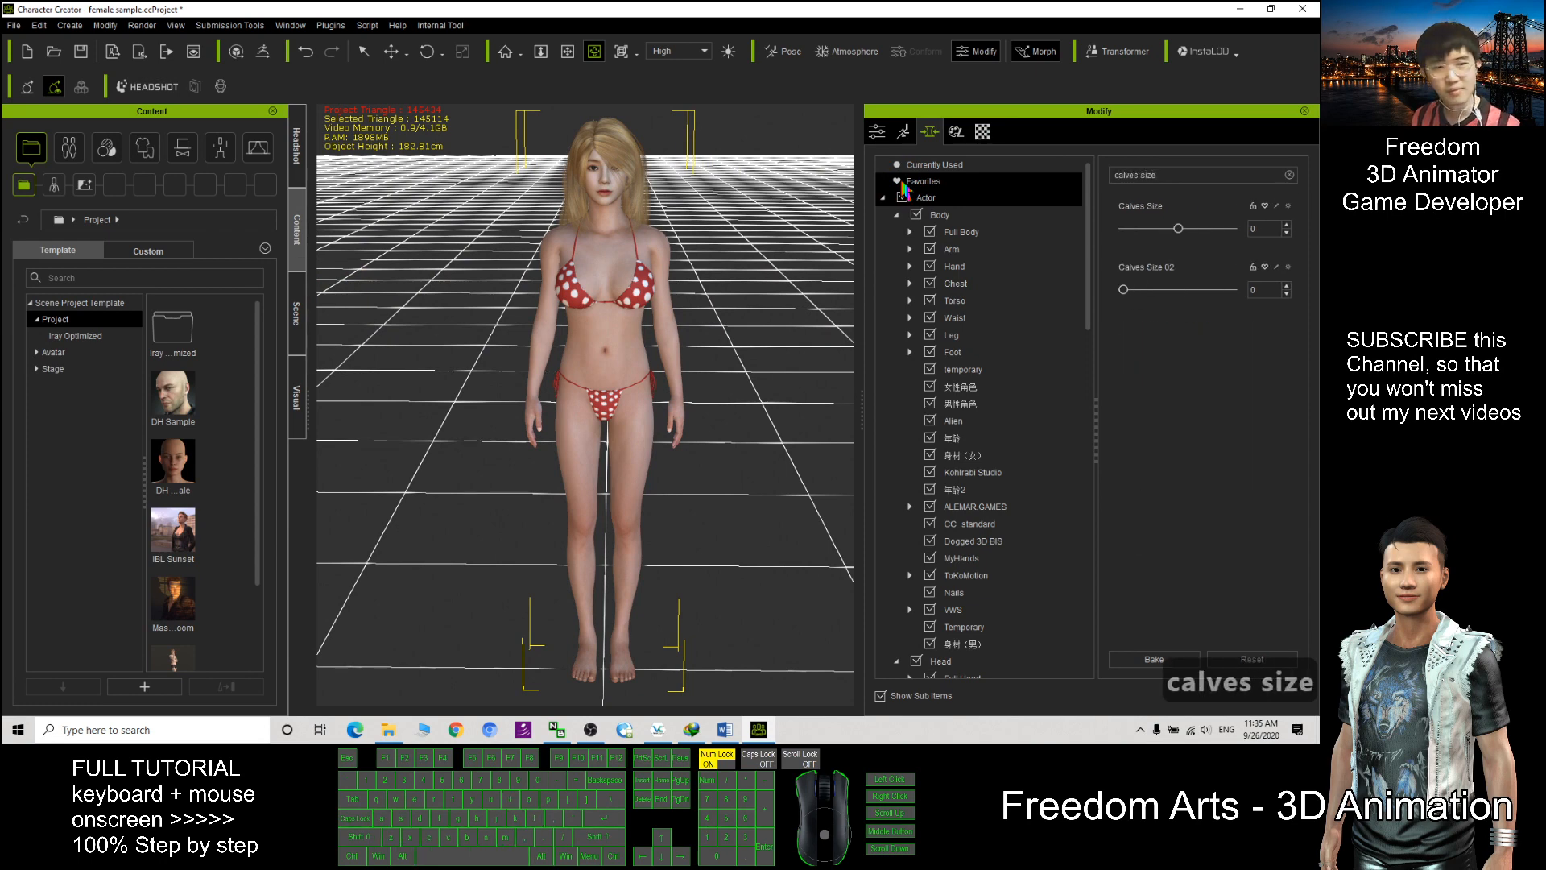
click(928, 197)
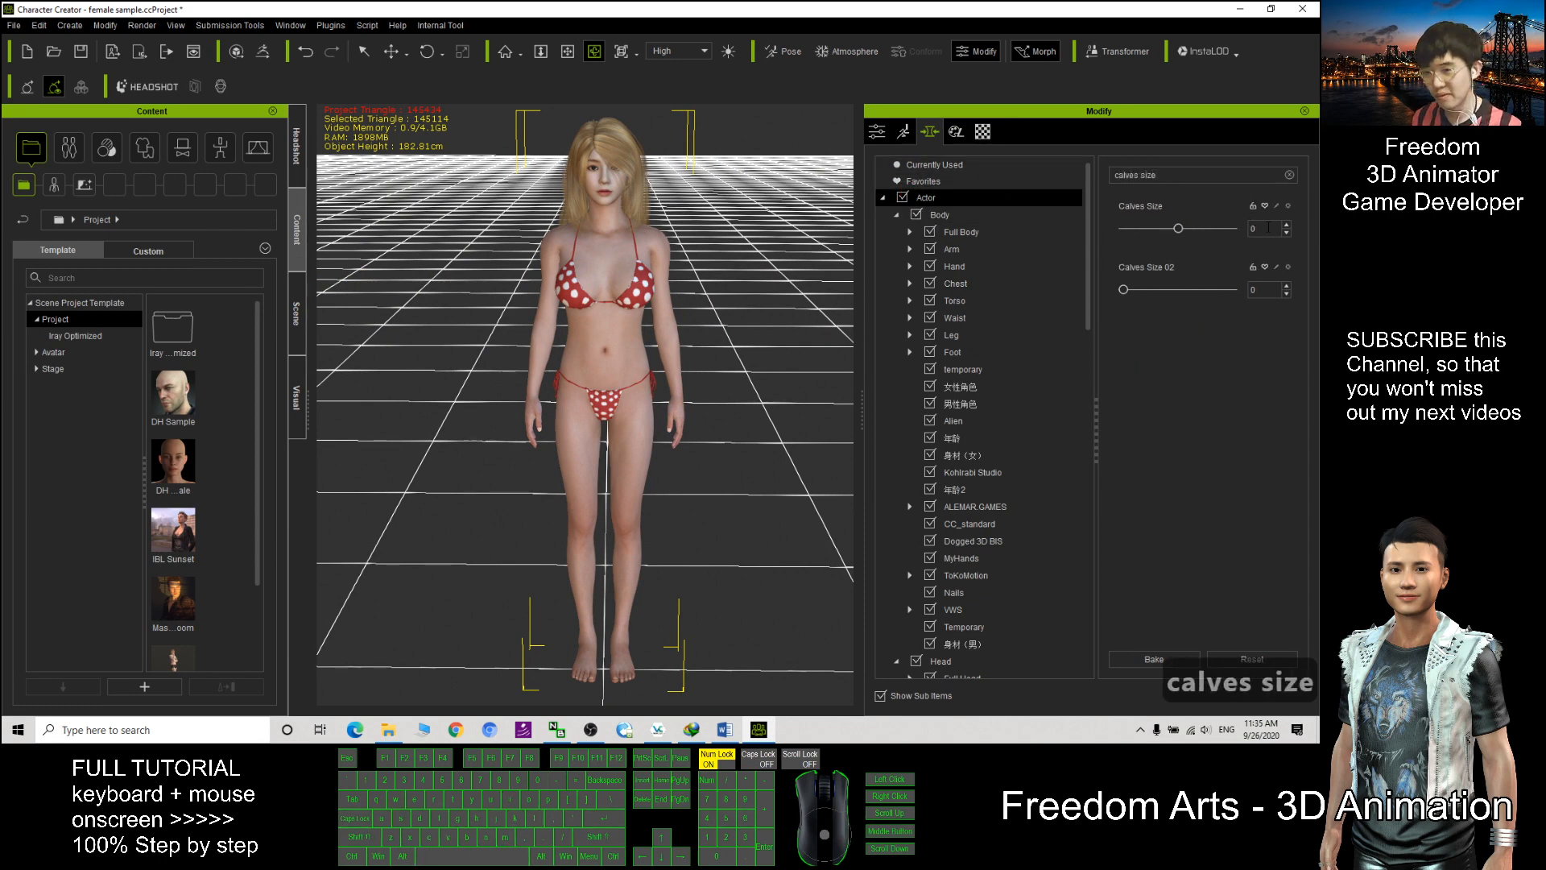
drag(1154, 227, 1198, 227)
text(chest w)
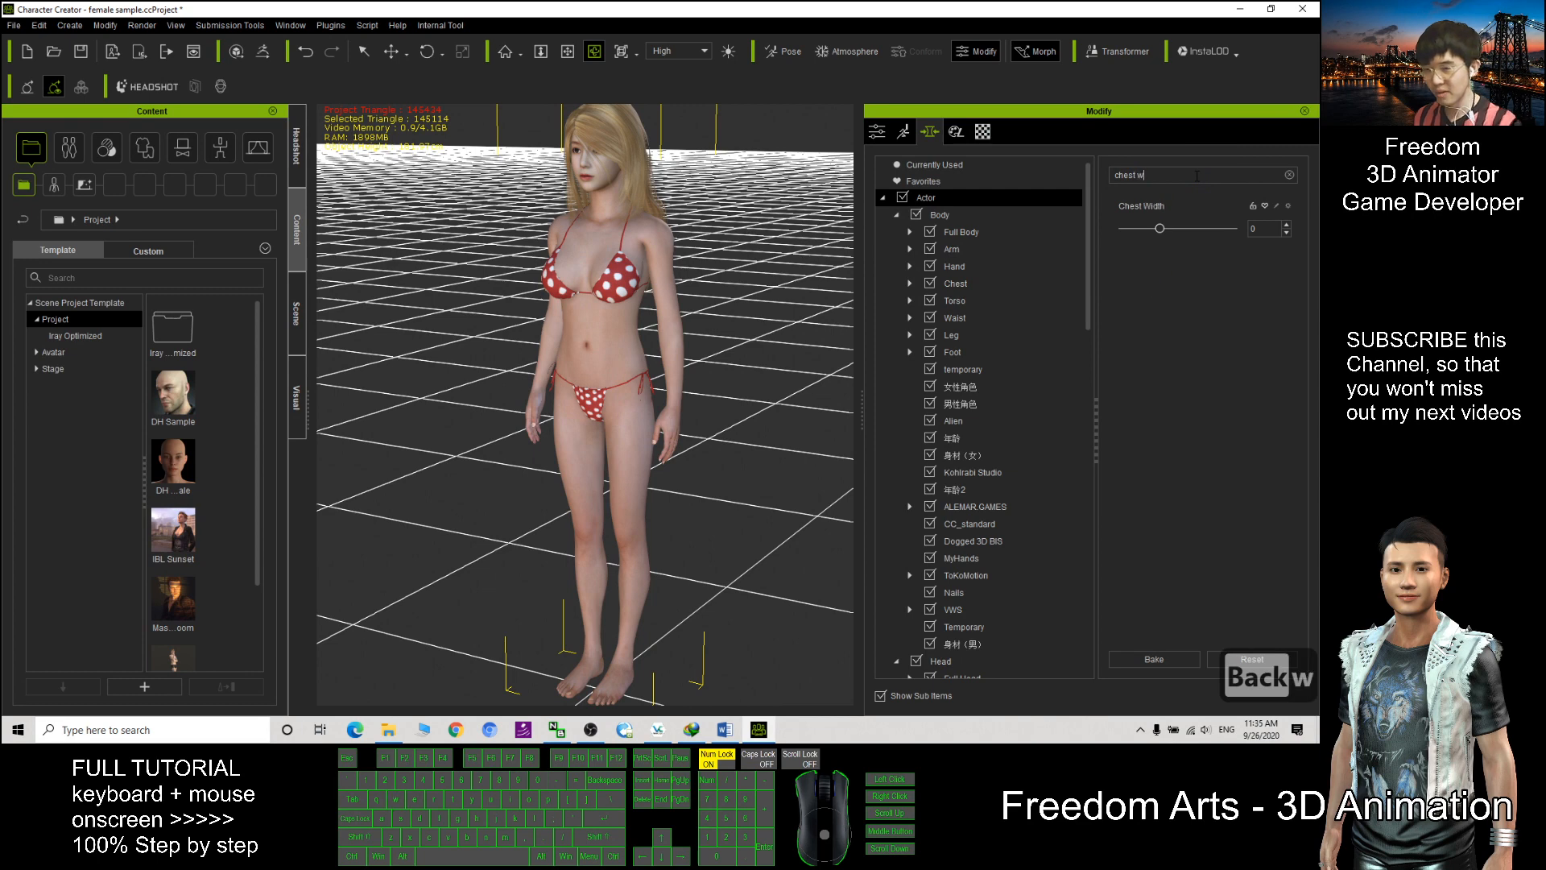
Search 'chest width' and narrow Chest Width to -10
text(idth)
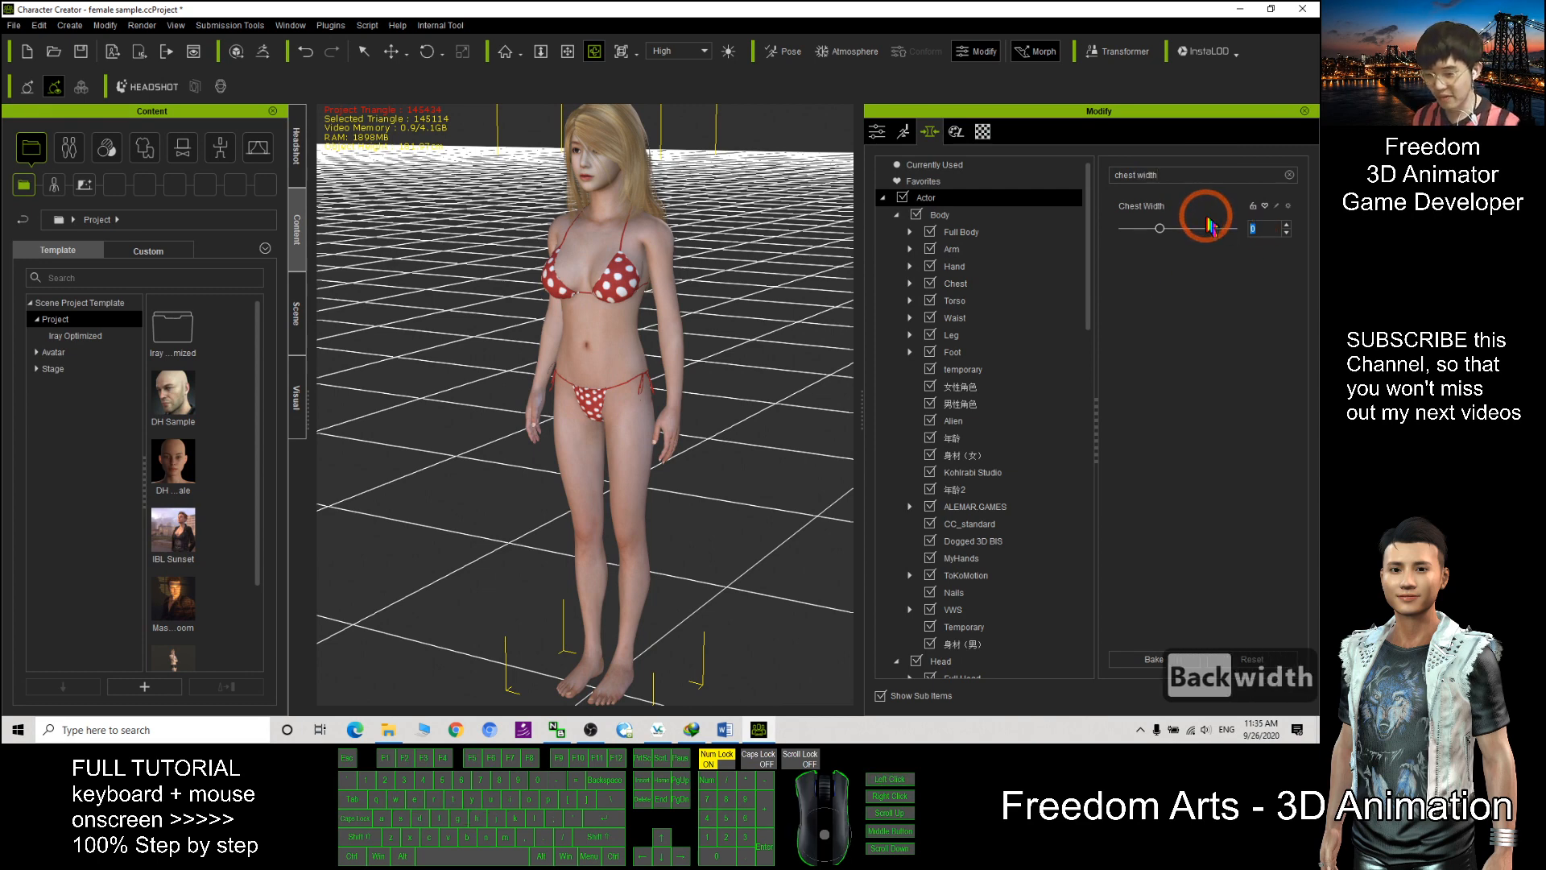
drag(1208, 228, 1149, 227)
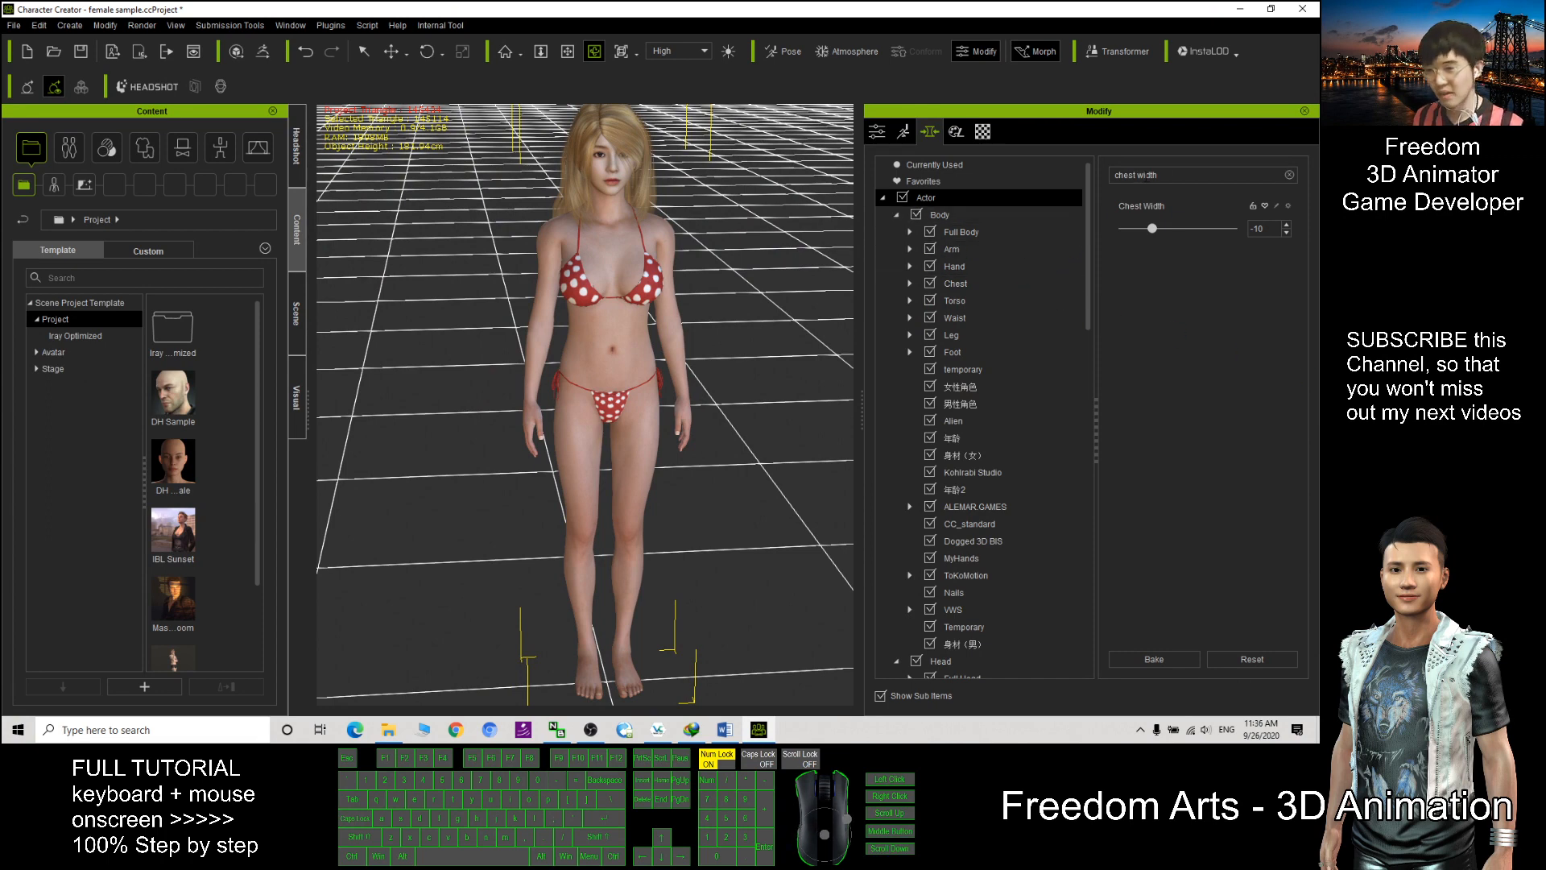
Search 'costal angle arched' and set Costal Angle Arched to 46
text(costal)
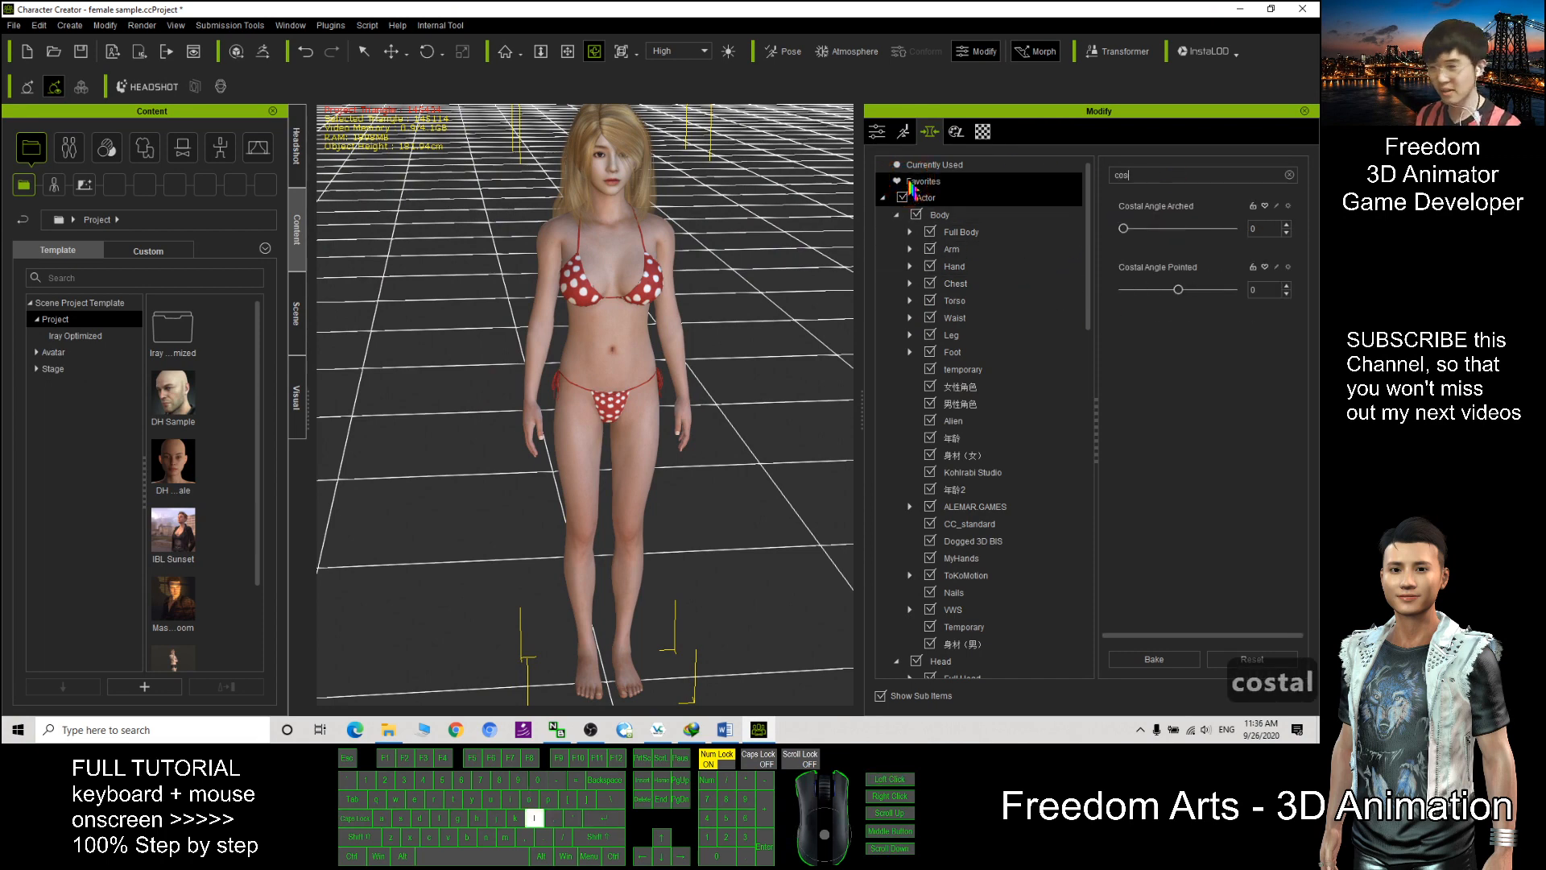
text(costal angle arched)
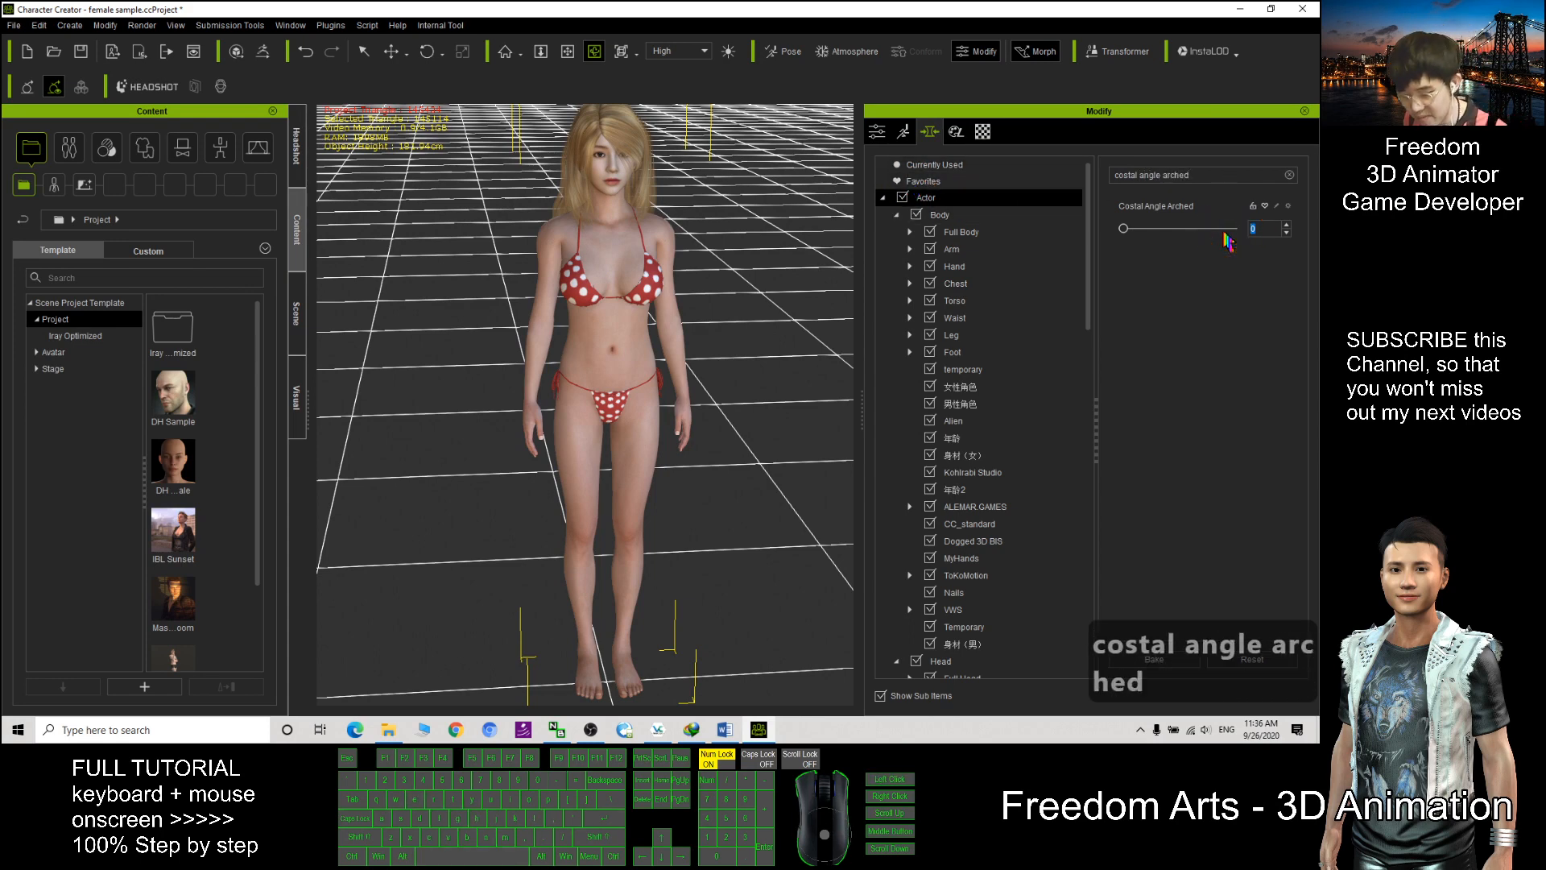
text(46)
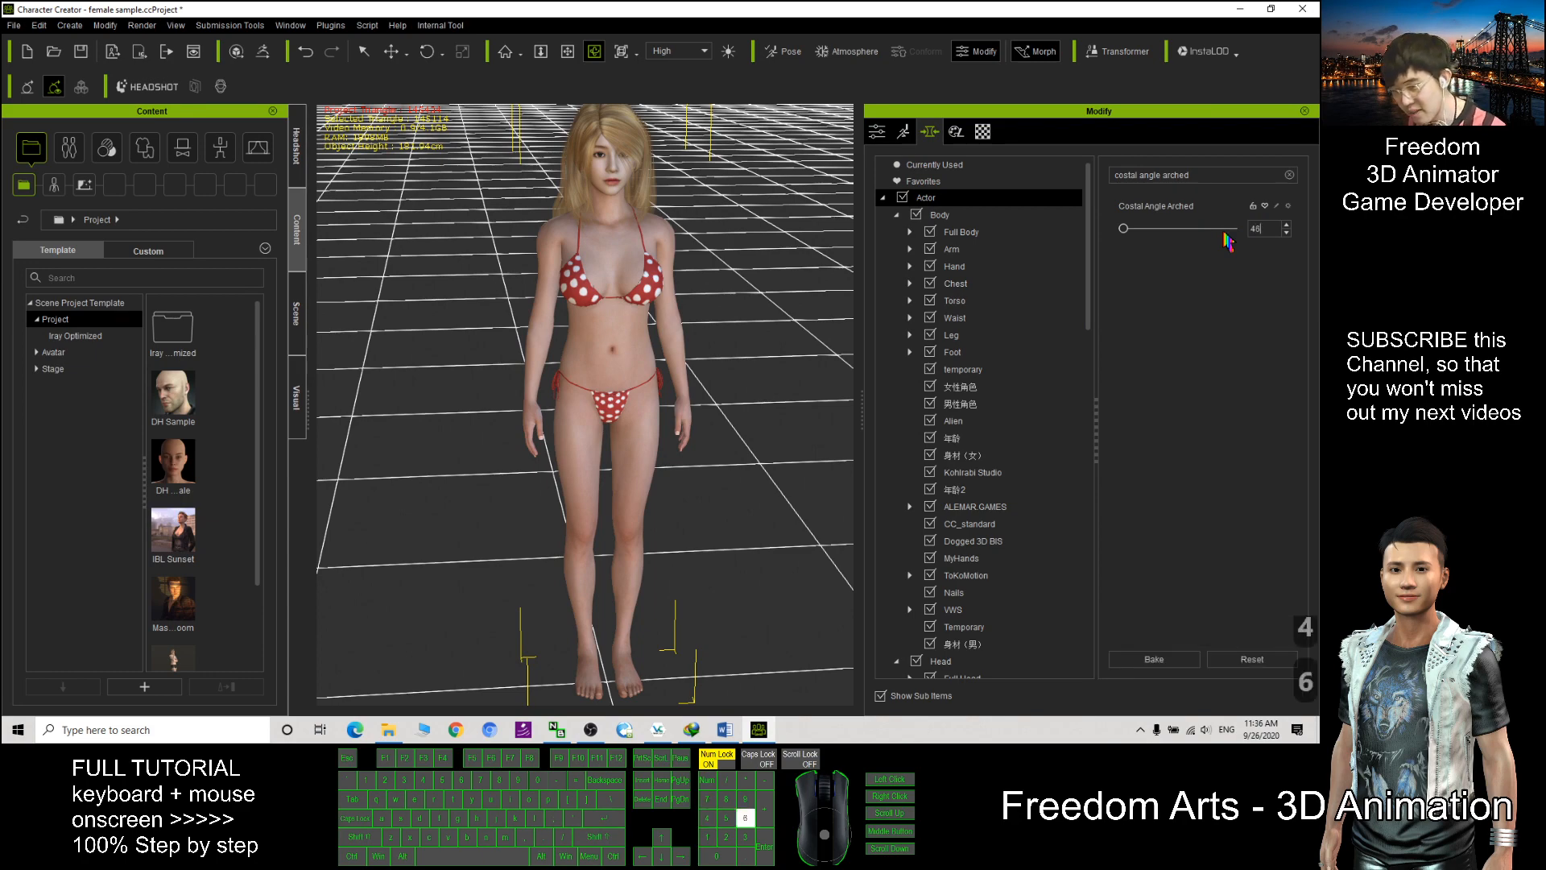
drag(1122, 227, 1172, 228)
text(foot length)
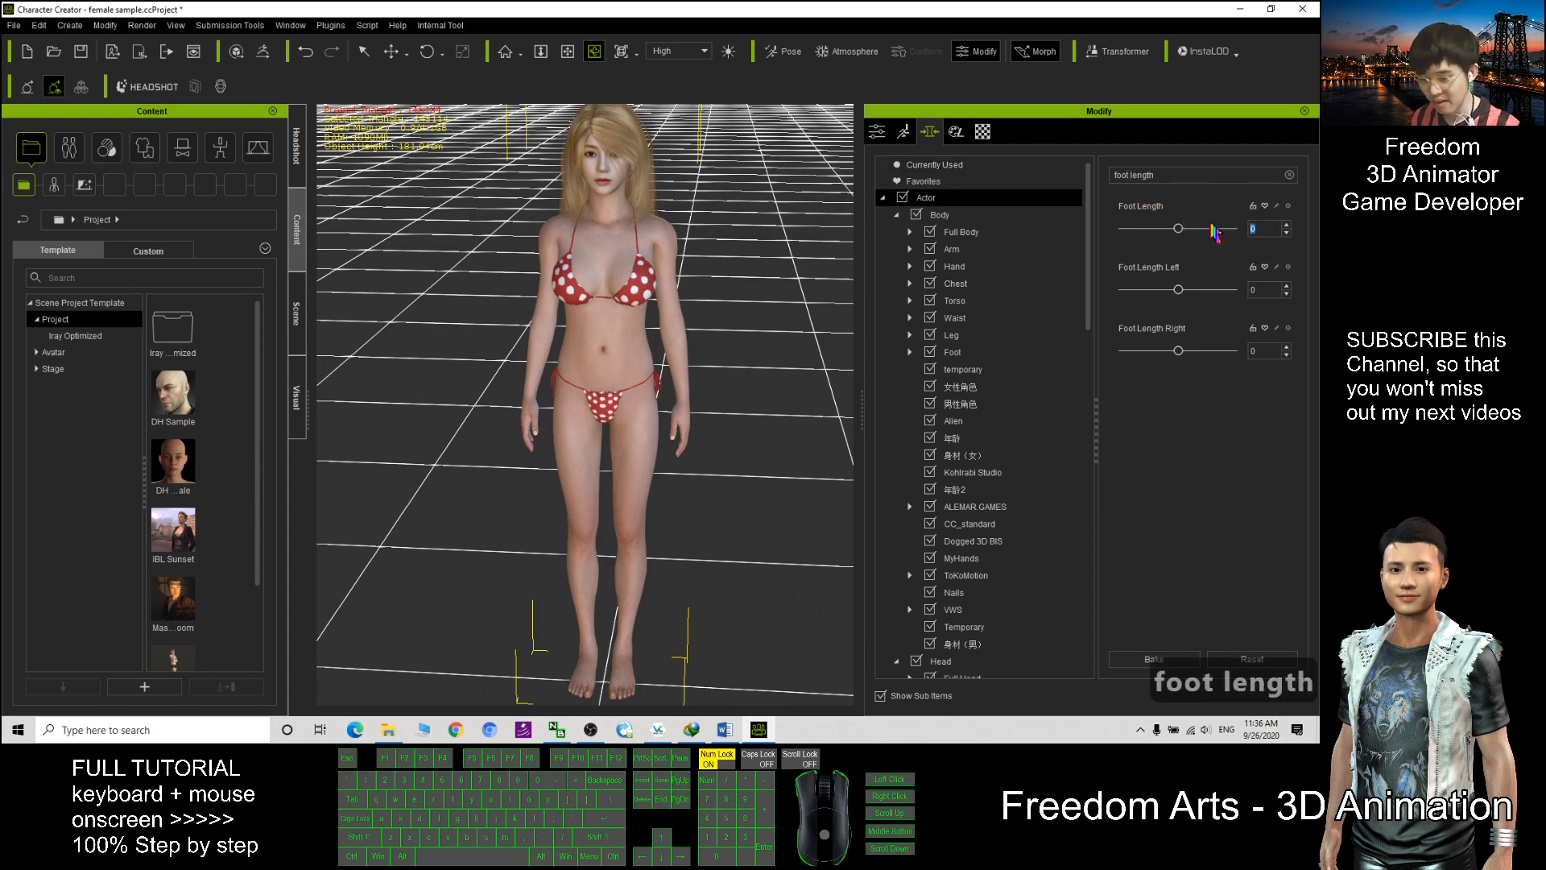
Adjust Foot Length, then increase Glutes Lower Depth
drag(1179, 227, 1198, 227)
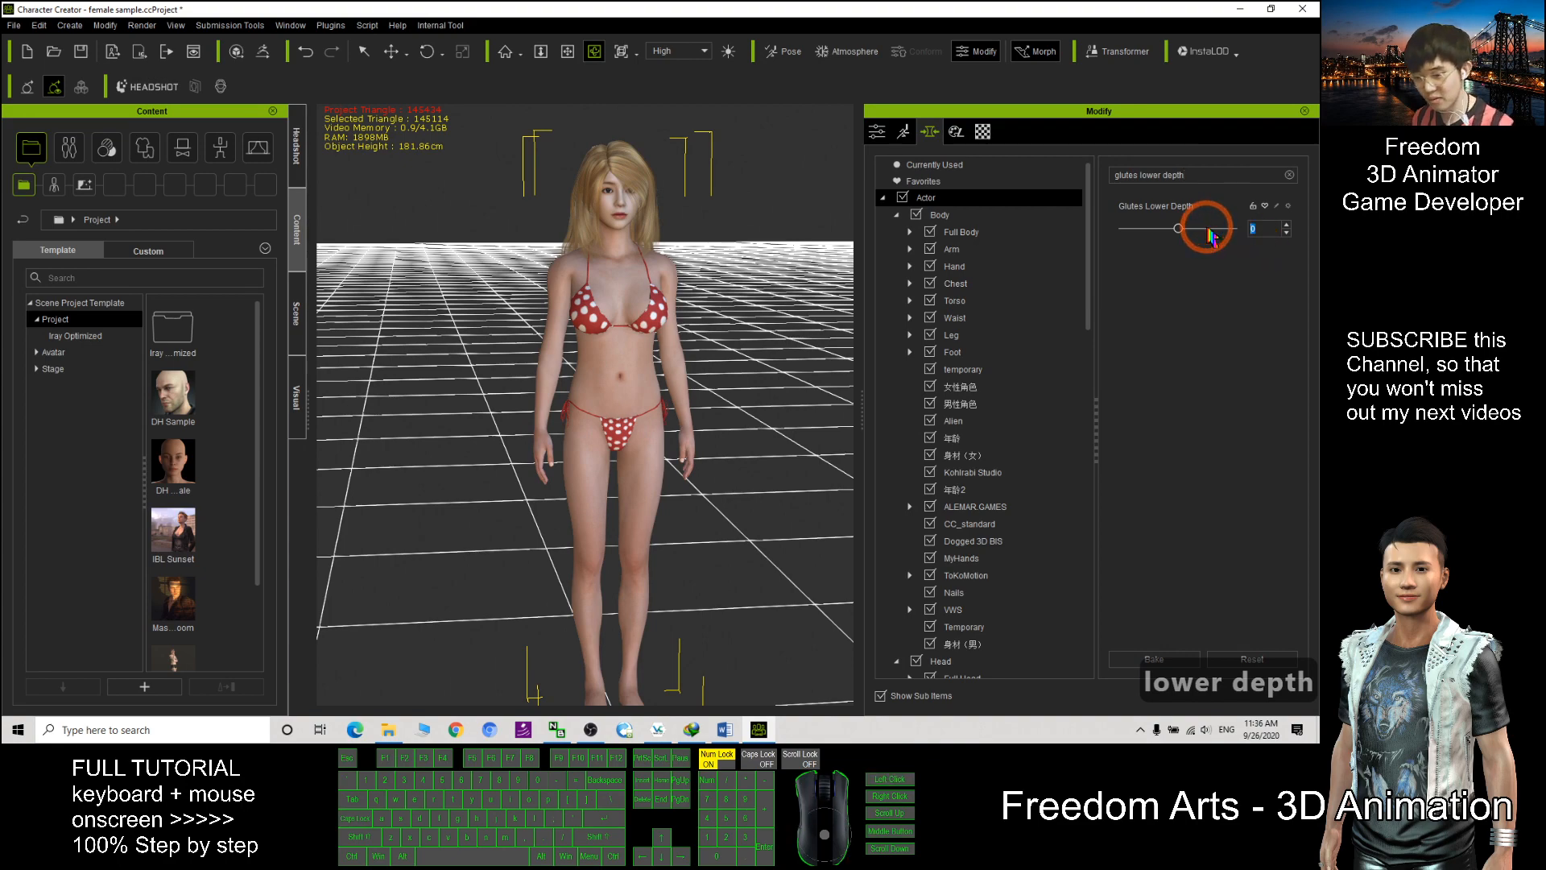
drag(1211, 227, 1163, 228)
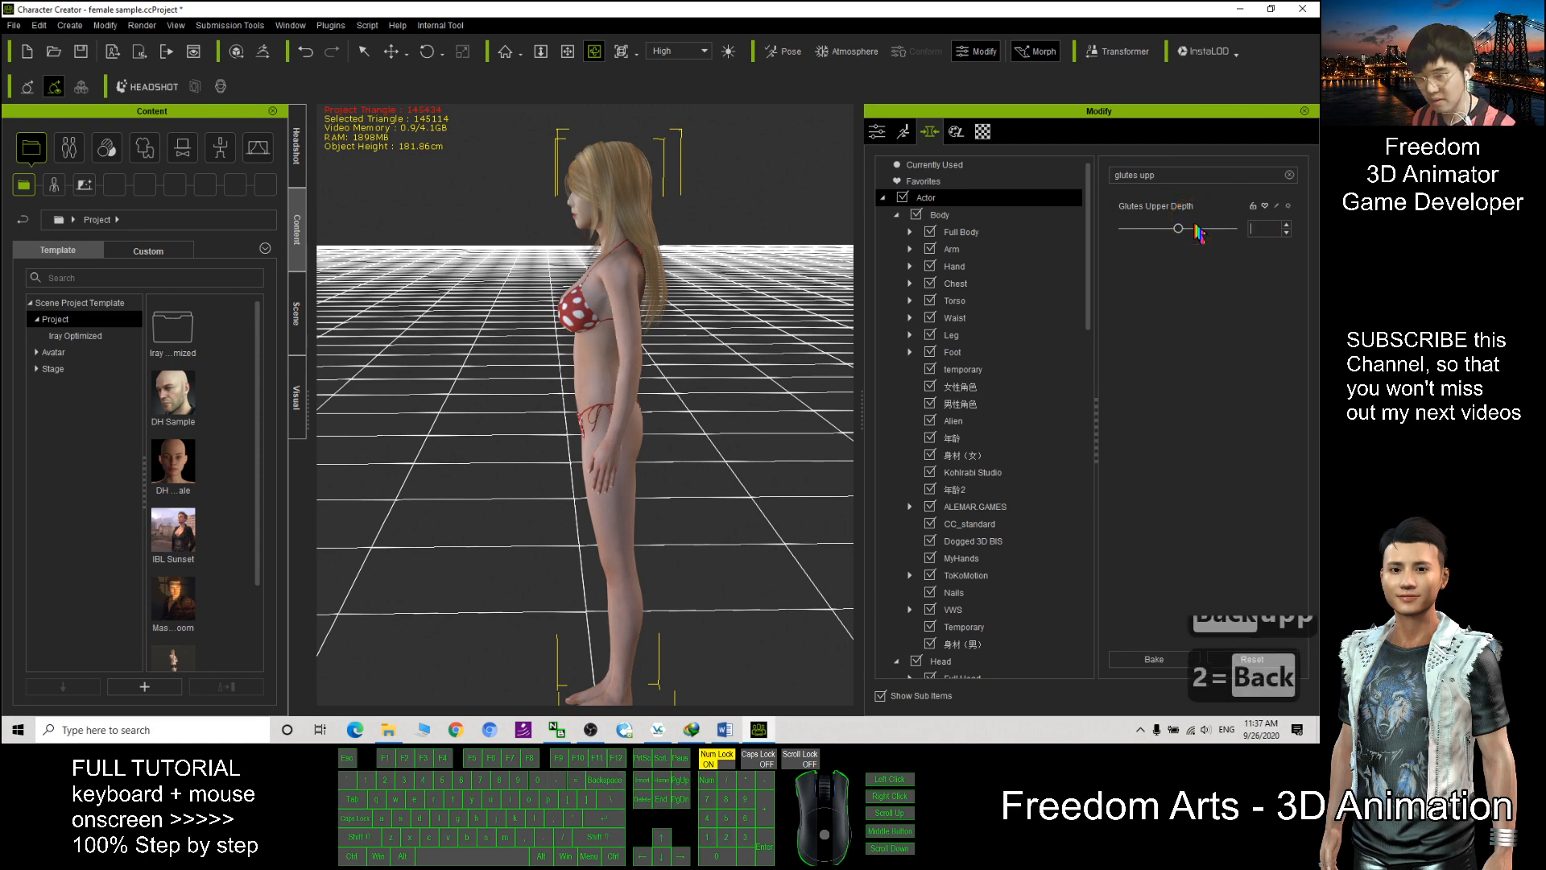
Set Glutes Upper Depth to 34 and Glutes Width to 100, turning the character to the front
drag(1178, 227, 1193, 227)
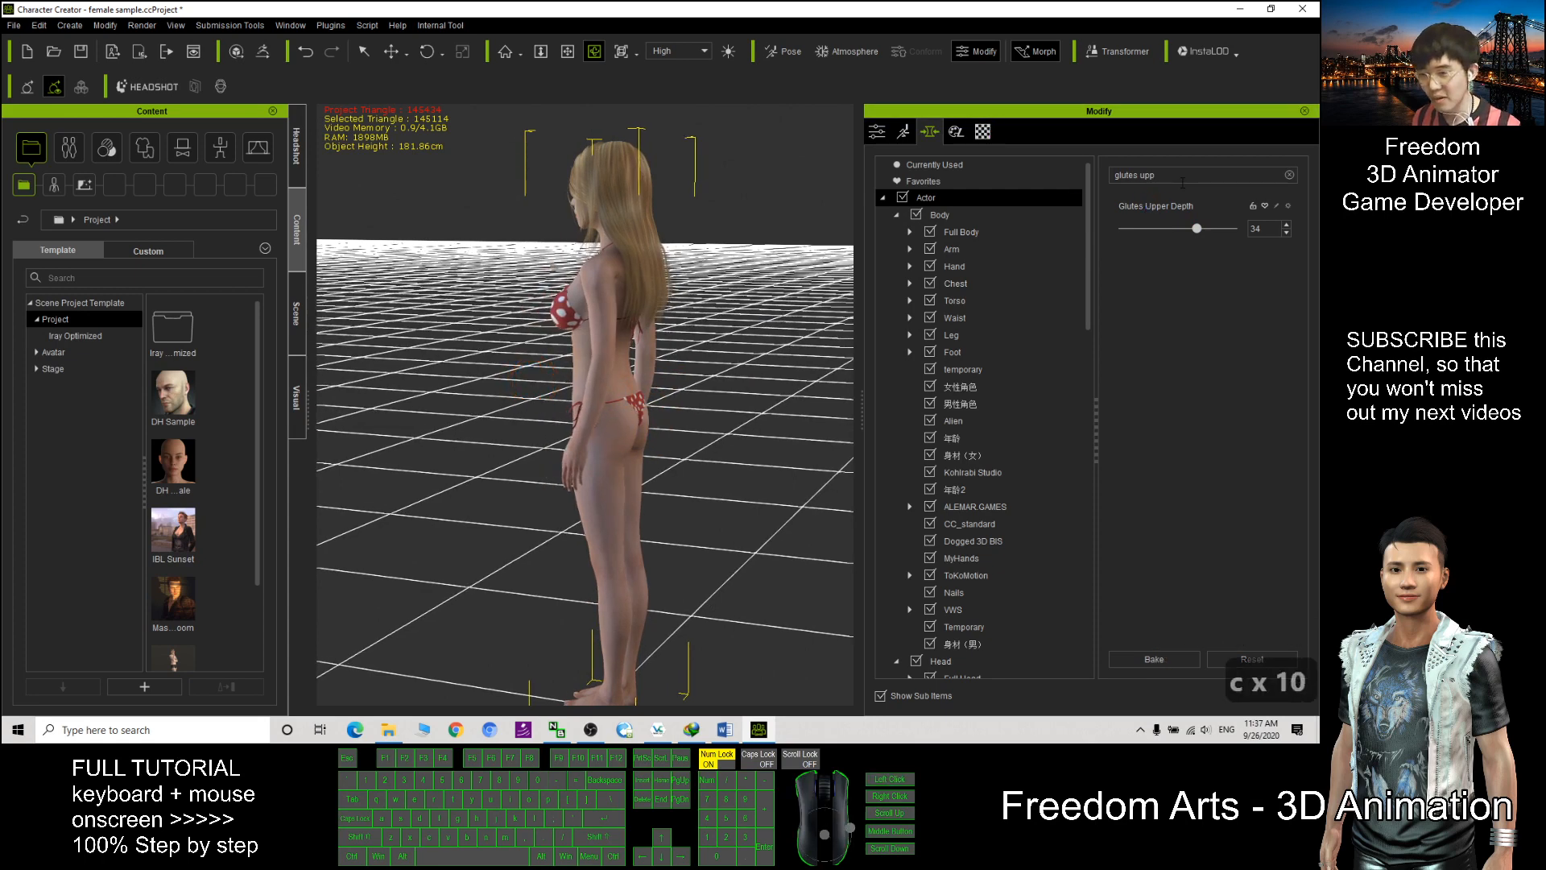
double_click(1135, 176)
text(width)
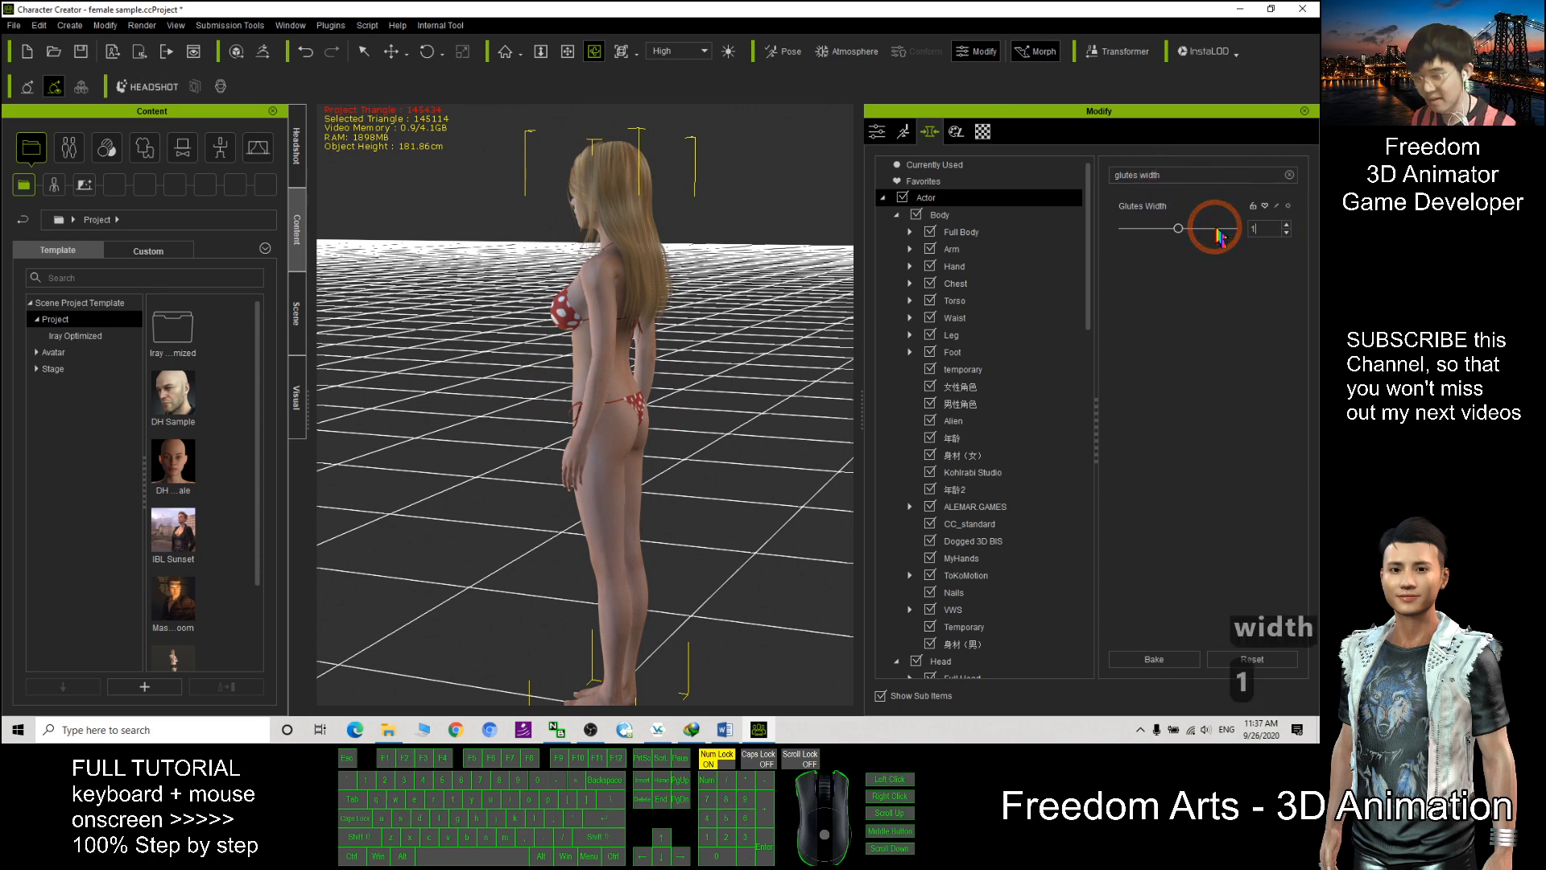
drag(1179, 227, 1246, 227)
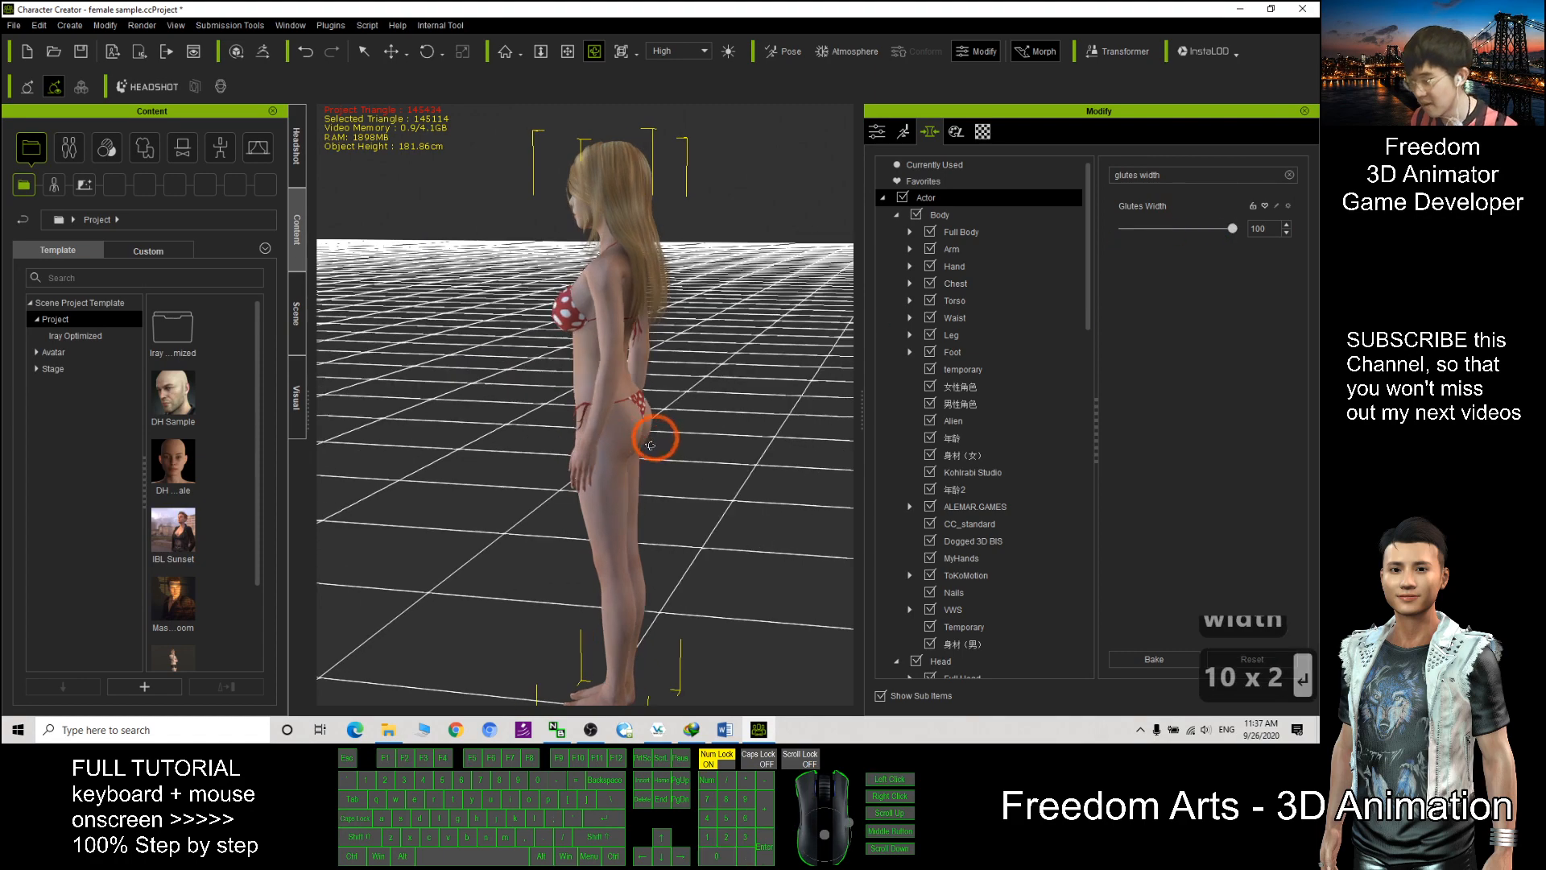
drag(650, 442, 512, 395)
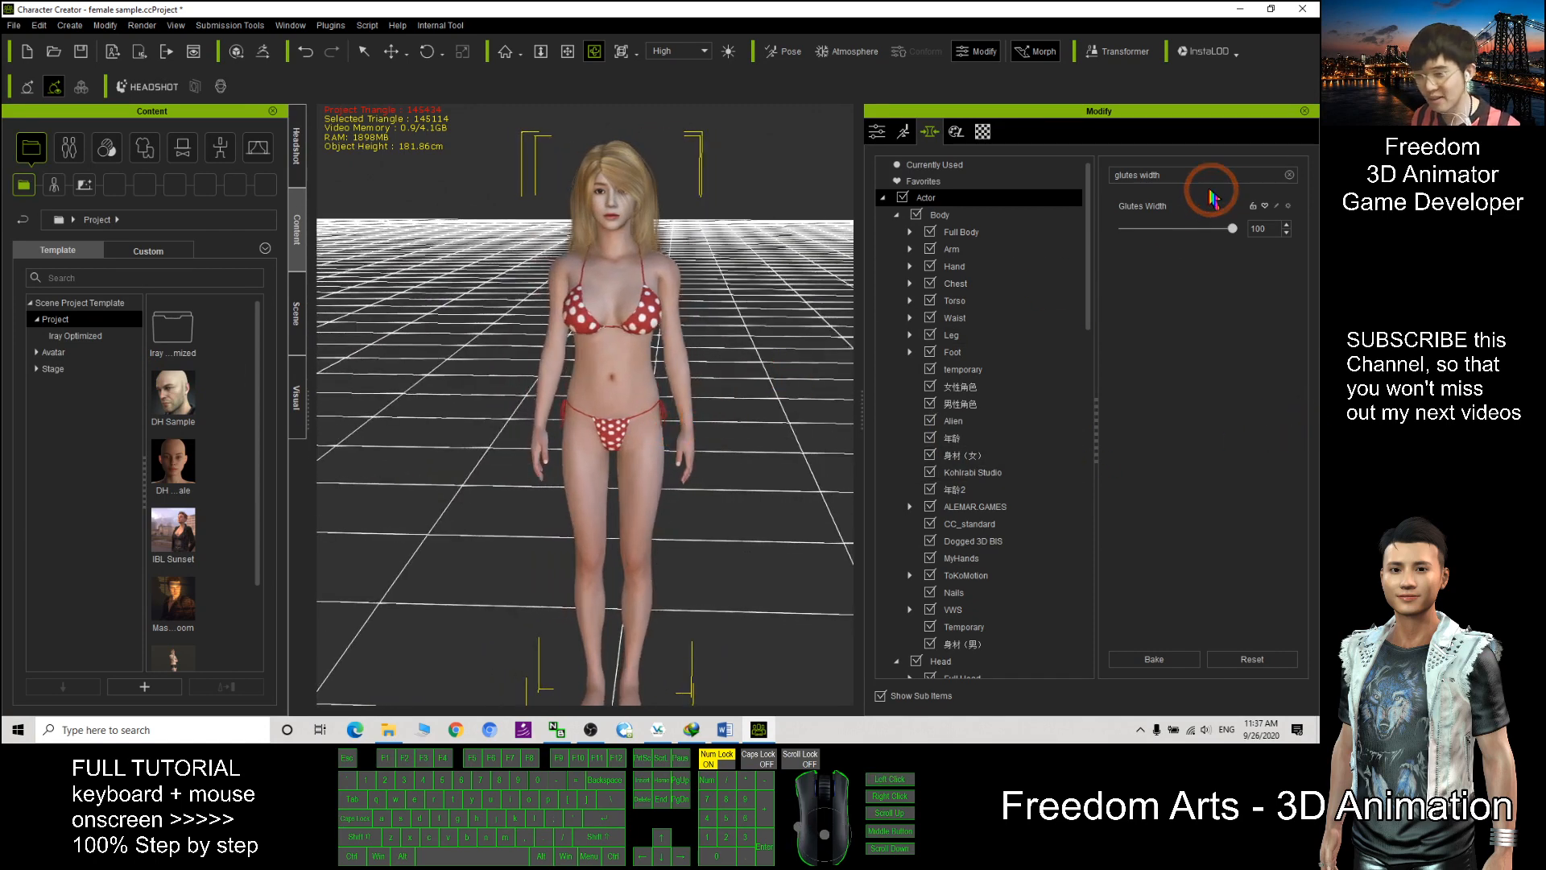
Search 'hip size' and adjust it, then adjust the Knee Tone slider
text(hip size)
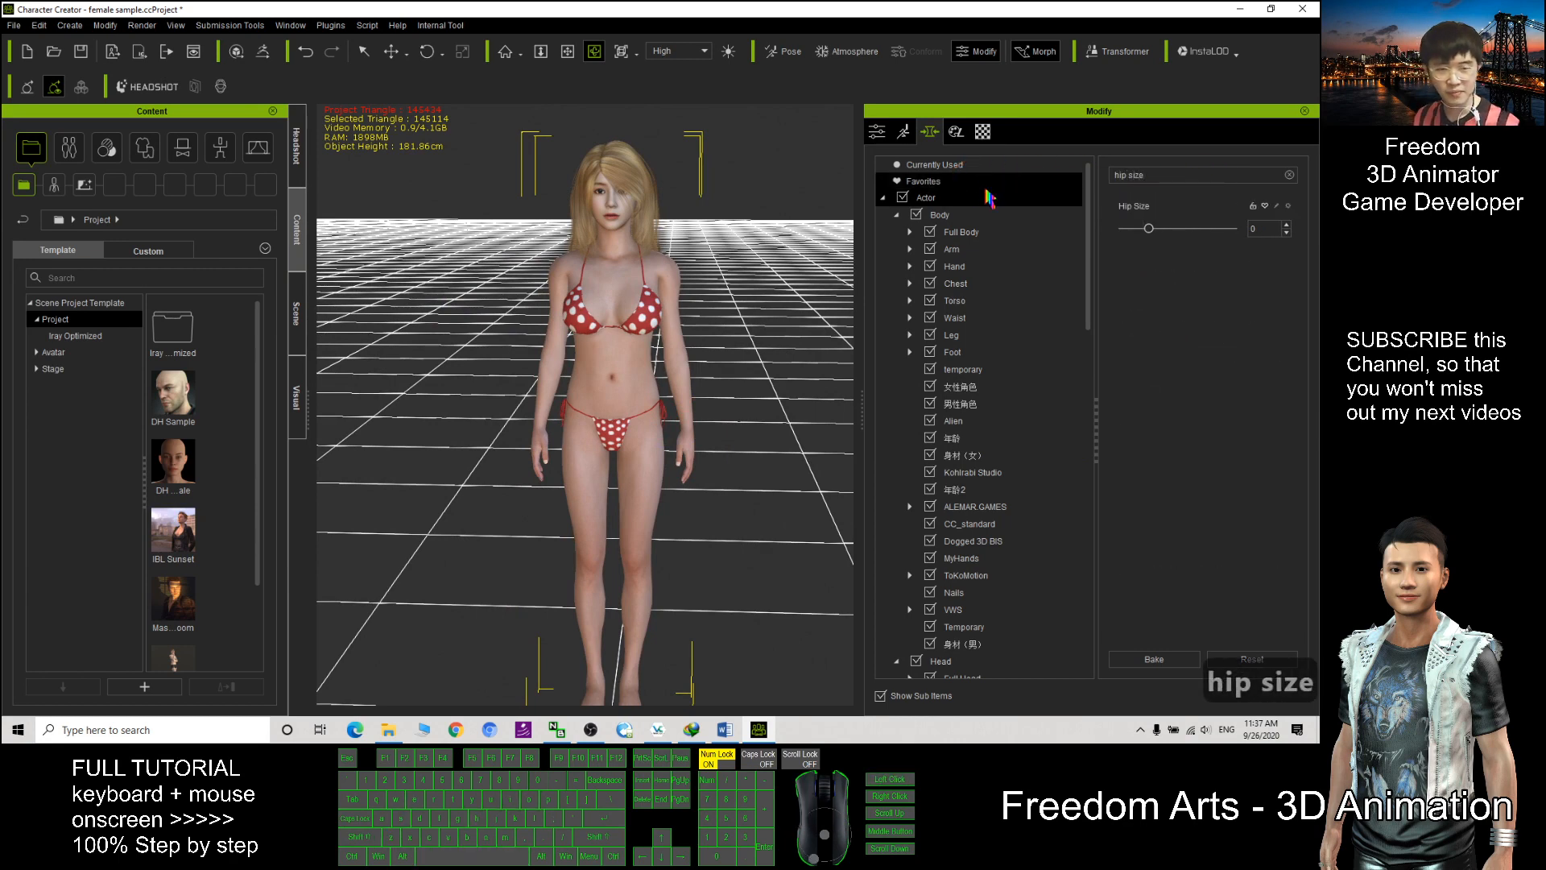
click(1259, 229)
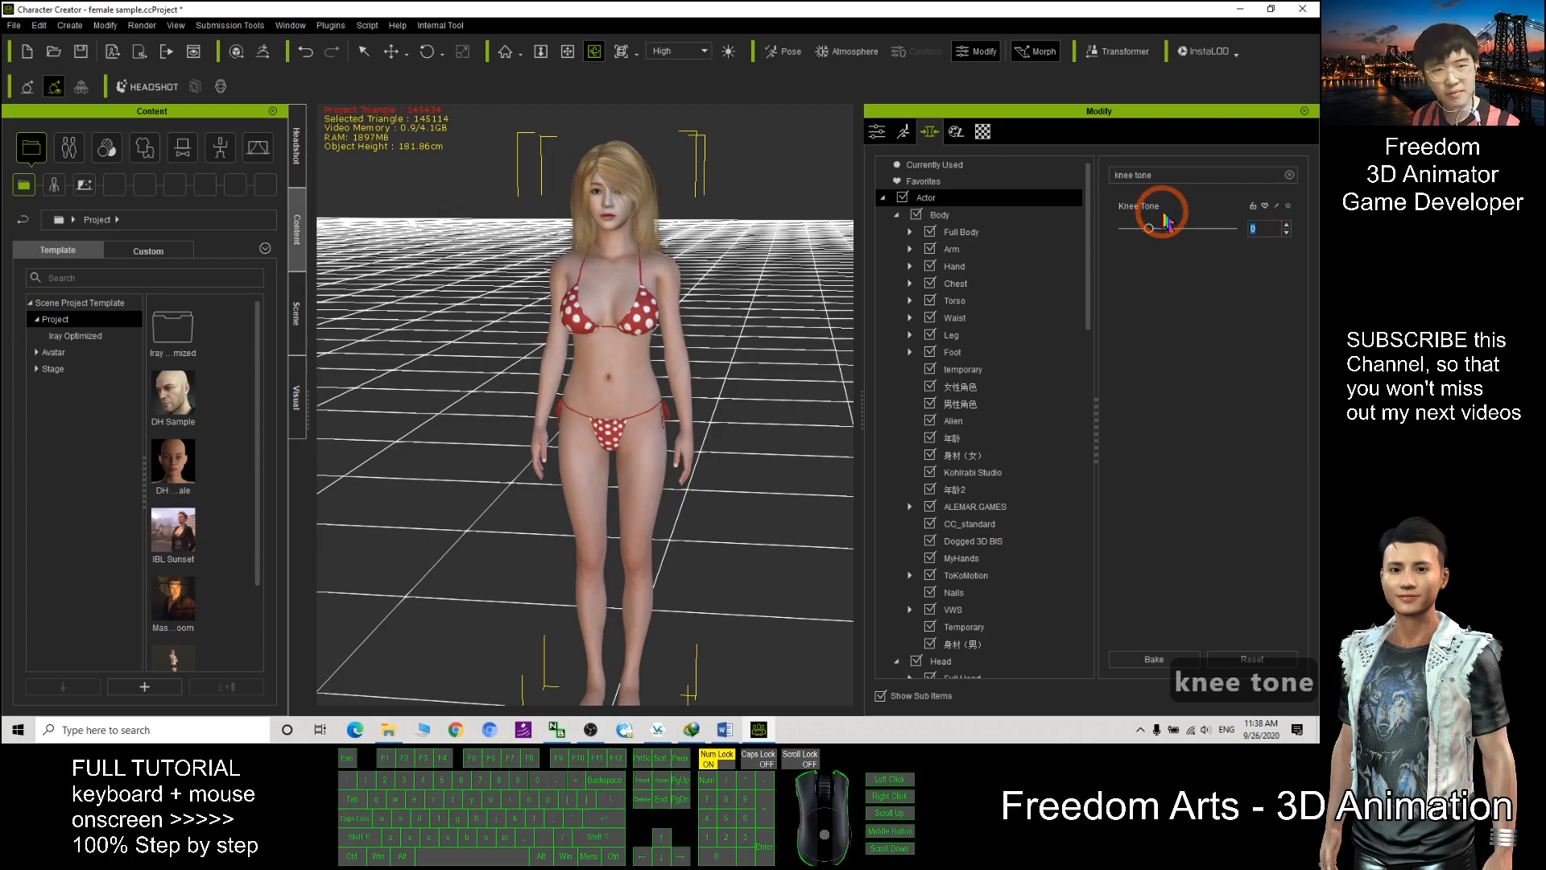
drag(1148, 227, 1174, 227)
text(lats size)
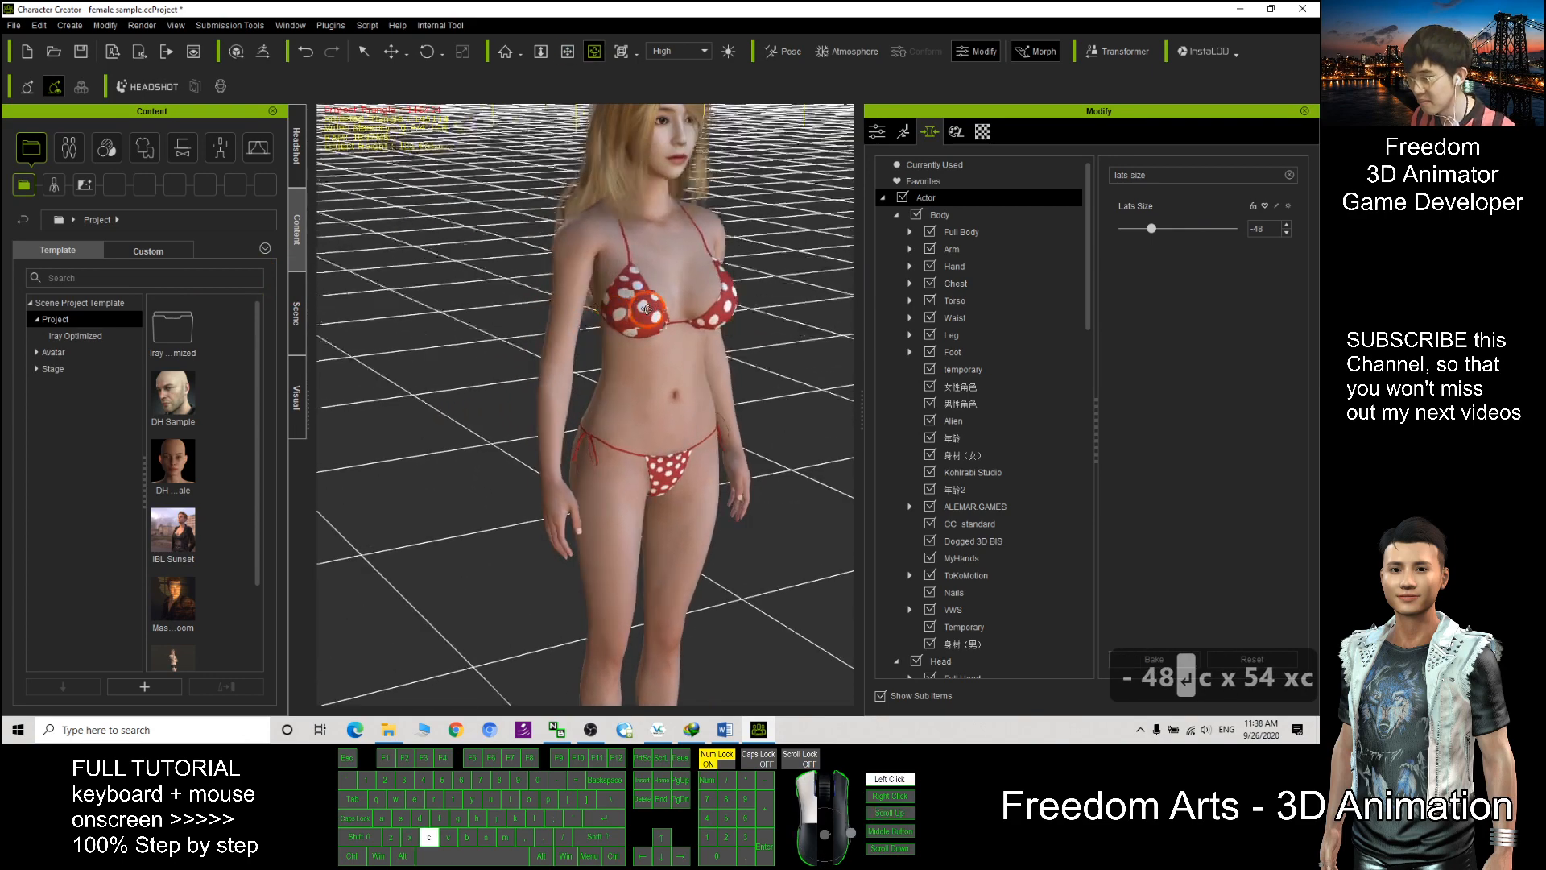
Confirm Lats Size at -48 and start a new morph search
key(ctrl+z)
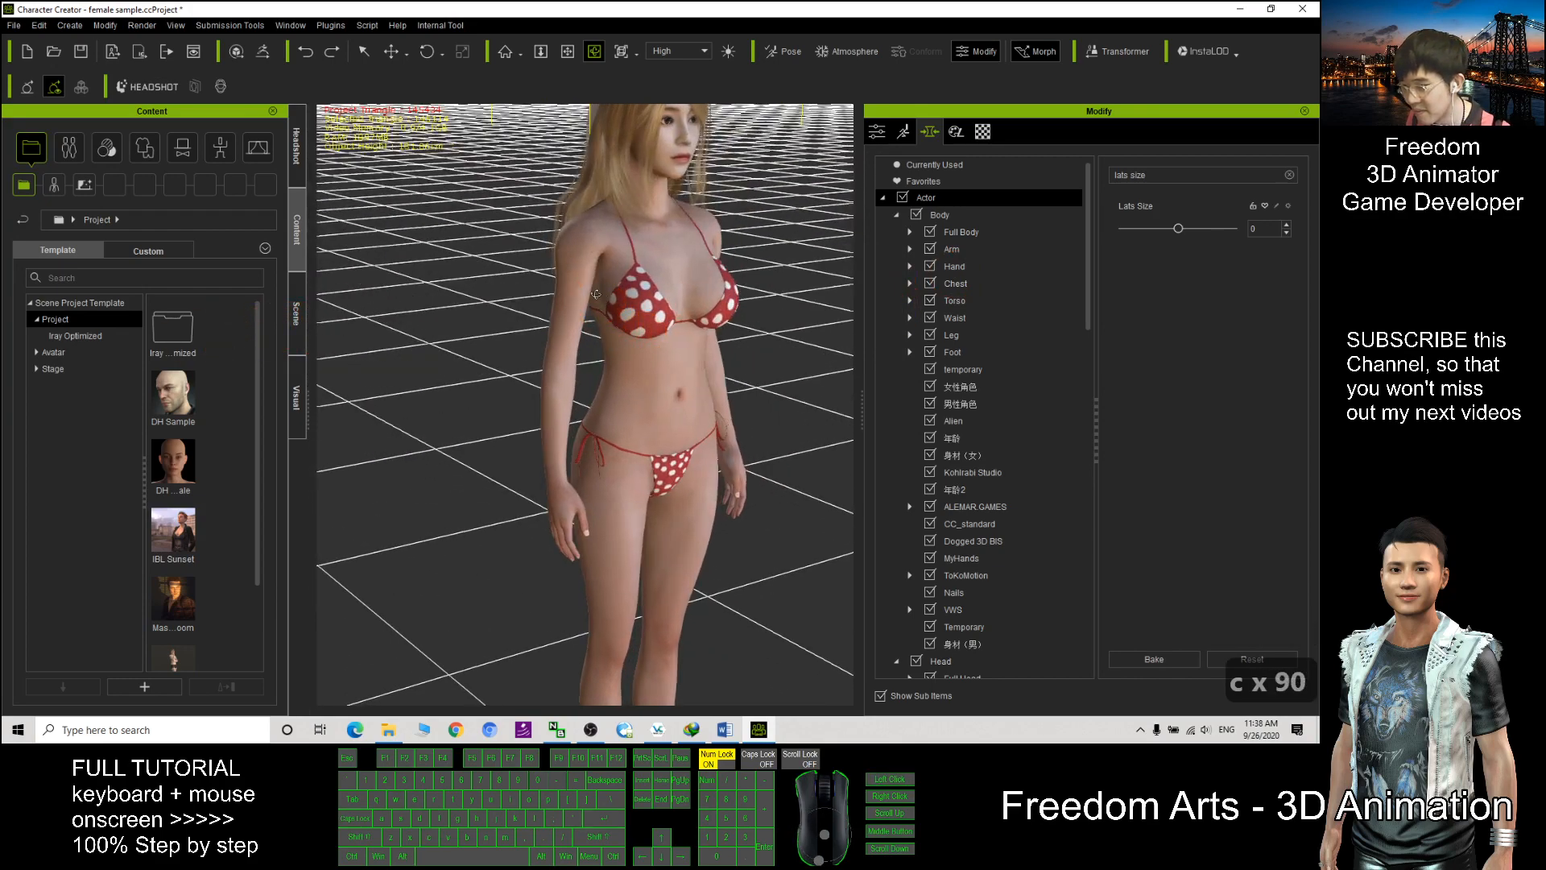
drag(1179, 228, 1197, 237)
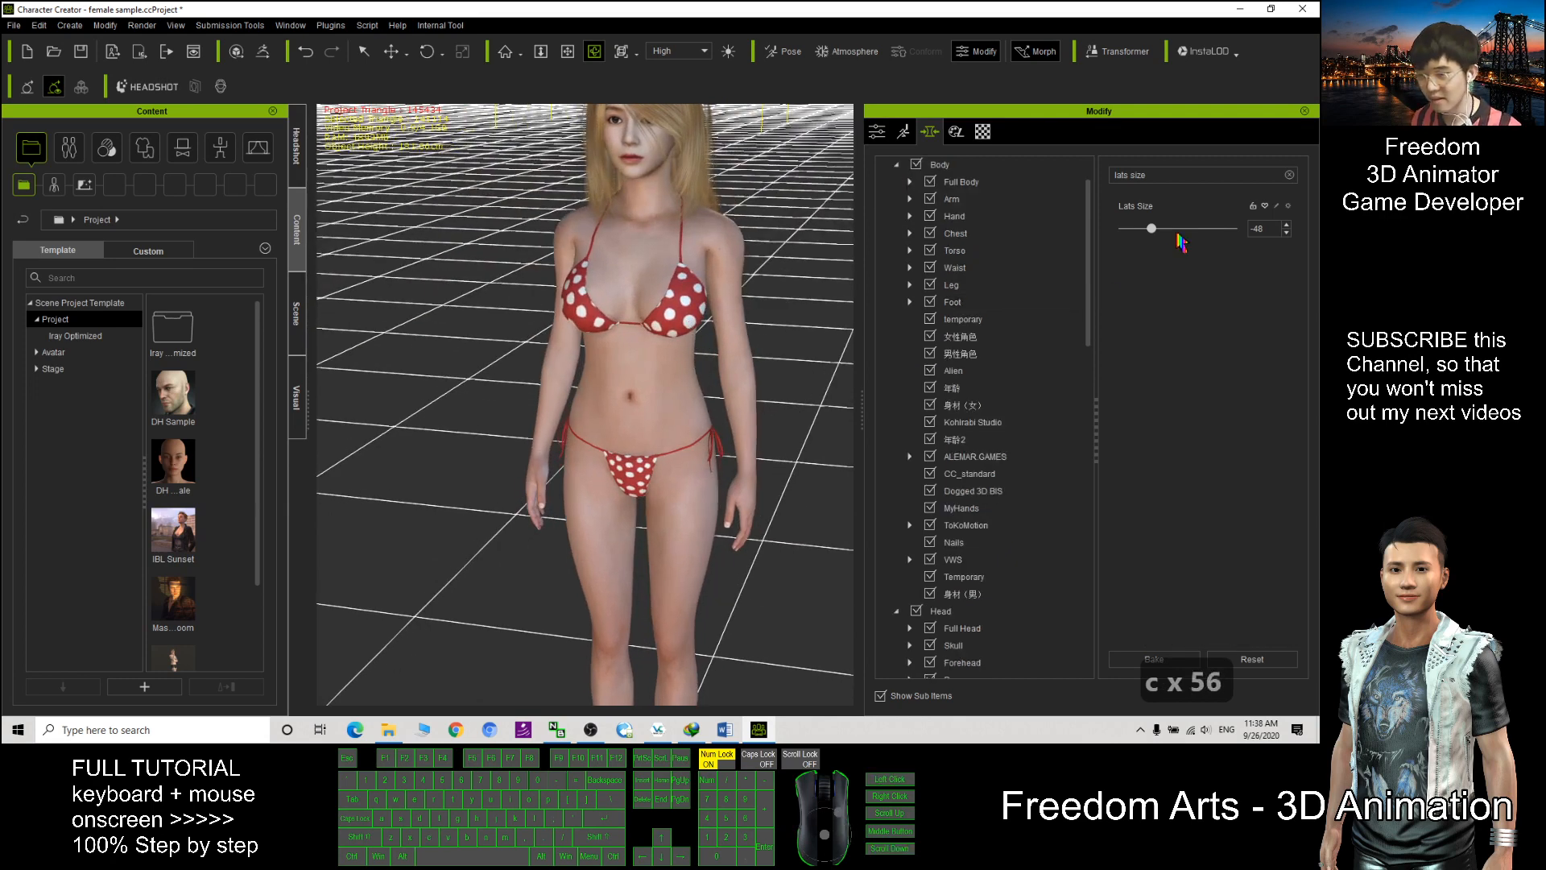
click(939, 164)
text(navel)
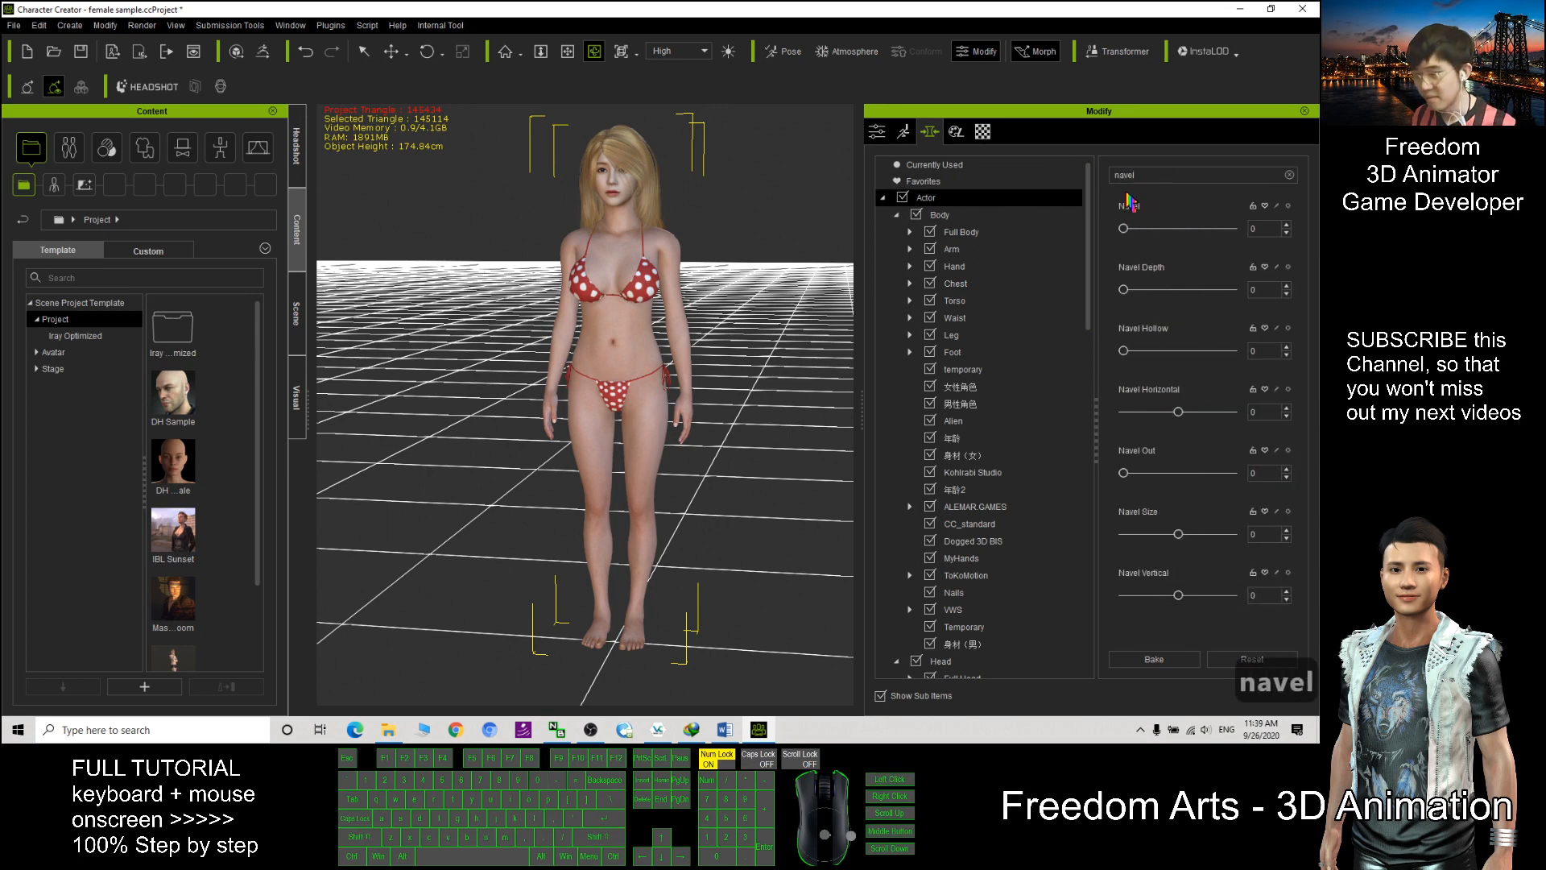
Search 'navel size' and enlarge Navel Size to 30
click(1148, 214)
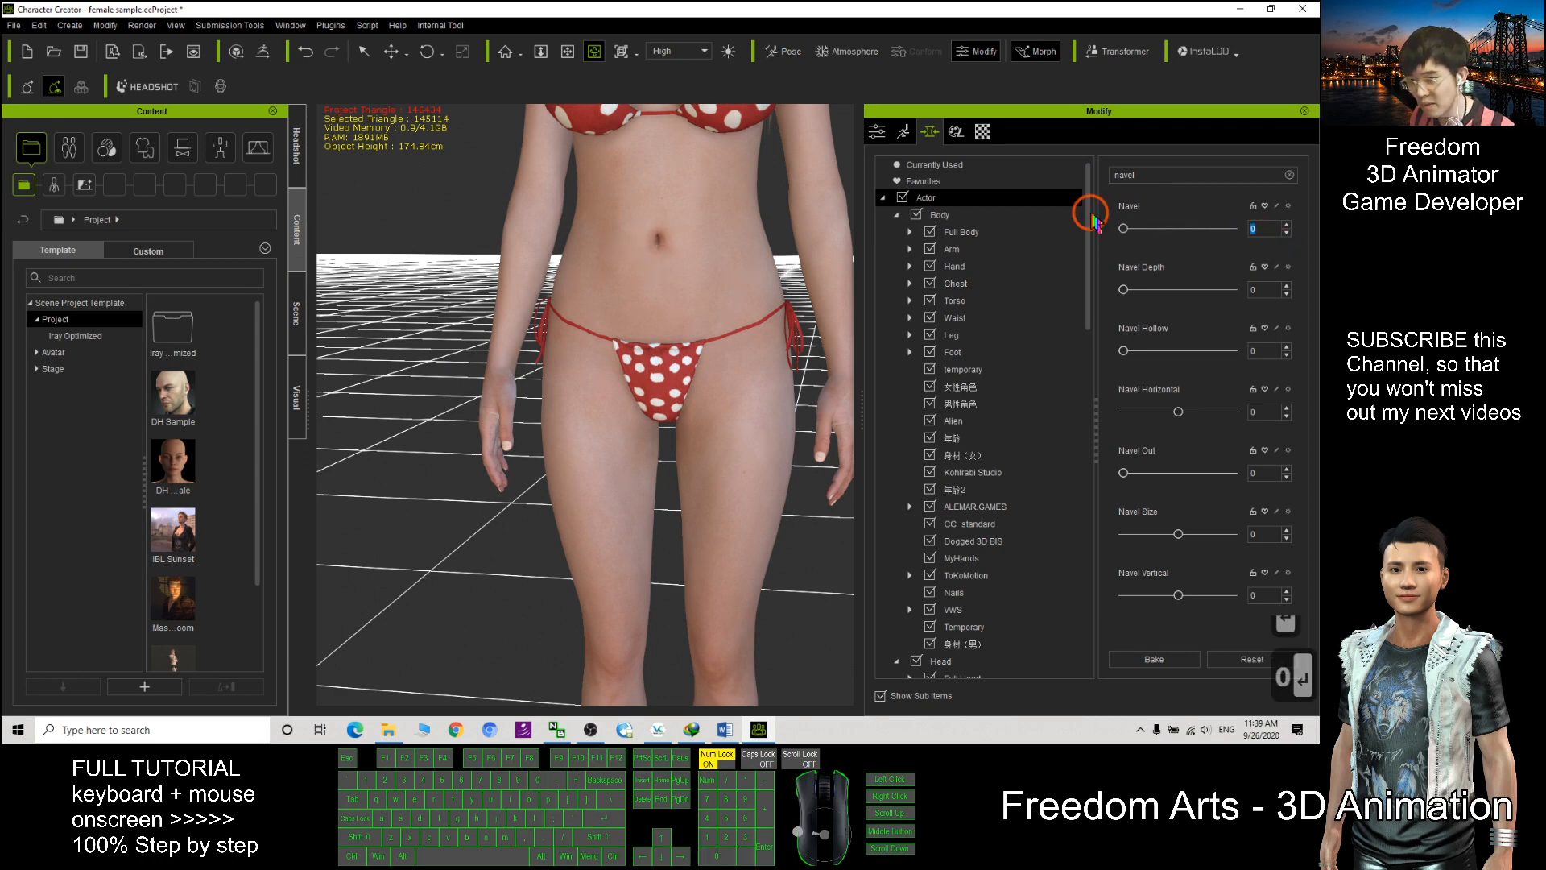
drag(1121, 227, 1237, 227)
text( size)
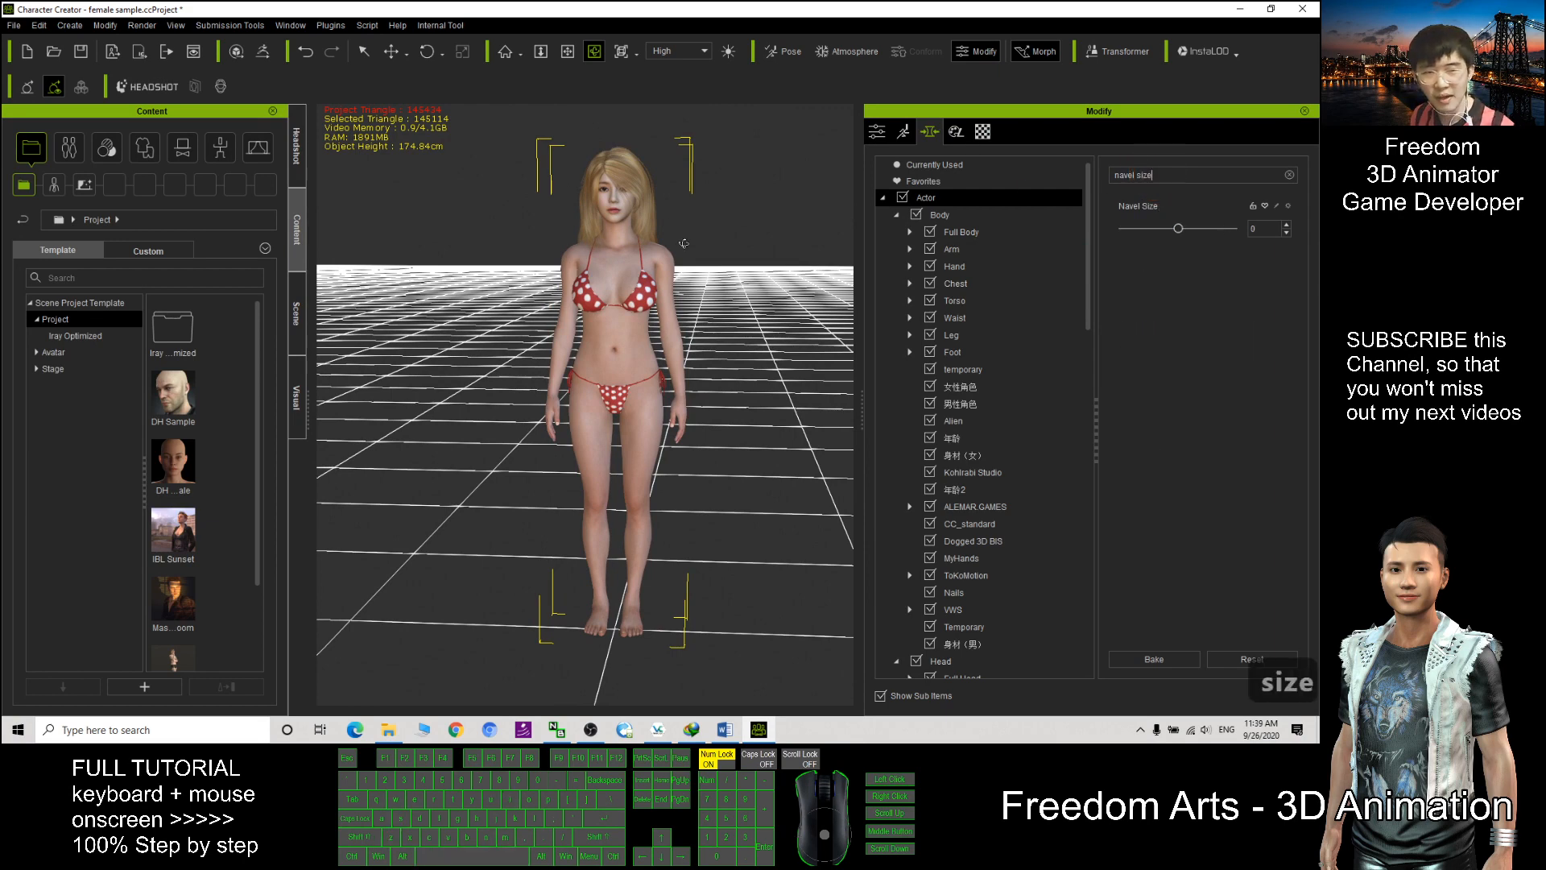
drag(1177, 227, 1177, 227)
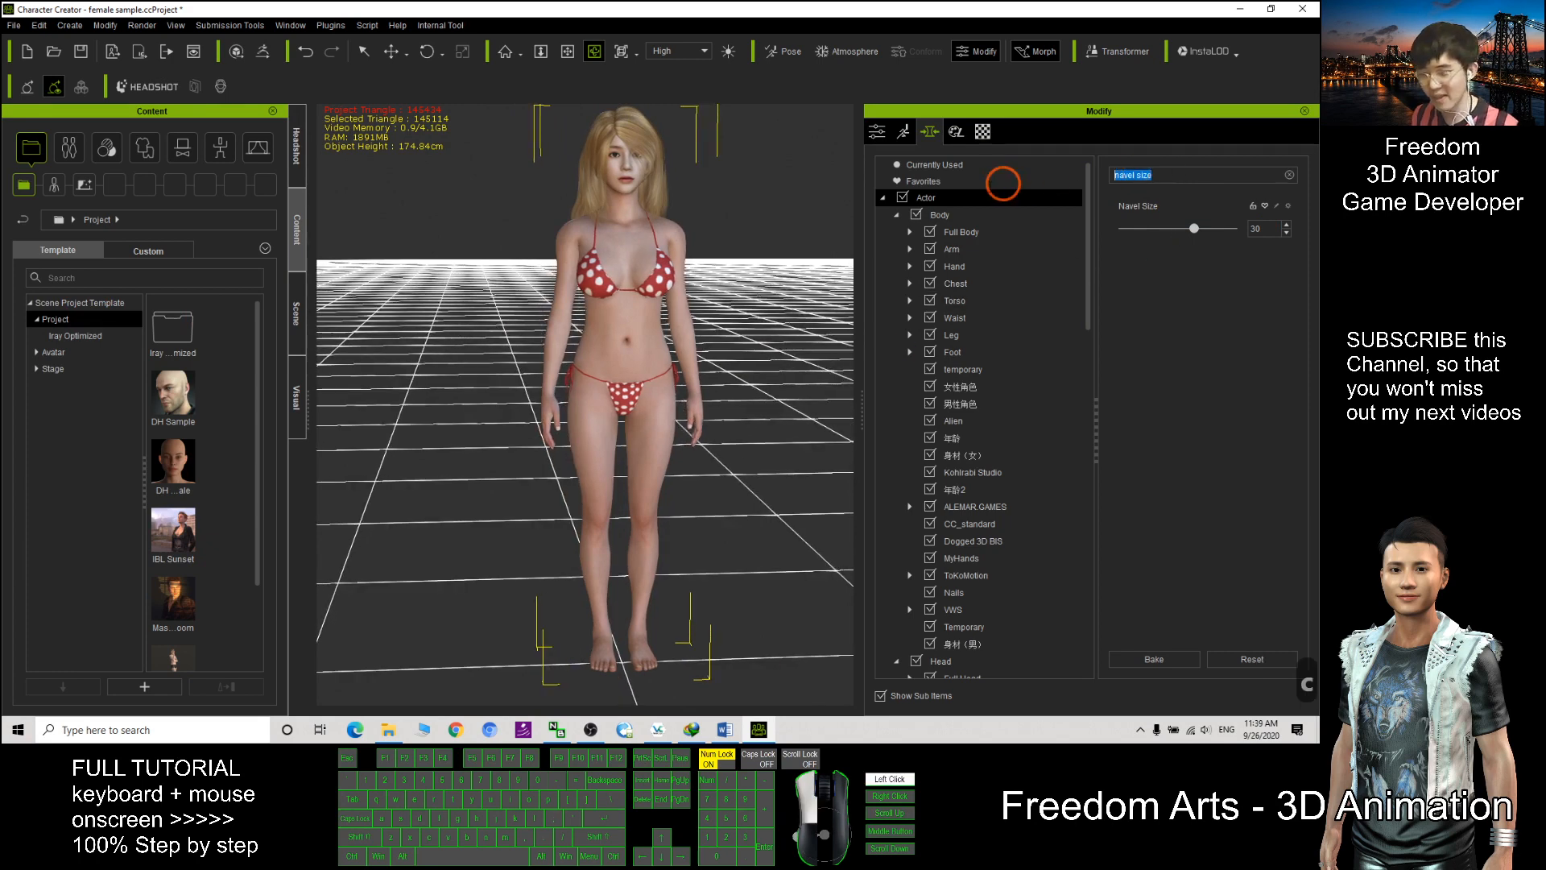
text(pector)
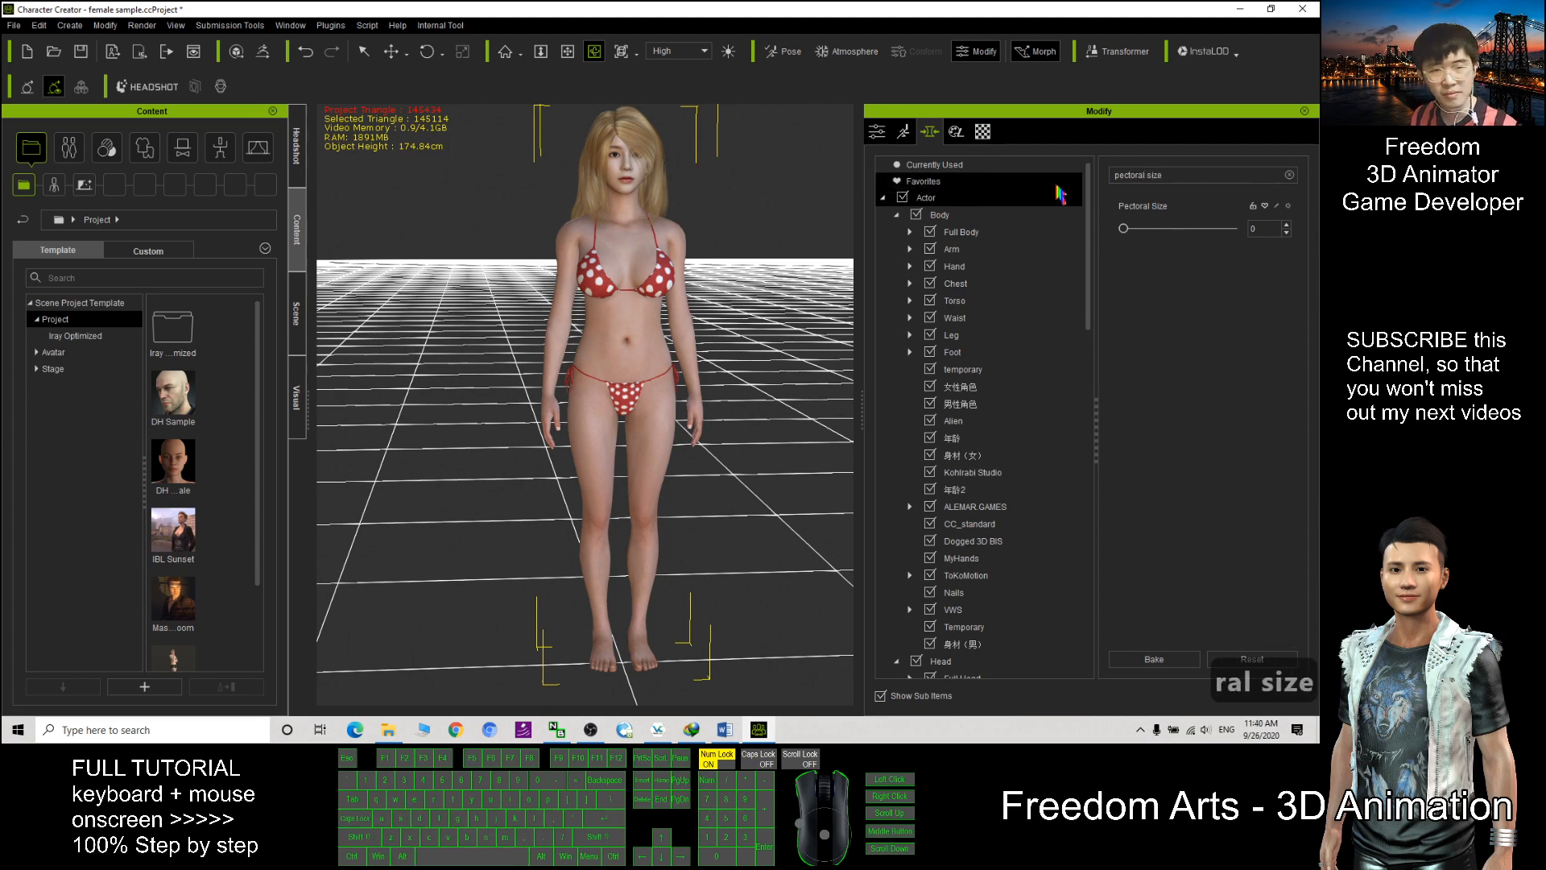
Enter -30 in the Pectoral Size field and drag the slider to shrink the pectorals
click(1259, 227)
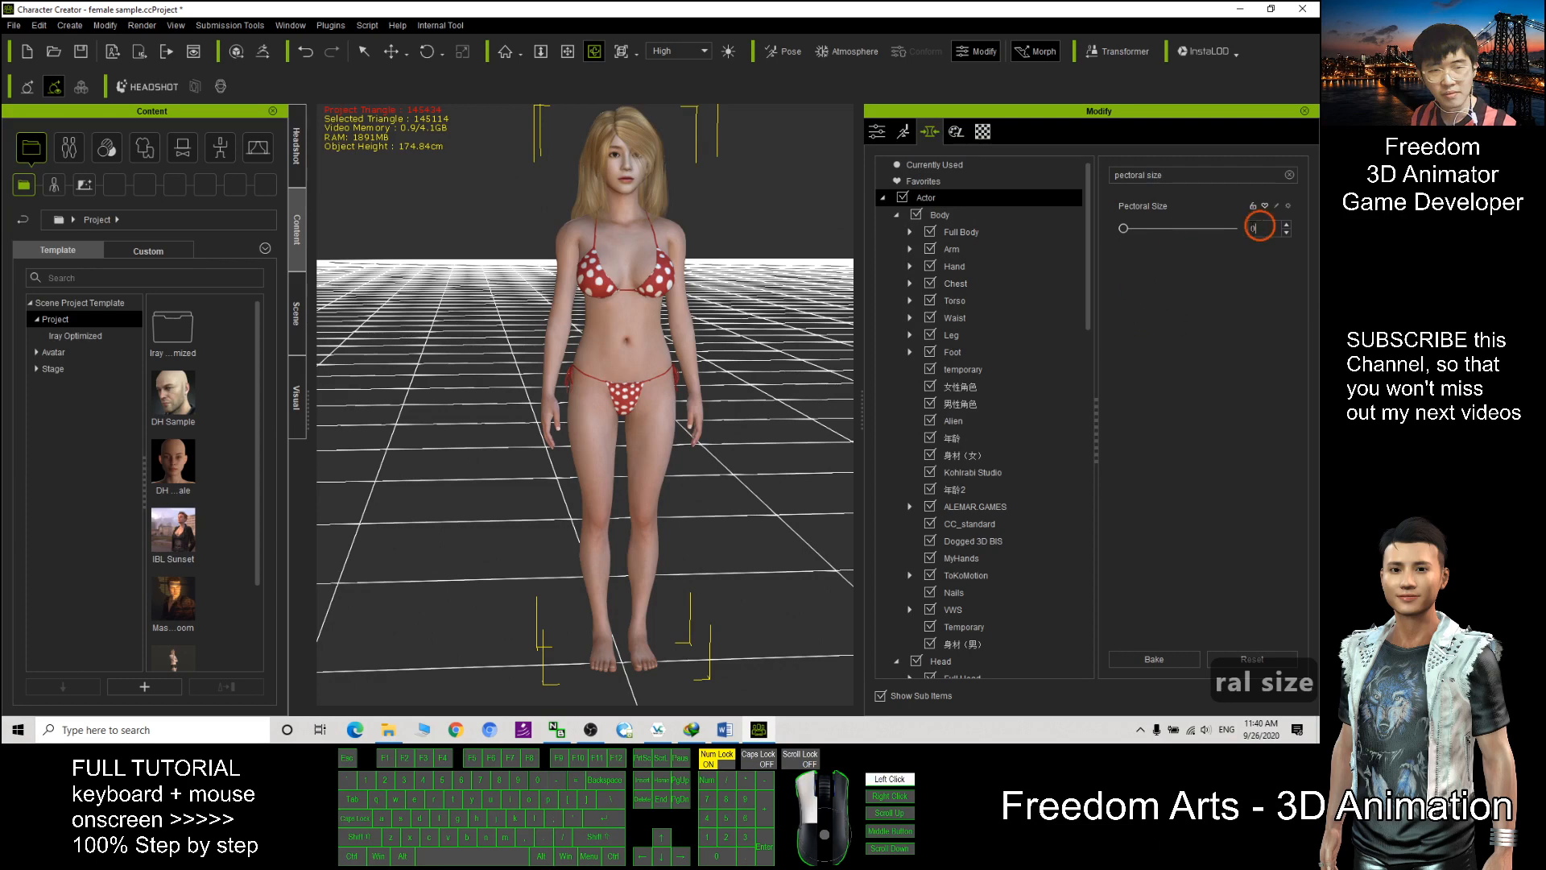
text(-30)
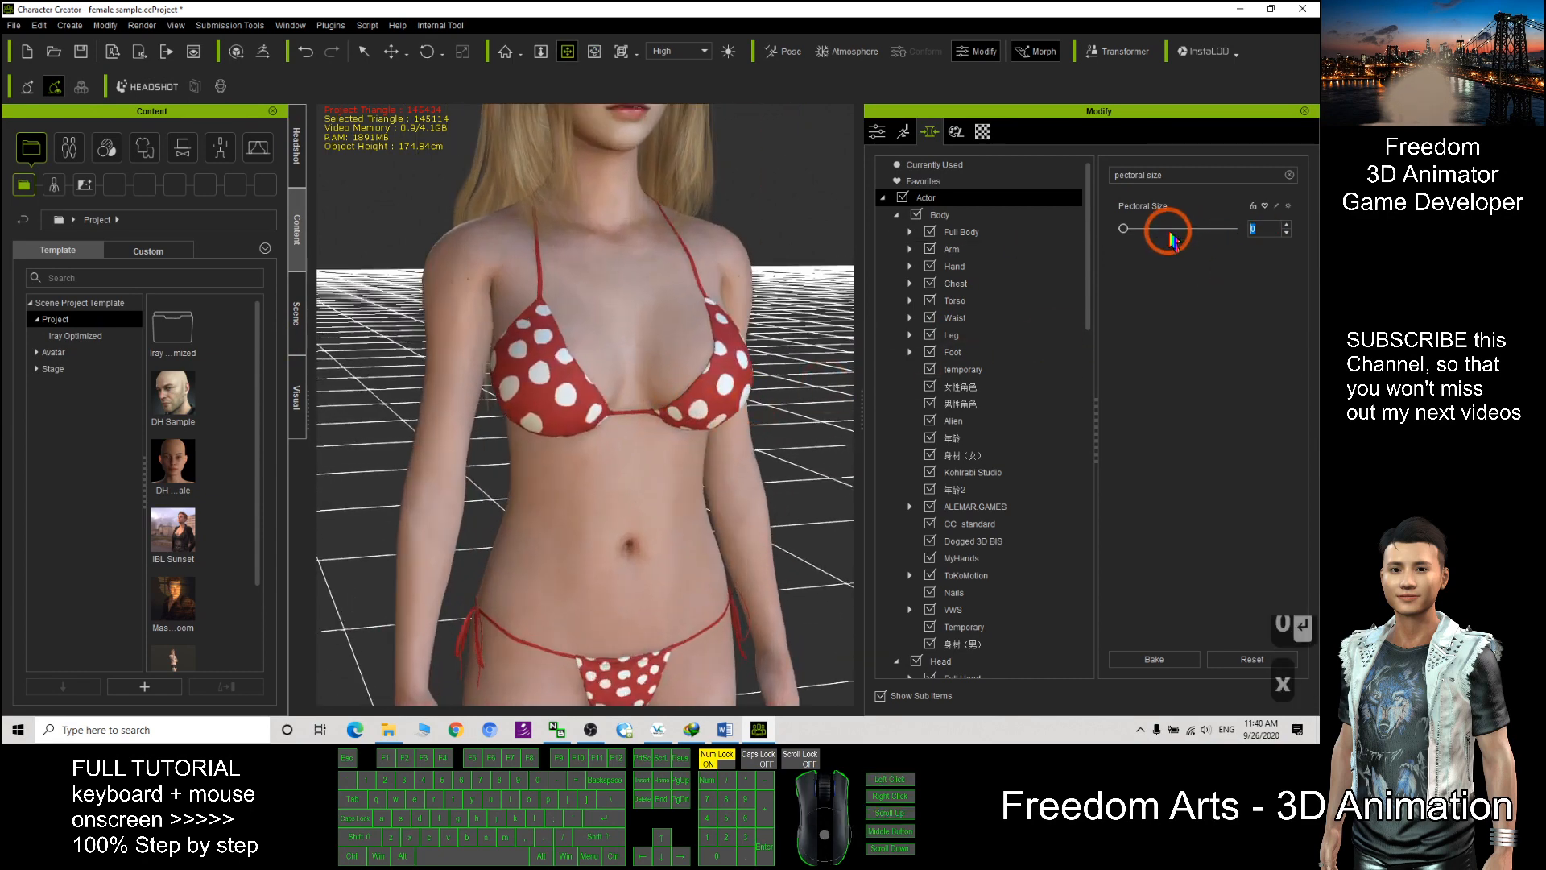
drag(1167, 228, 1125, 227)
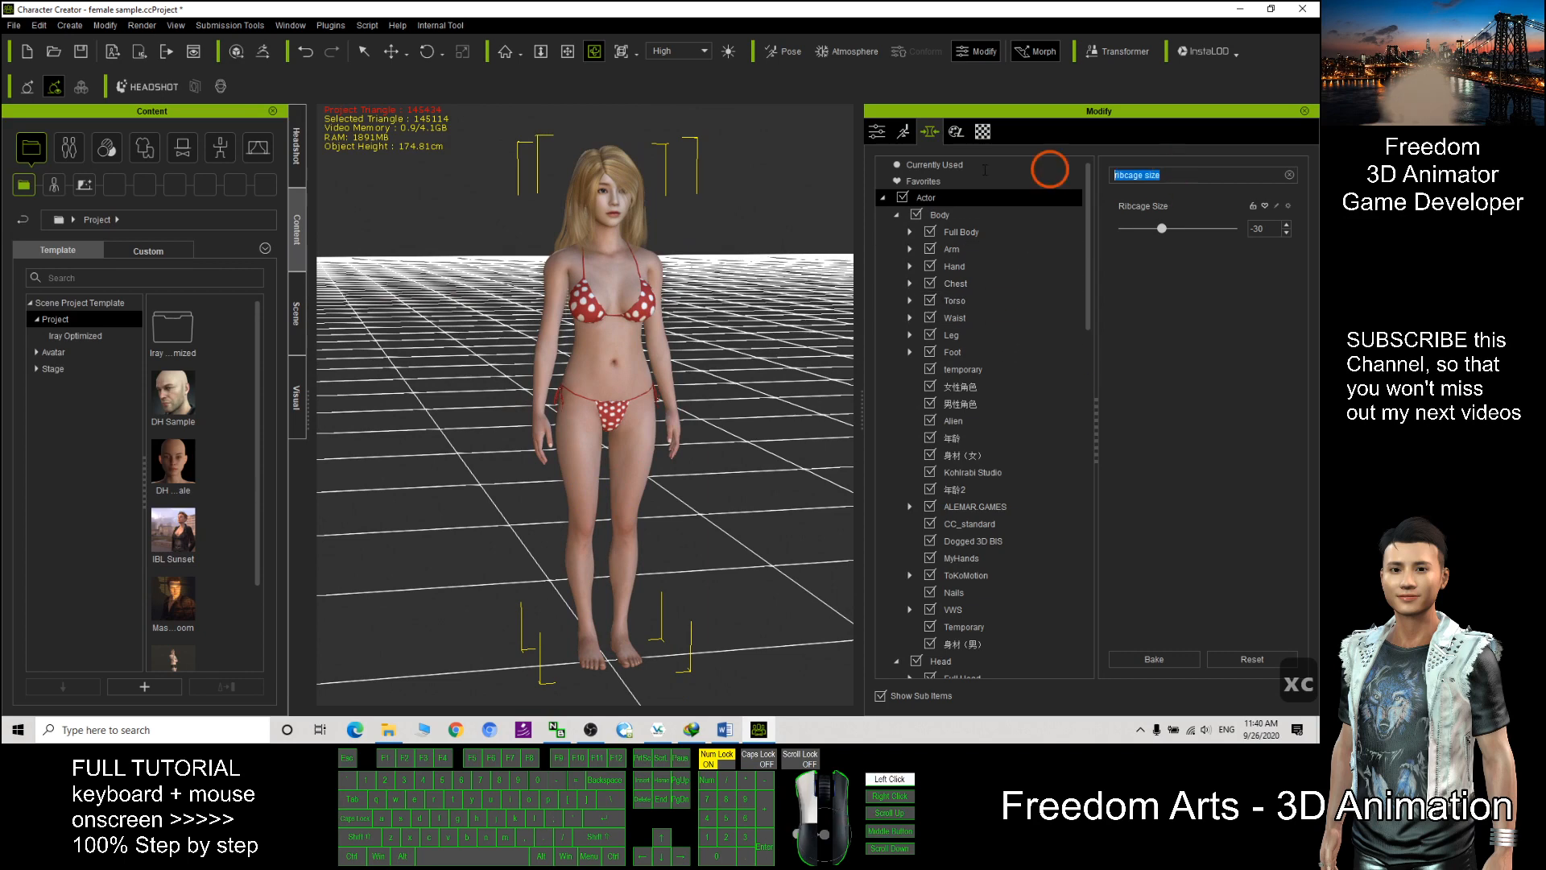
Find the Thin morph and nudge its slider to slim the overall body
text(thin)
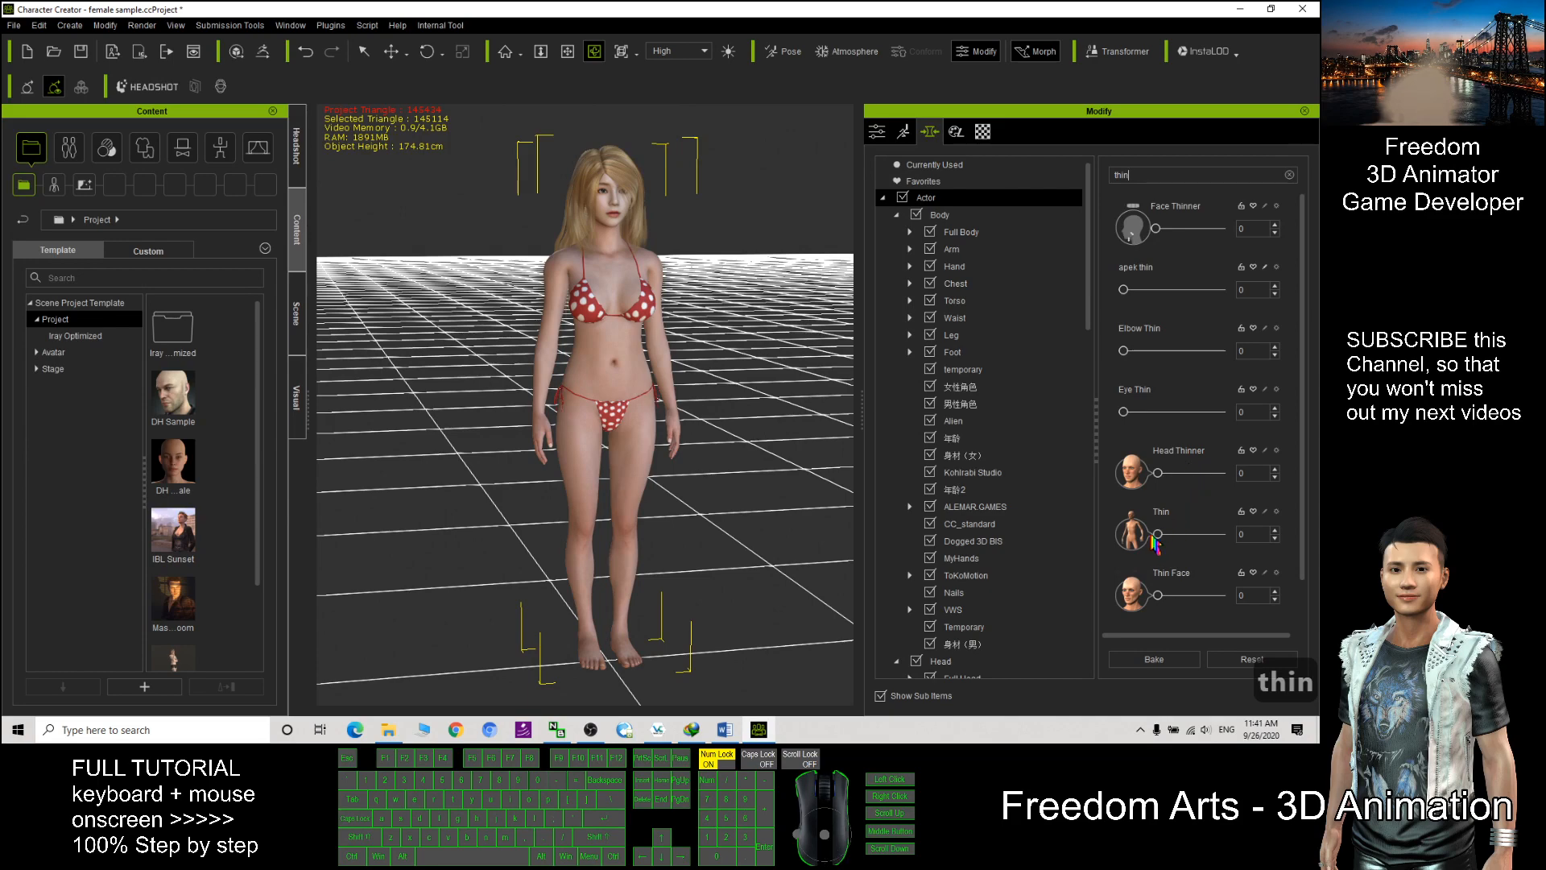
click(1158, 533)
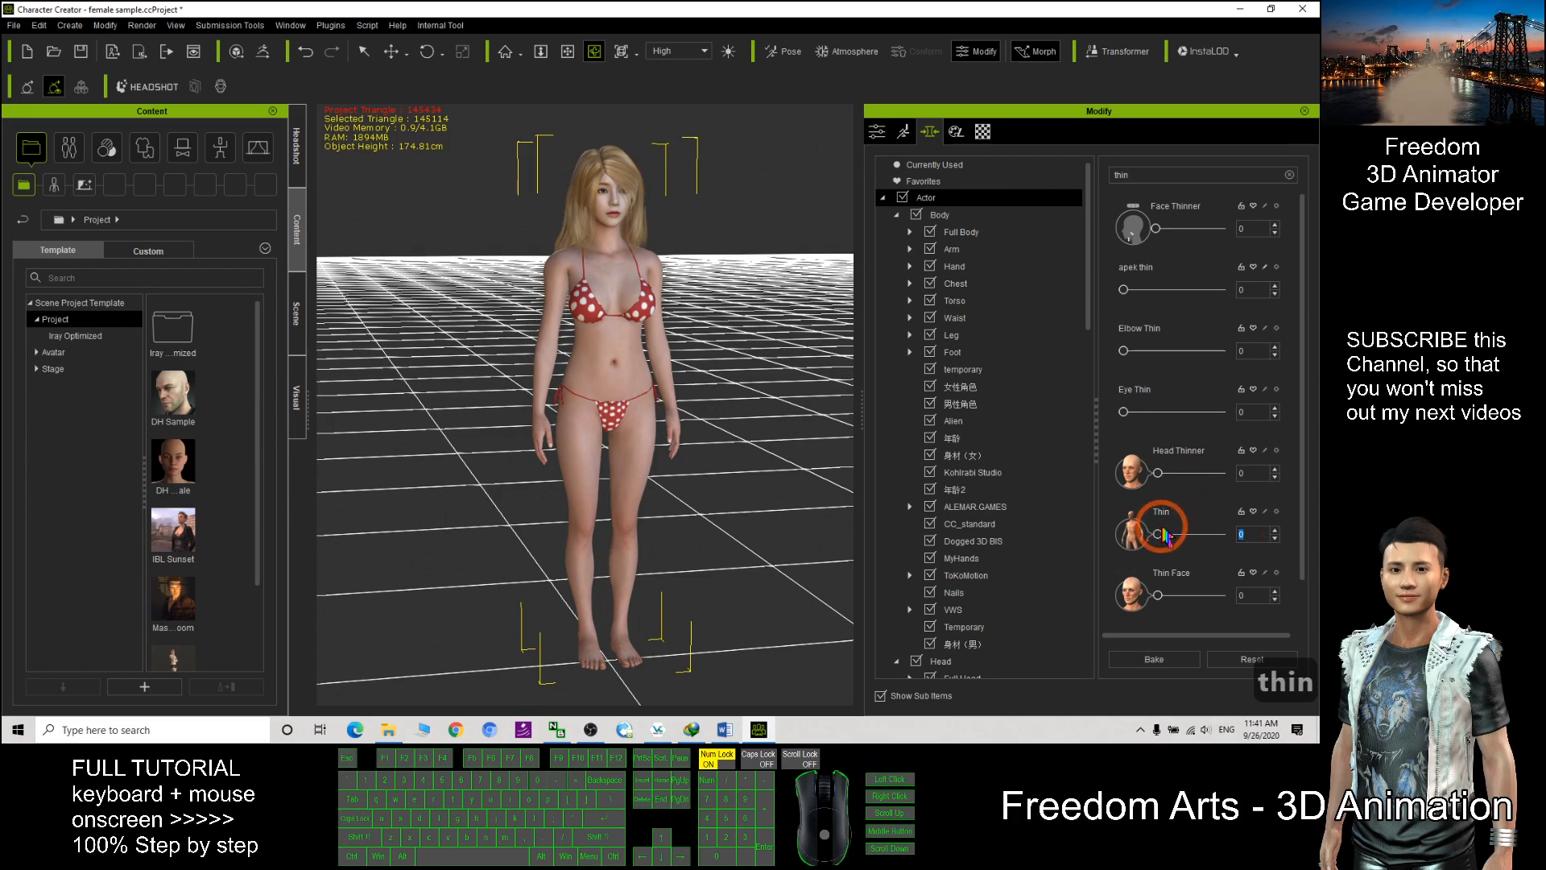
drag(1163, 533, 1211, 533)
text(upper arm size)
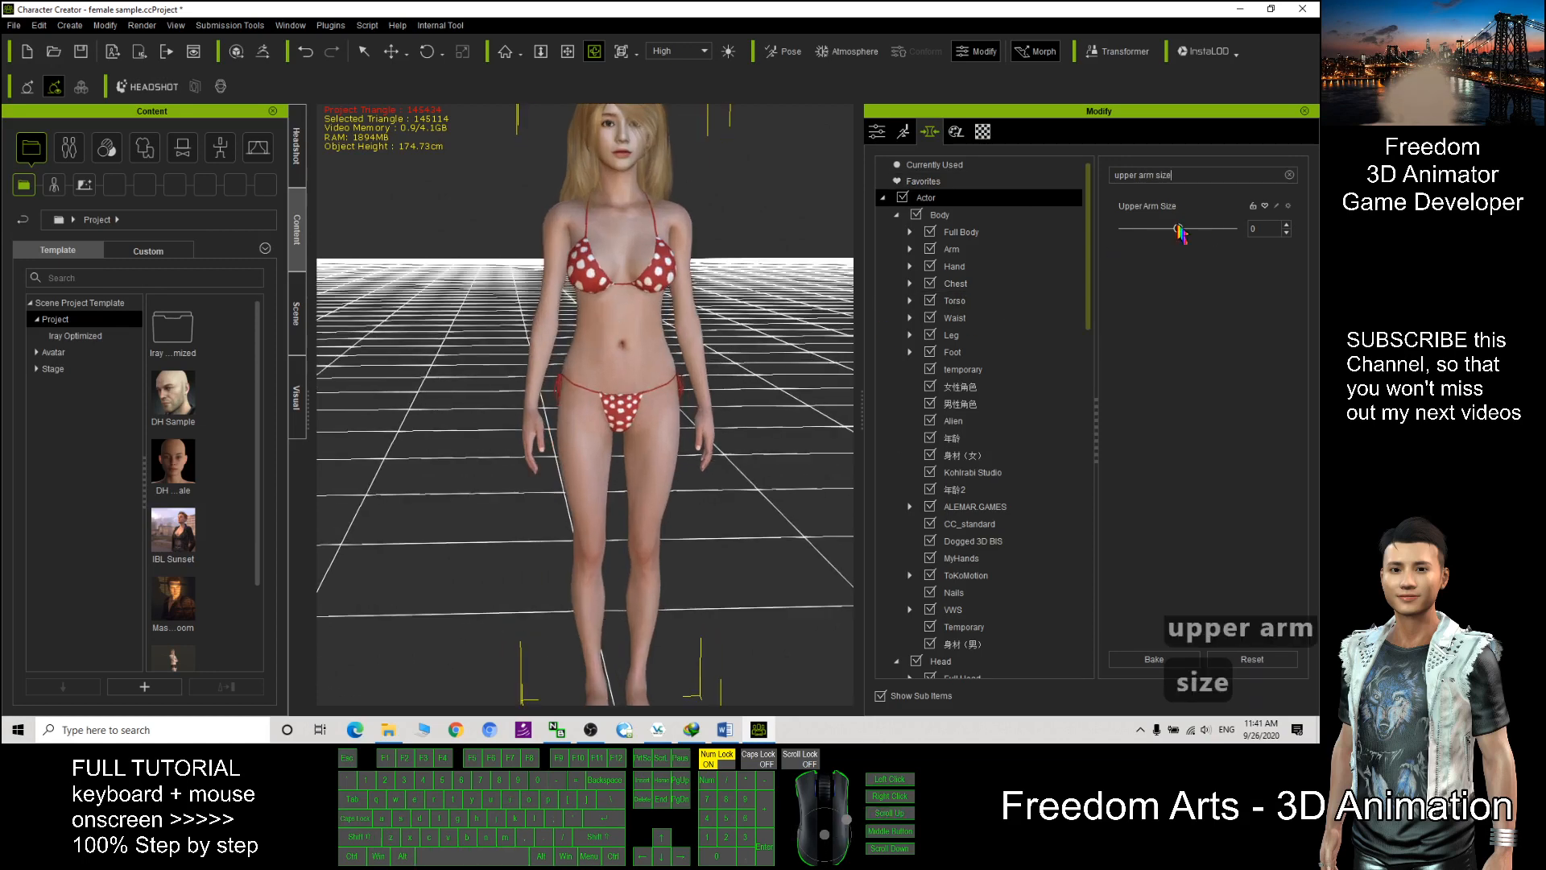
Set Upper Arm Size to 33, face the character front, and search for the waist morphs
drag(1148, 229, 1180, 228)
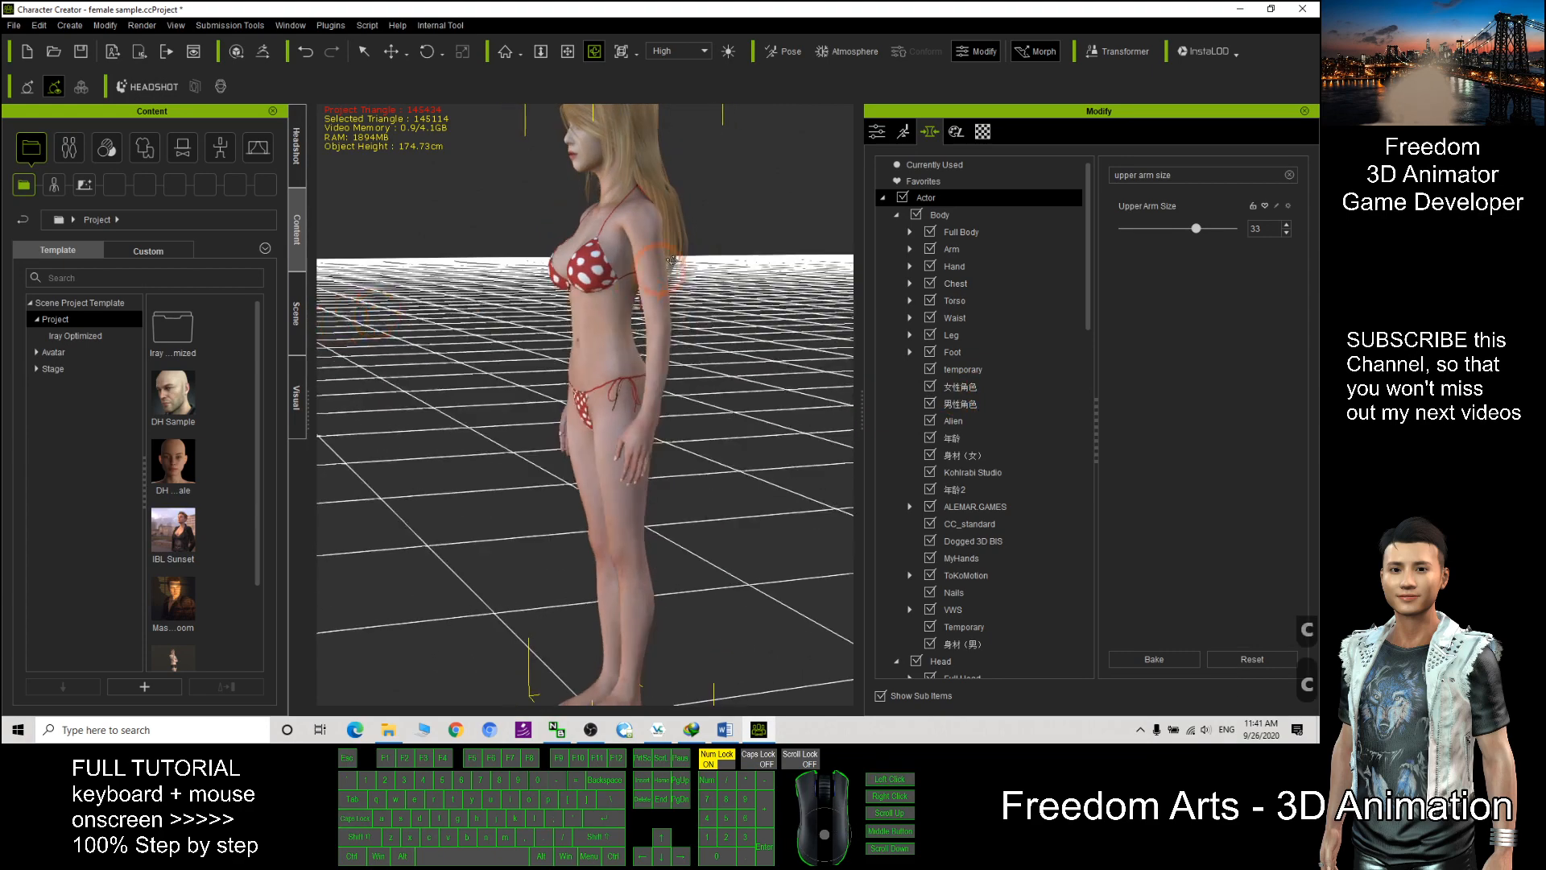
drag(670, 261, 851, 391)
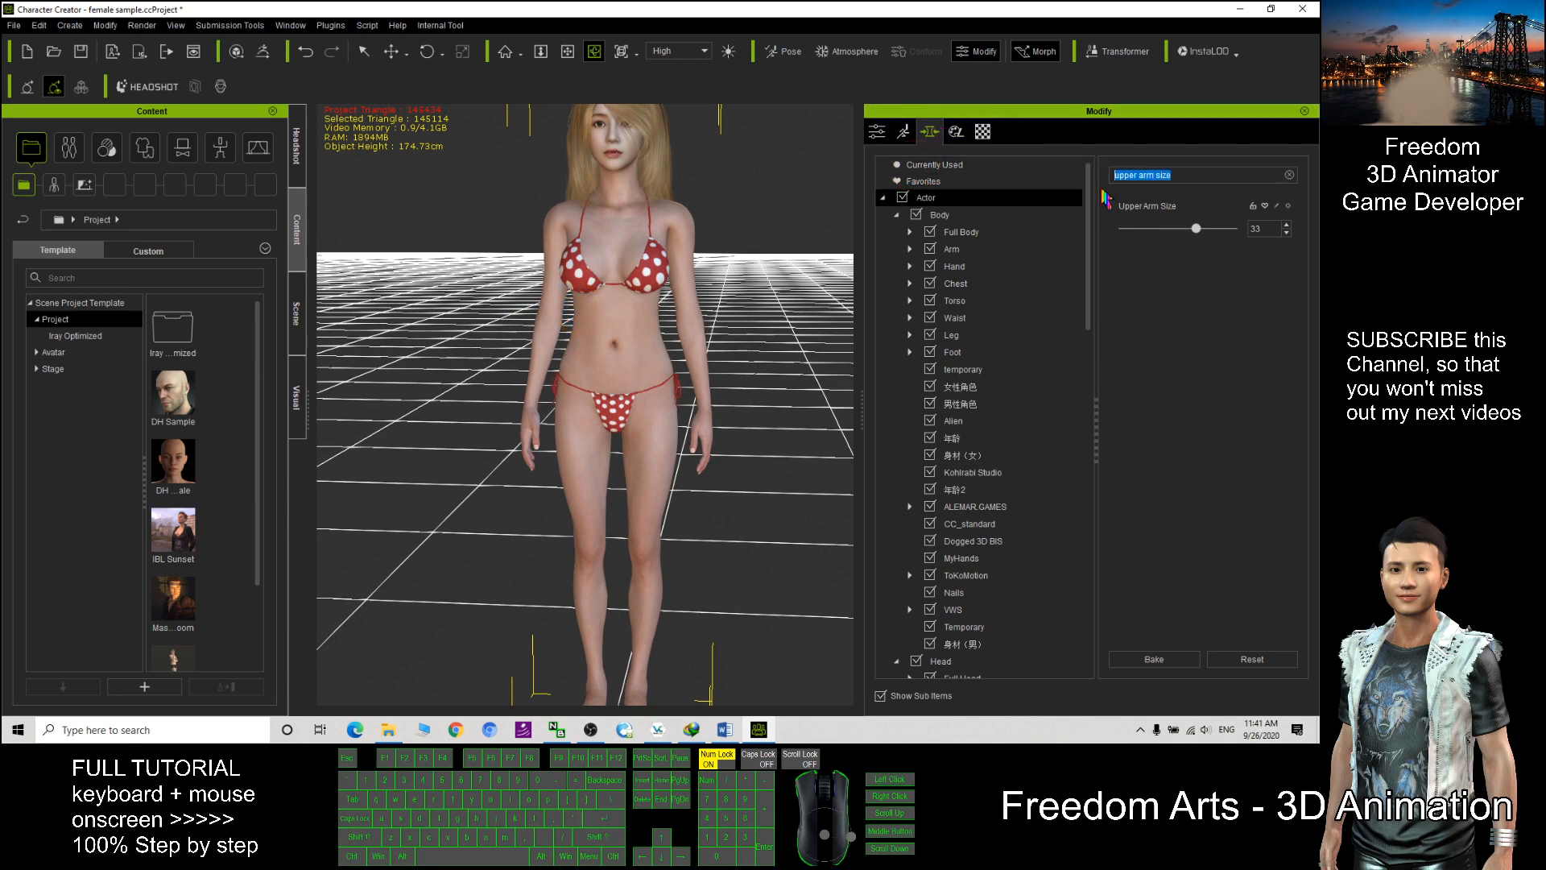
text(wasit)
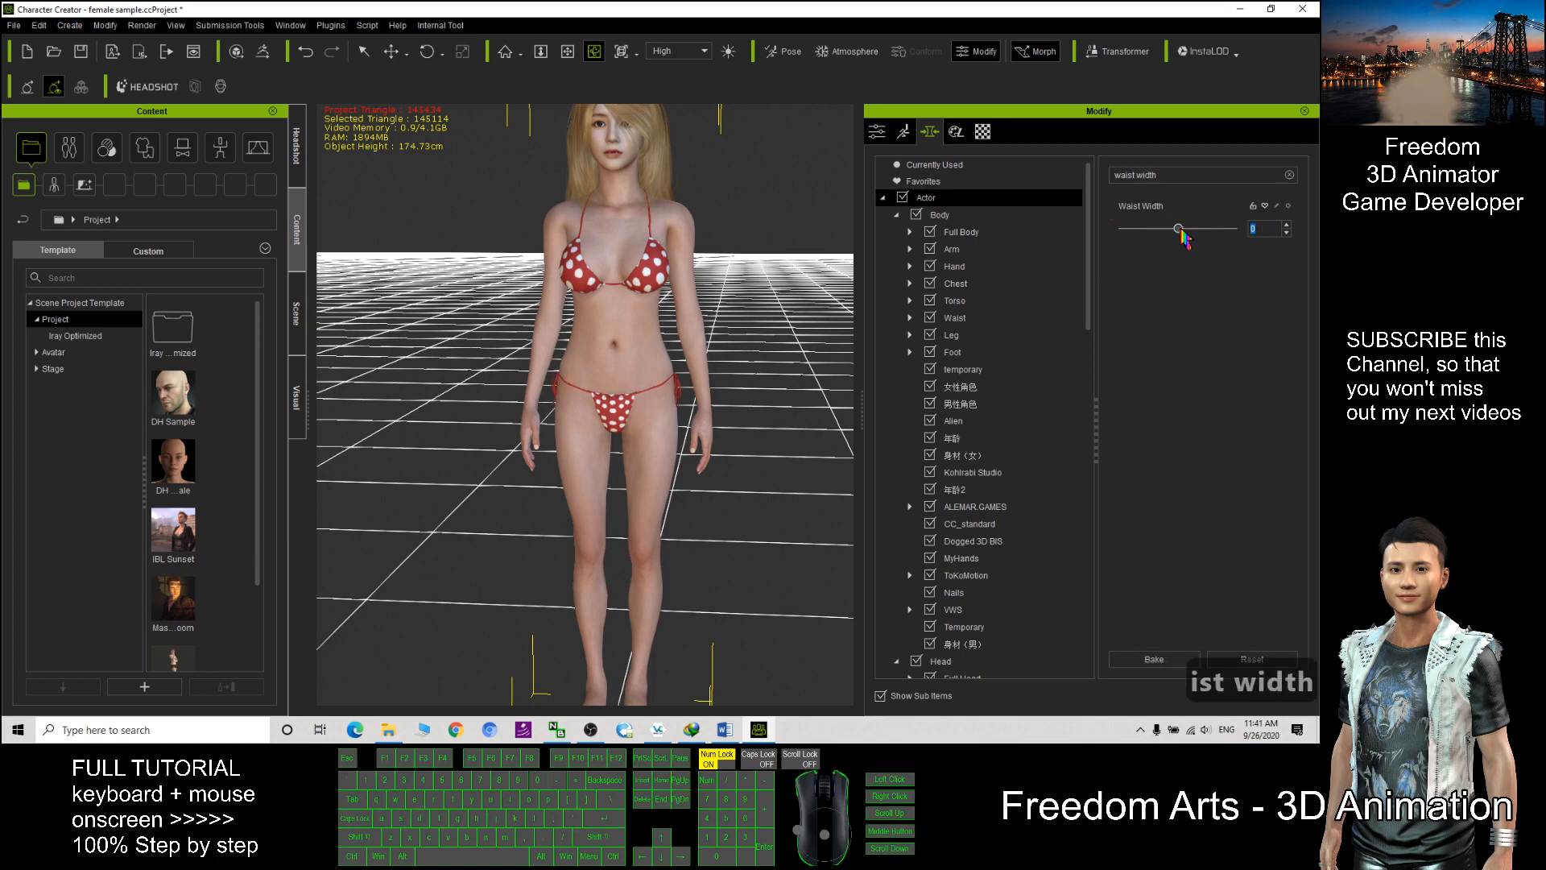
Set Waist Width to -100 and search for the Waistline morph
drag(1184, 227, 1179, 227)
text(-100)
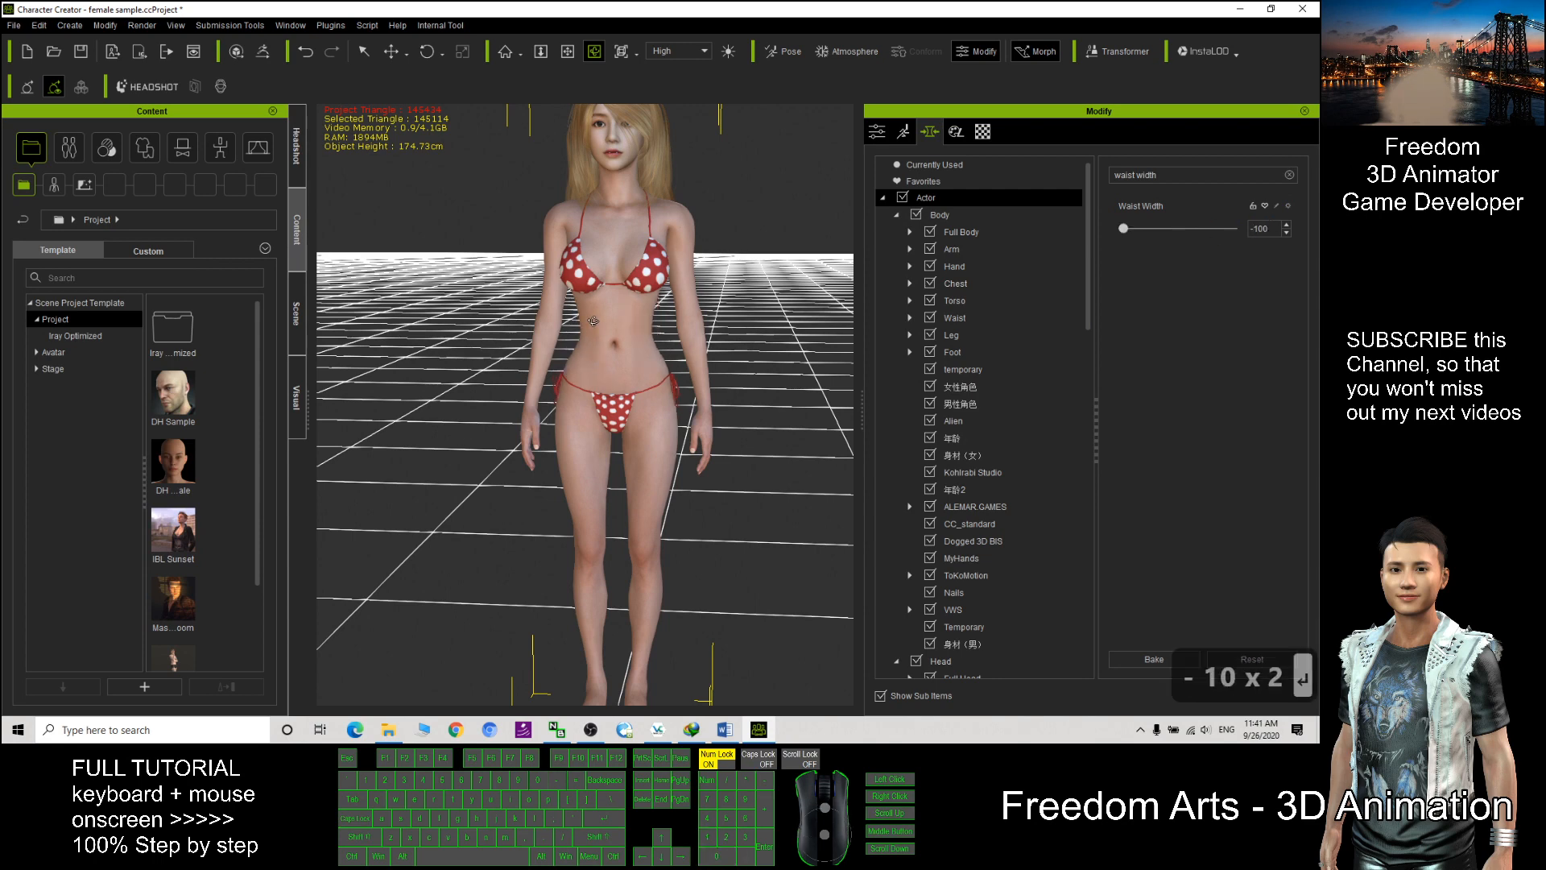
mouse_move(474, 436)
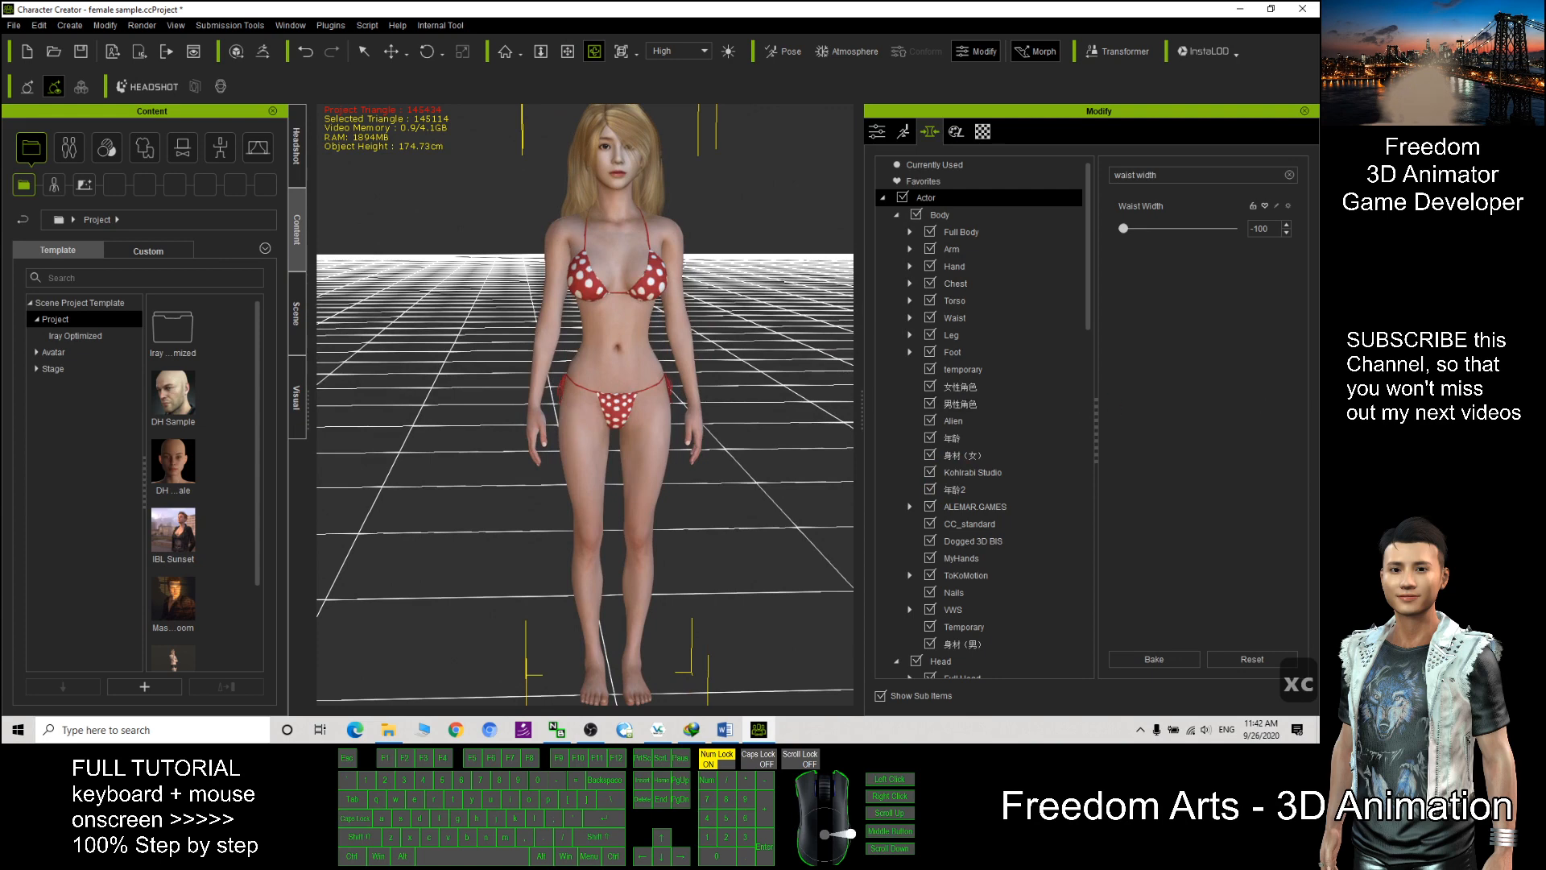
mouse_move(1180, 398)
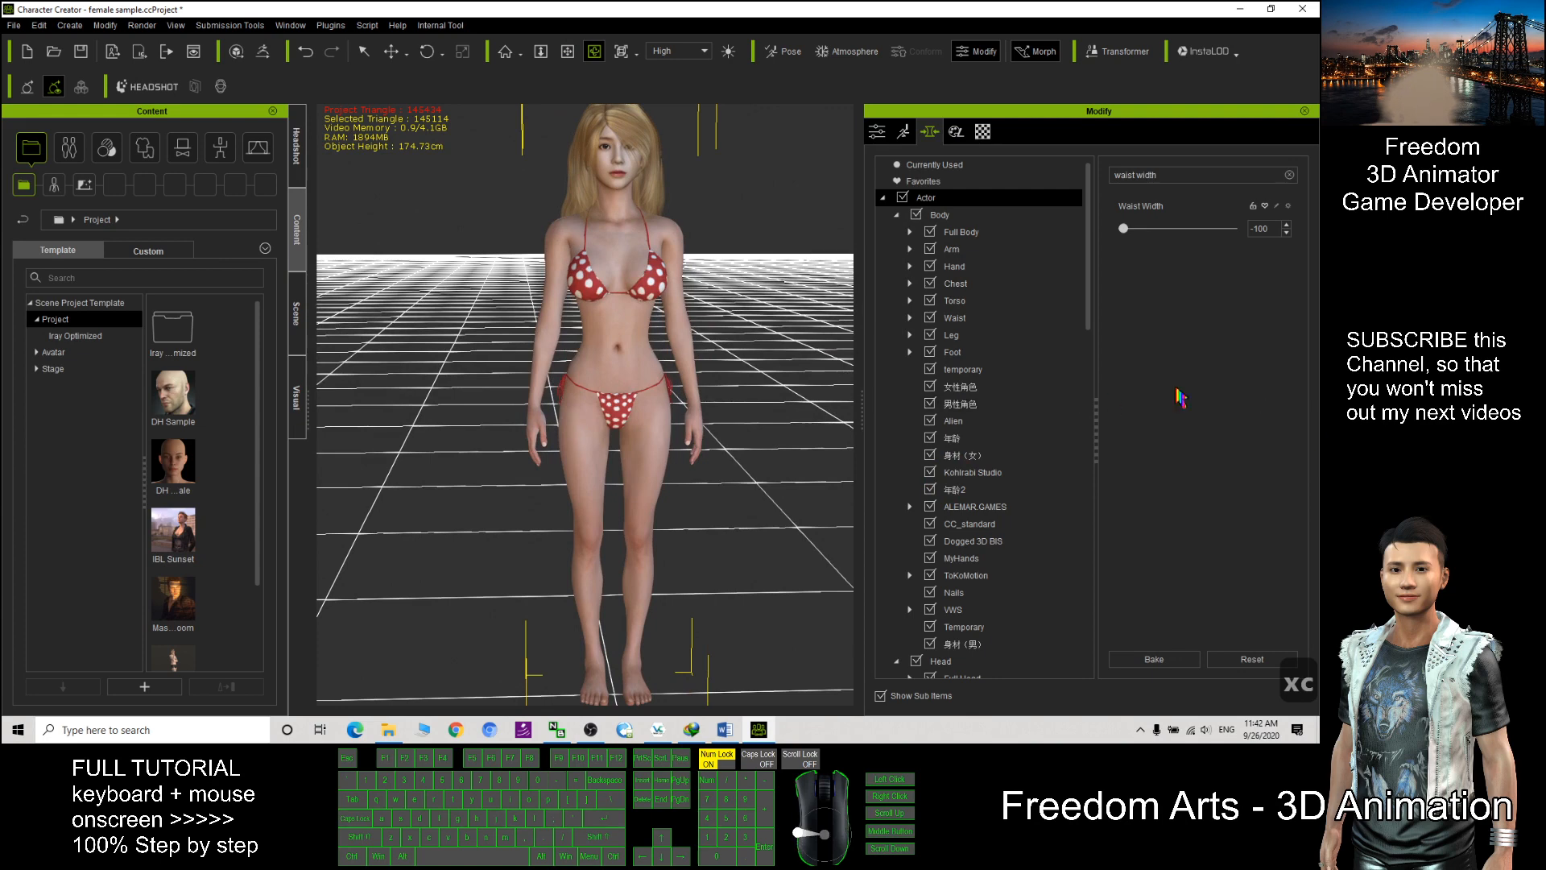
text(w)
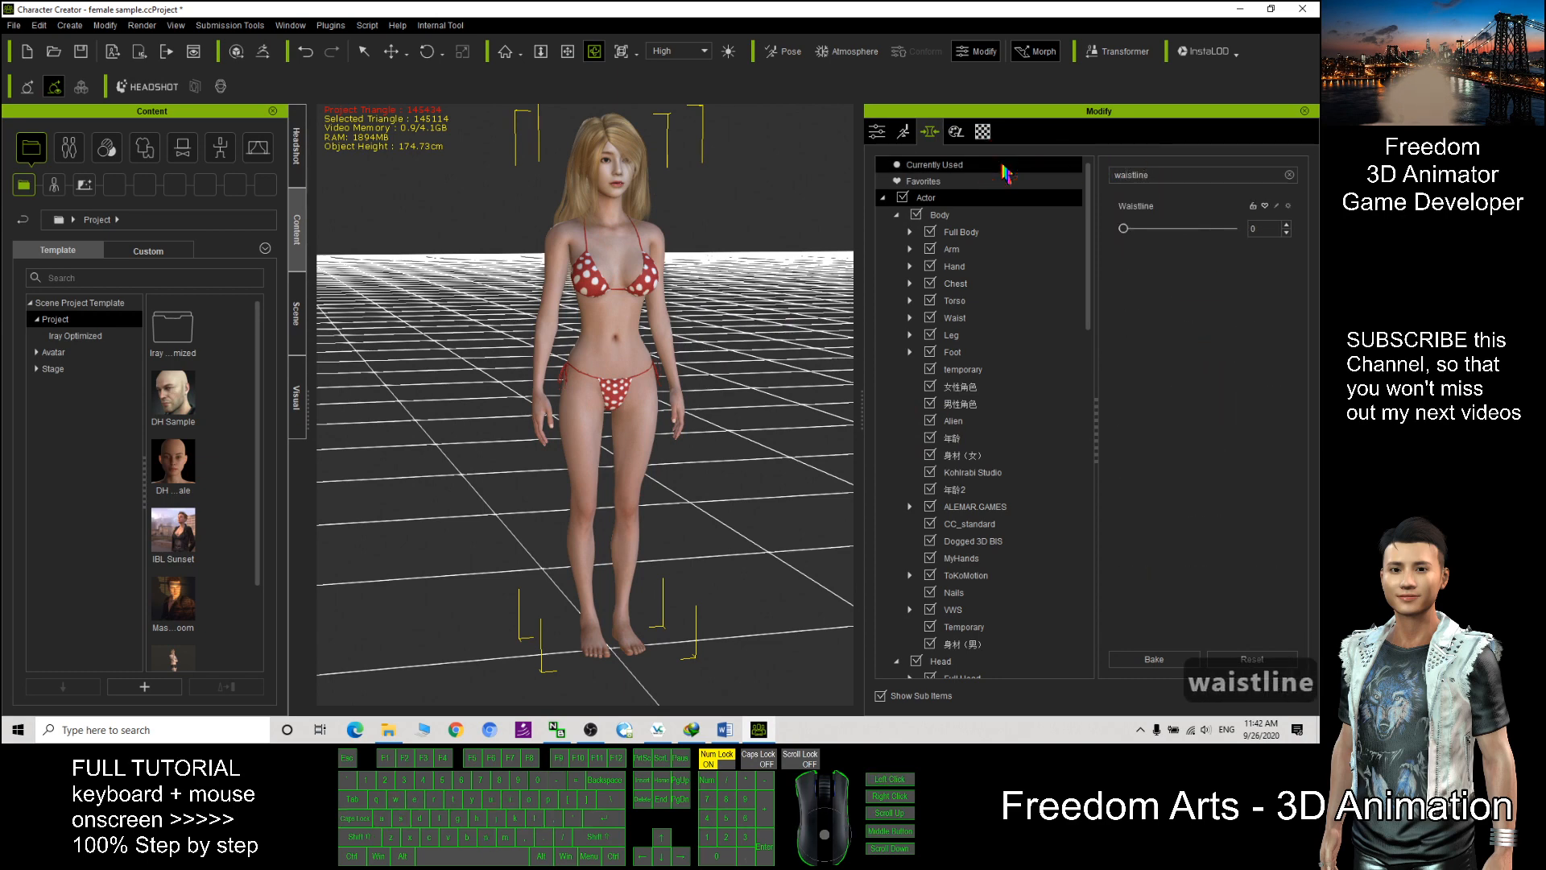
Raise the Waistline morph to about 58 and list the Currently Used morphs for review
click(1122, 227)
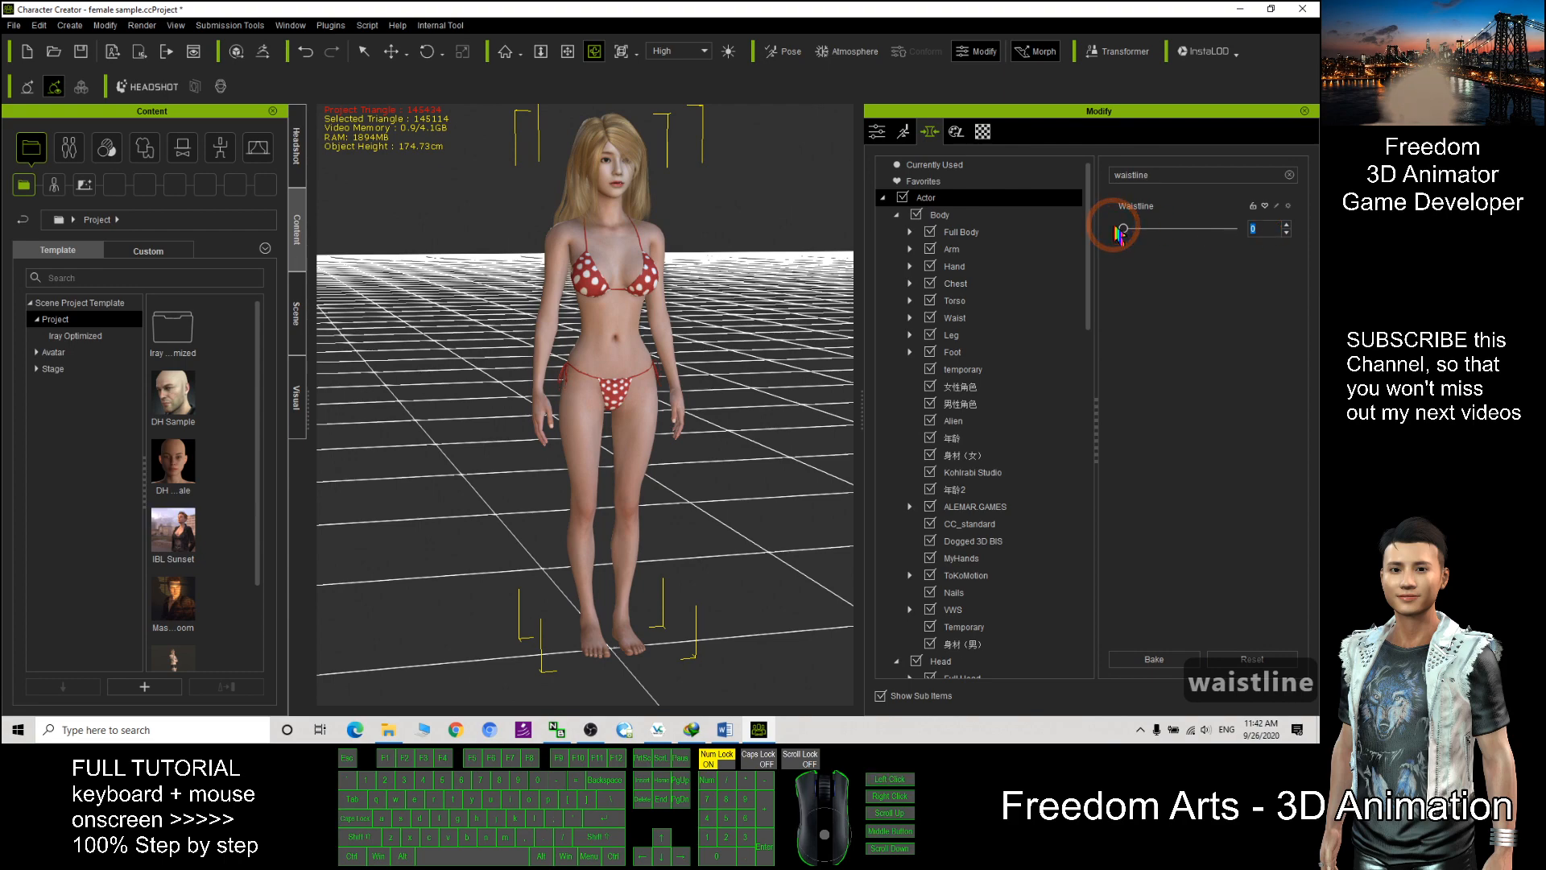
drag(1120, 227, 1185, 227)
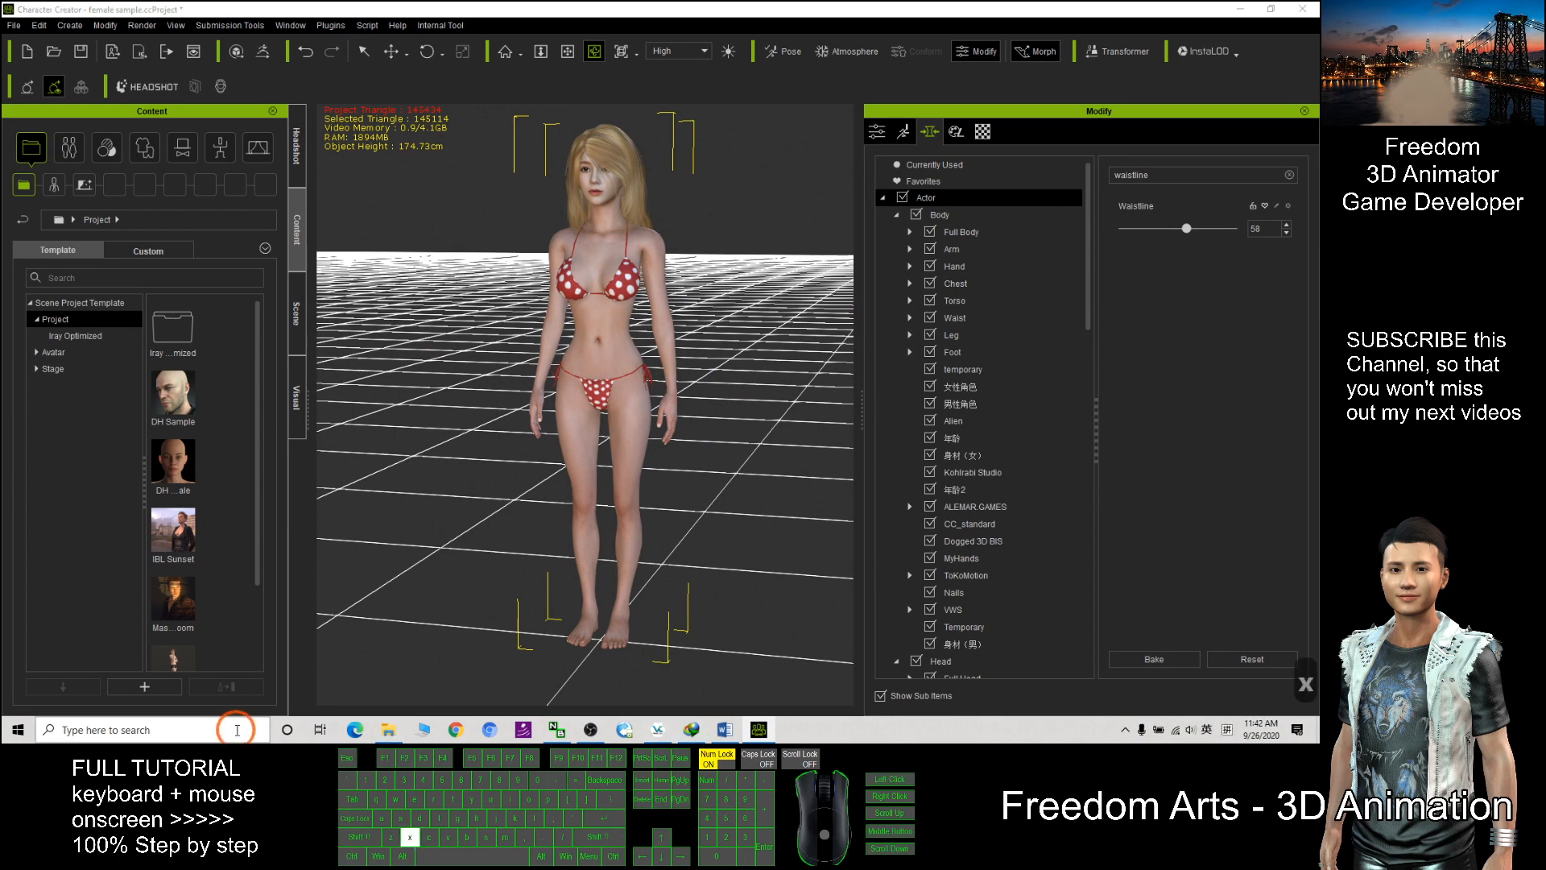
click(792, 730)
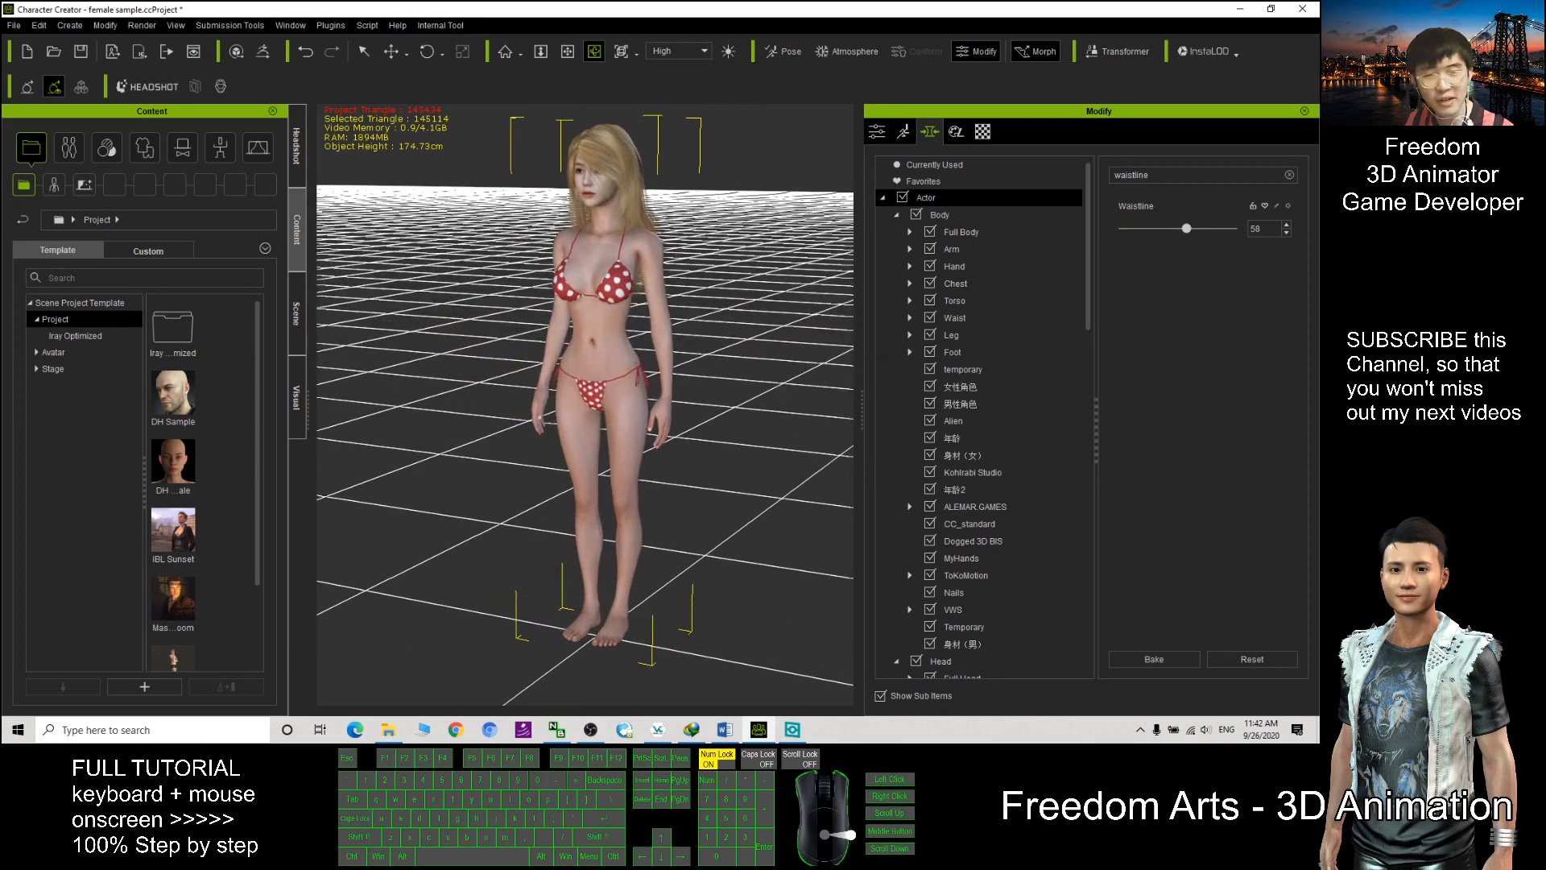
click(700, 328)
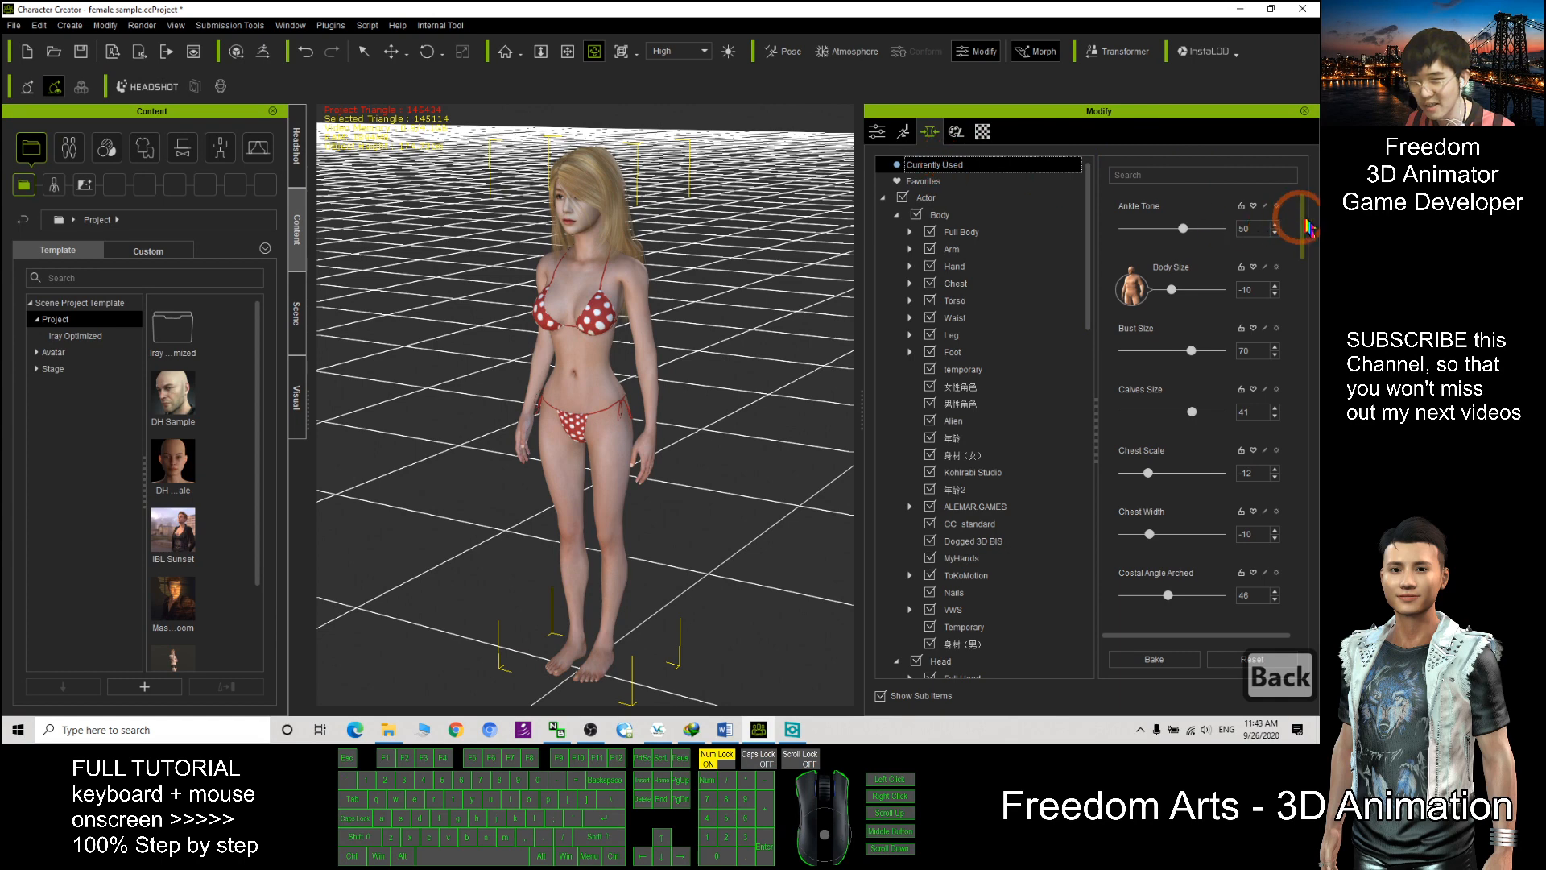
scroll(down, 3)
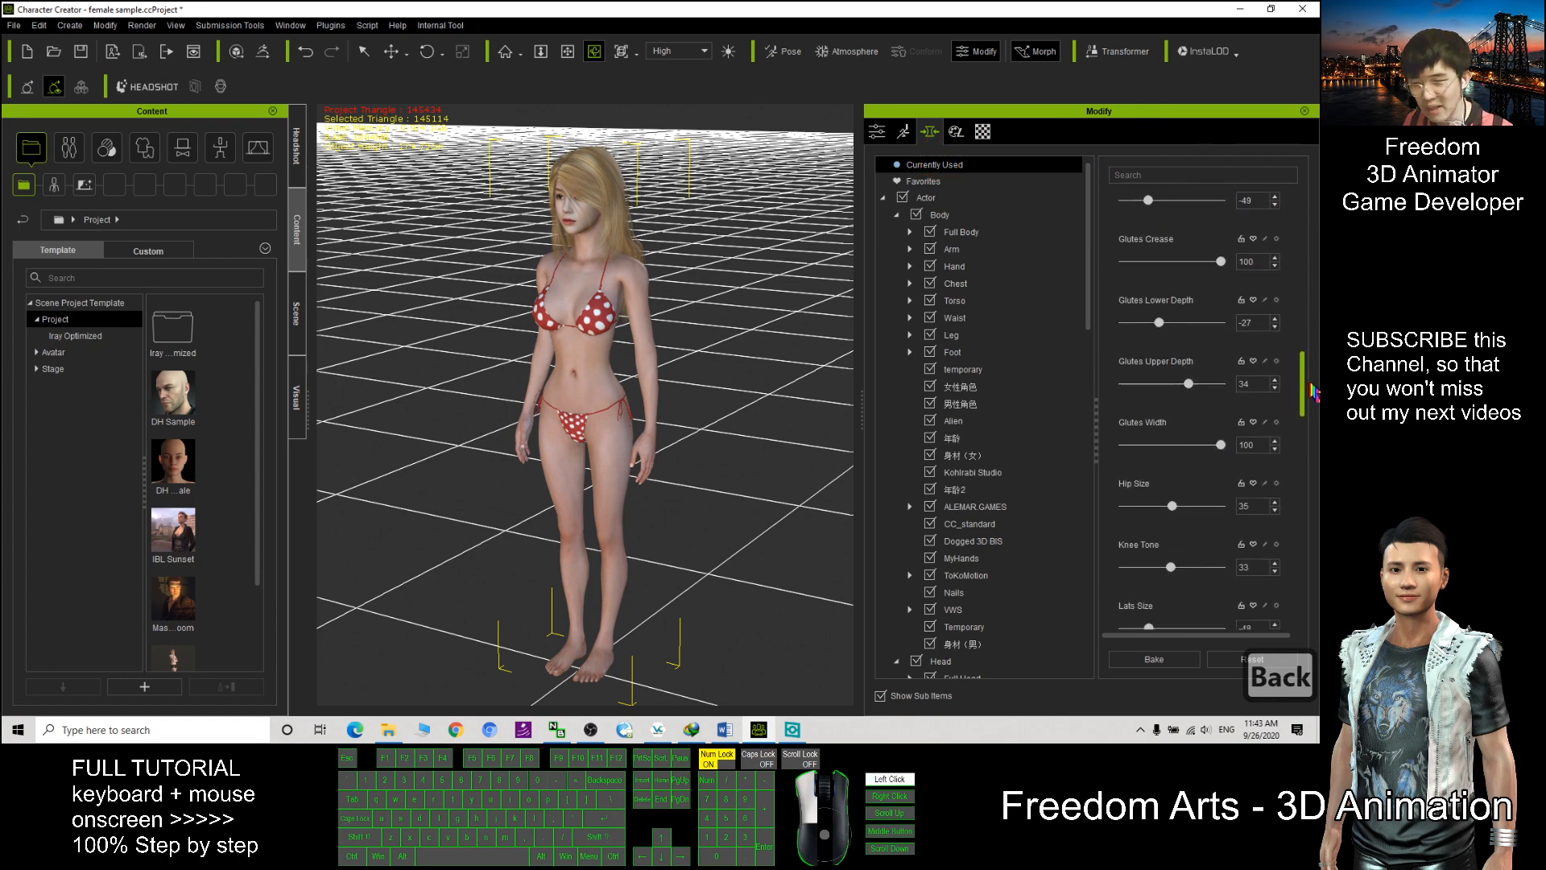
scroll(down, 3)
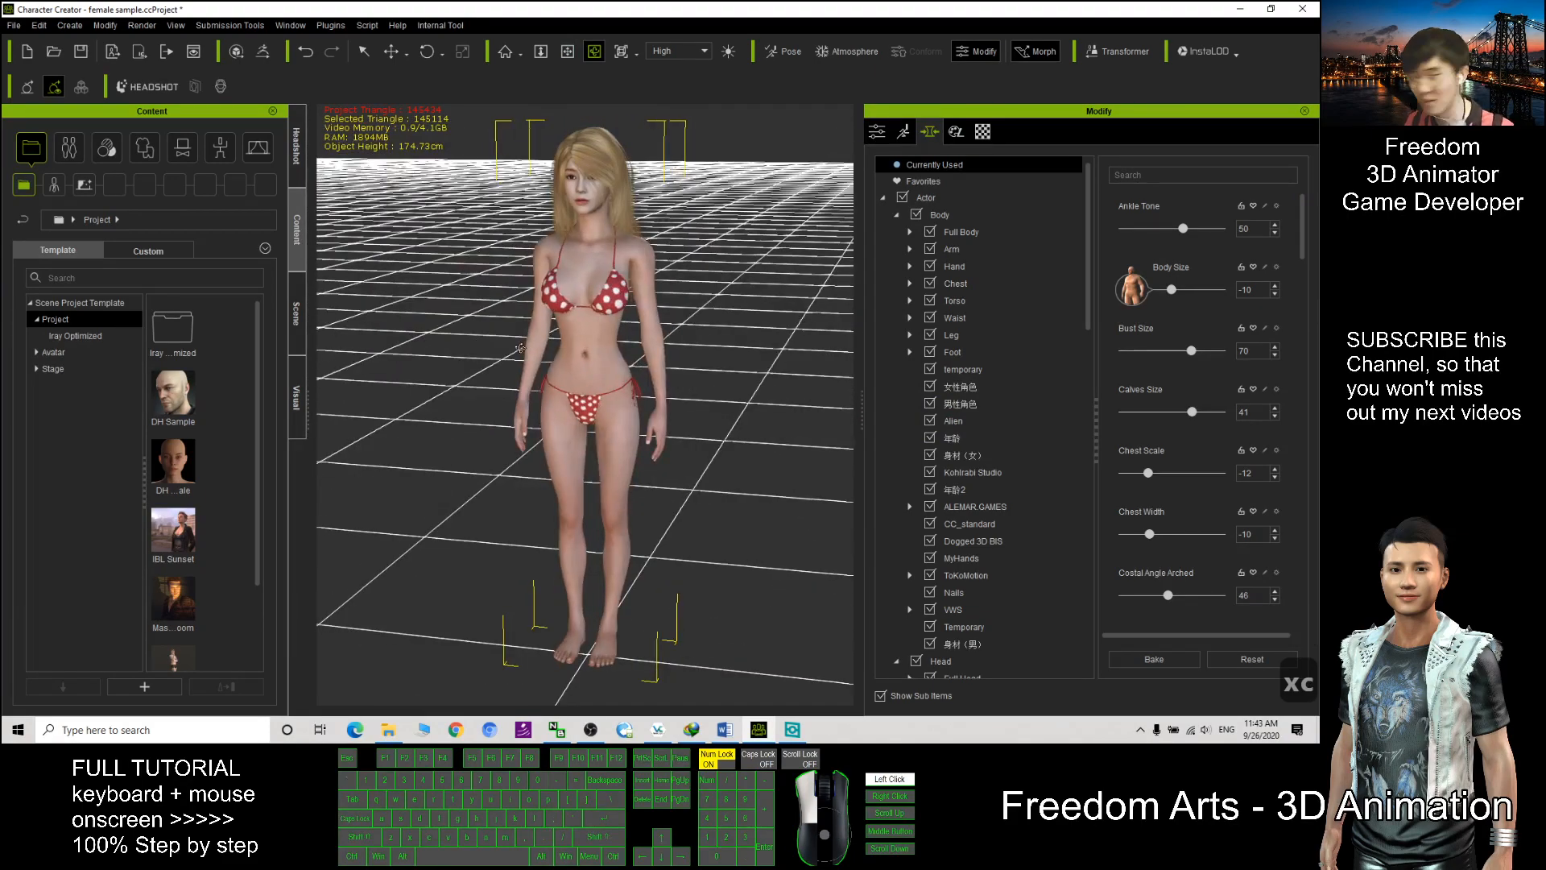
scroll(down, 3)
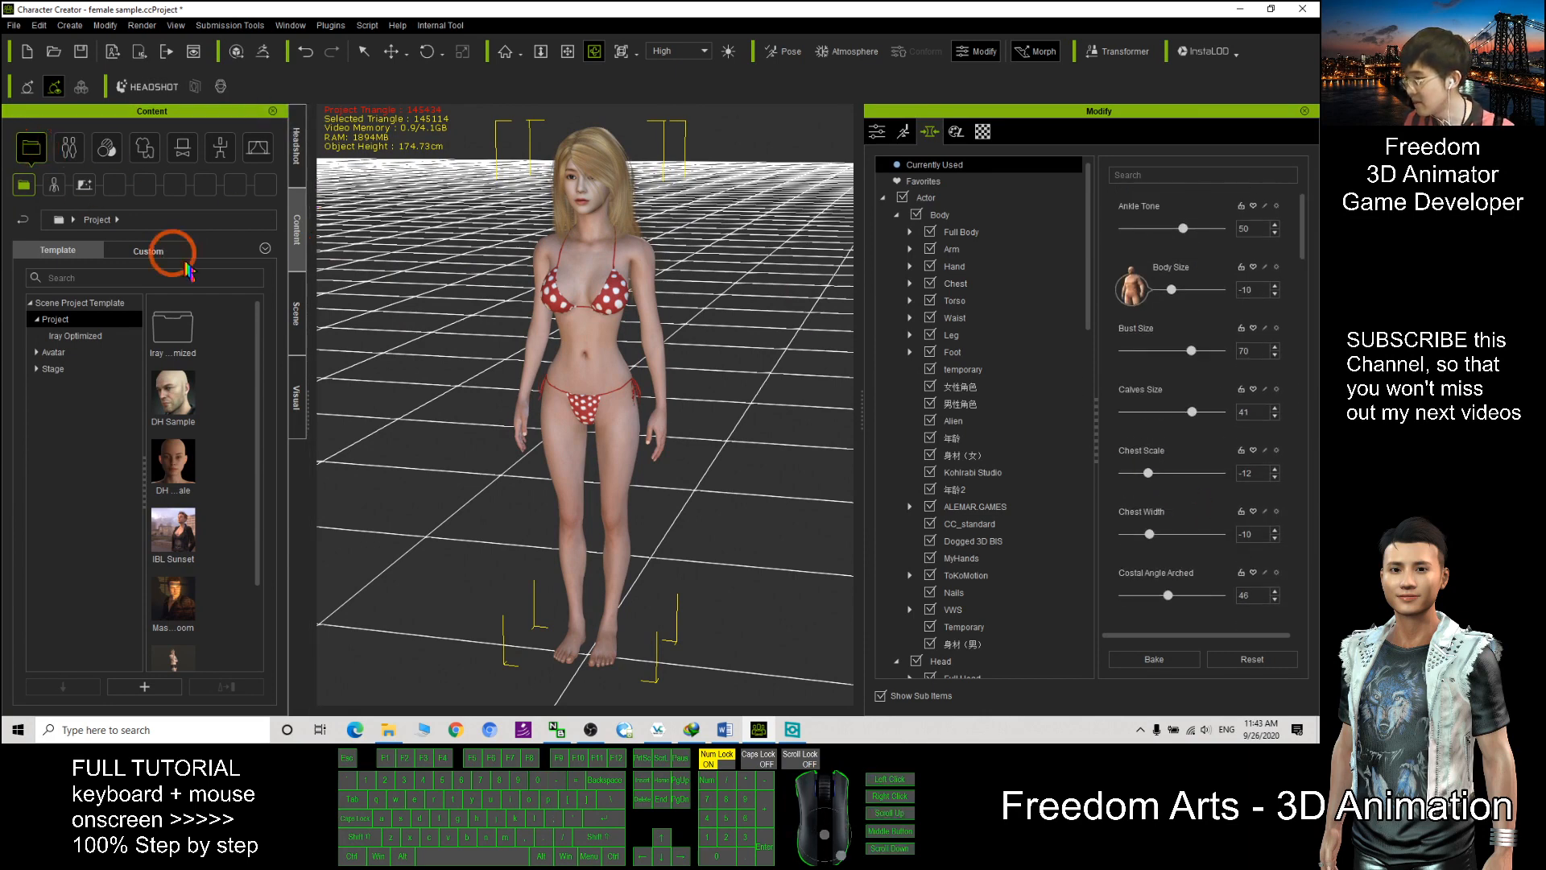
Add the current character as custom project Project2 under the Project Custom tab
click(146, 249)
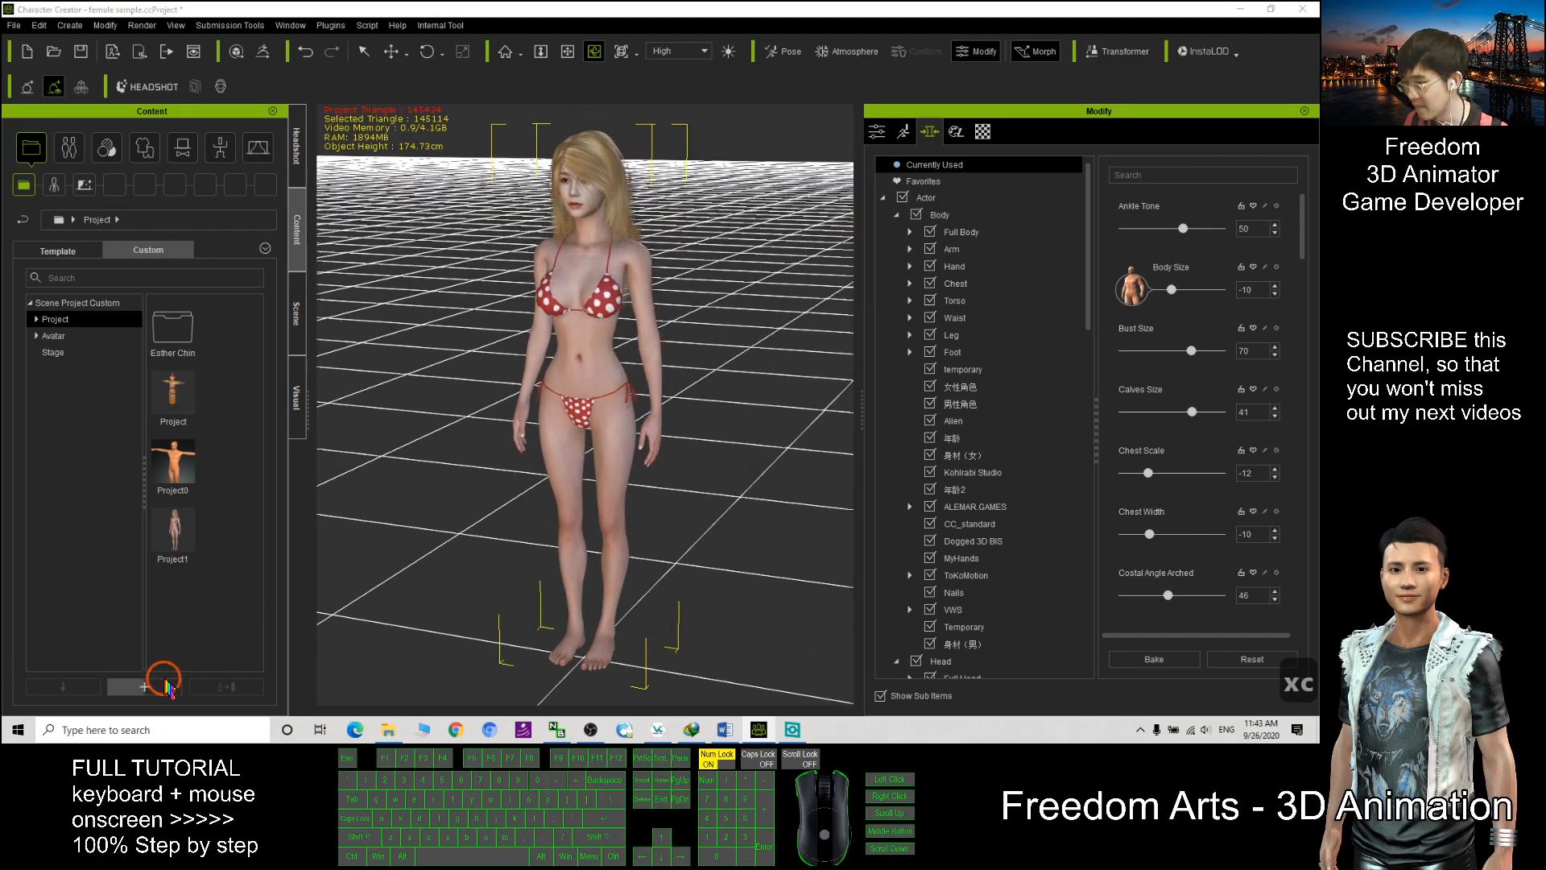
click(144, 687)
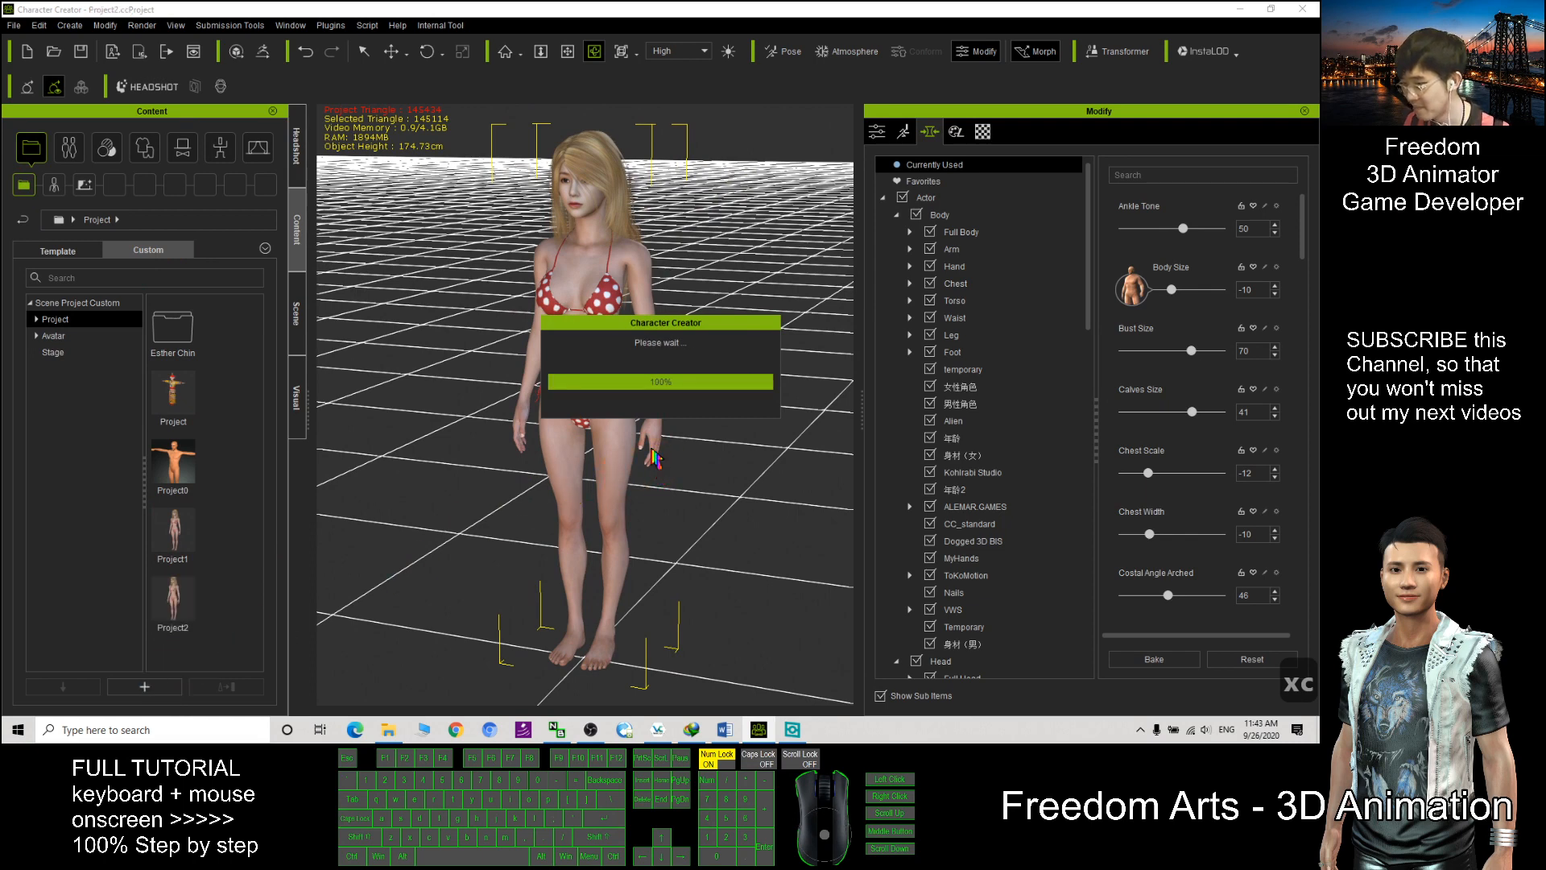
click(208, 589)
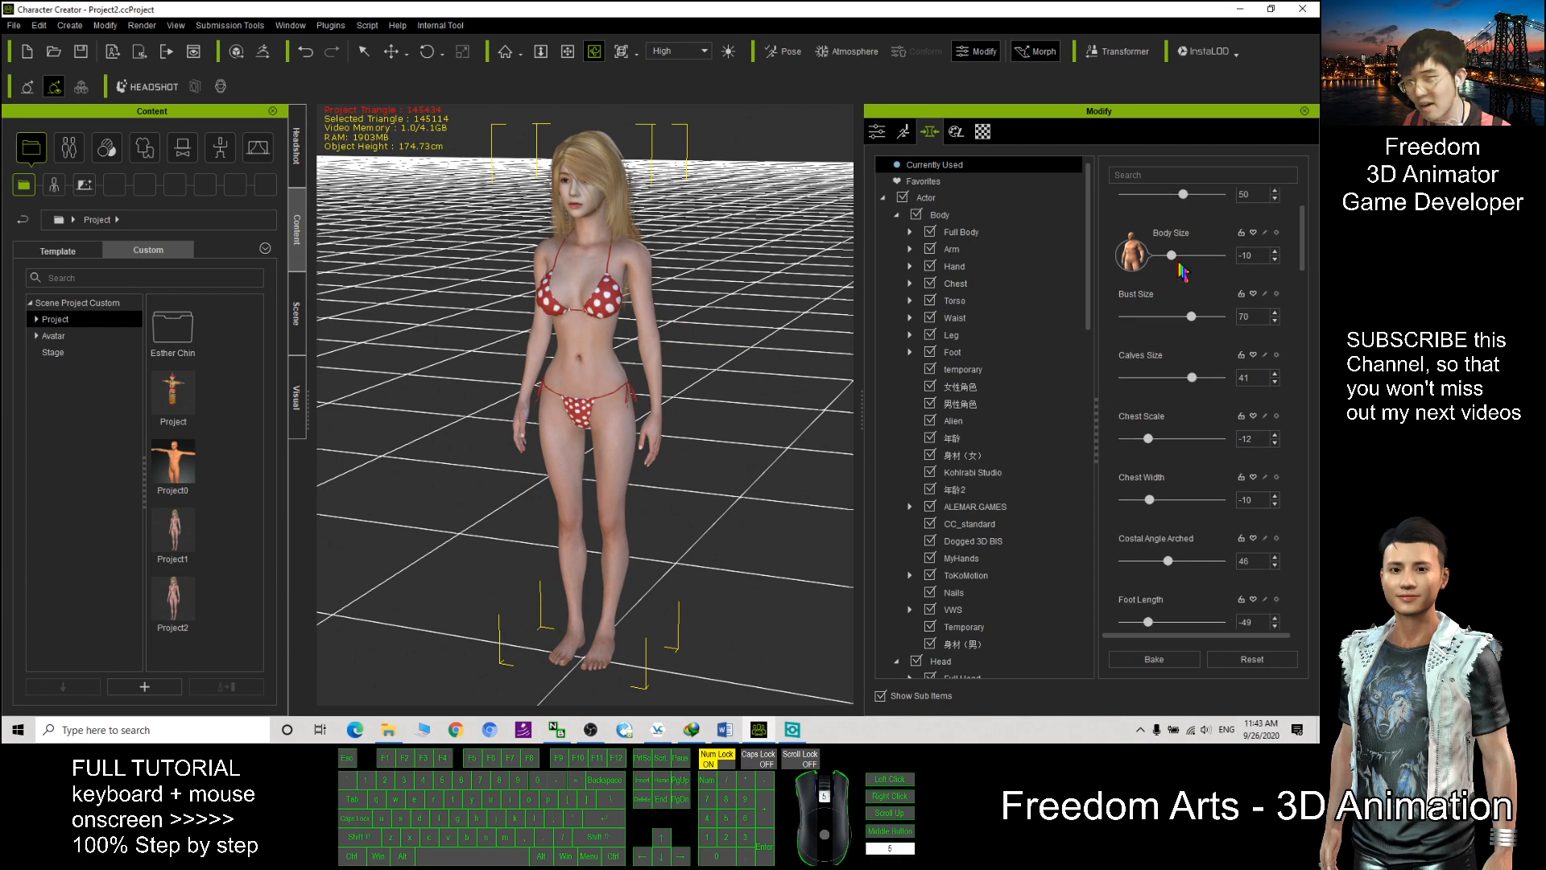
scroll(down, 3)
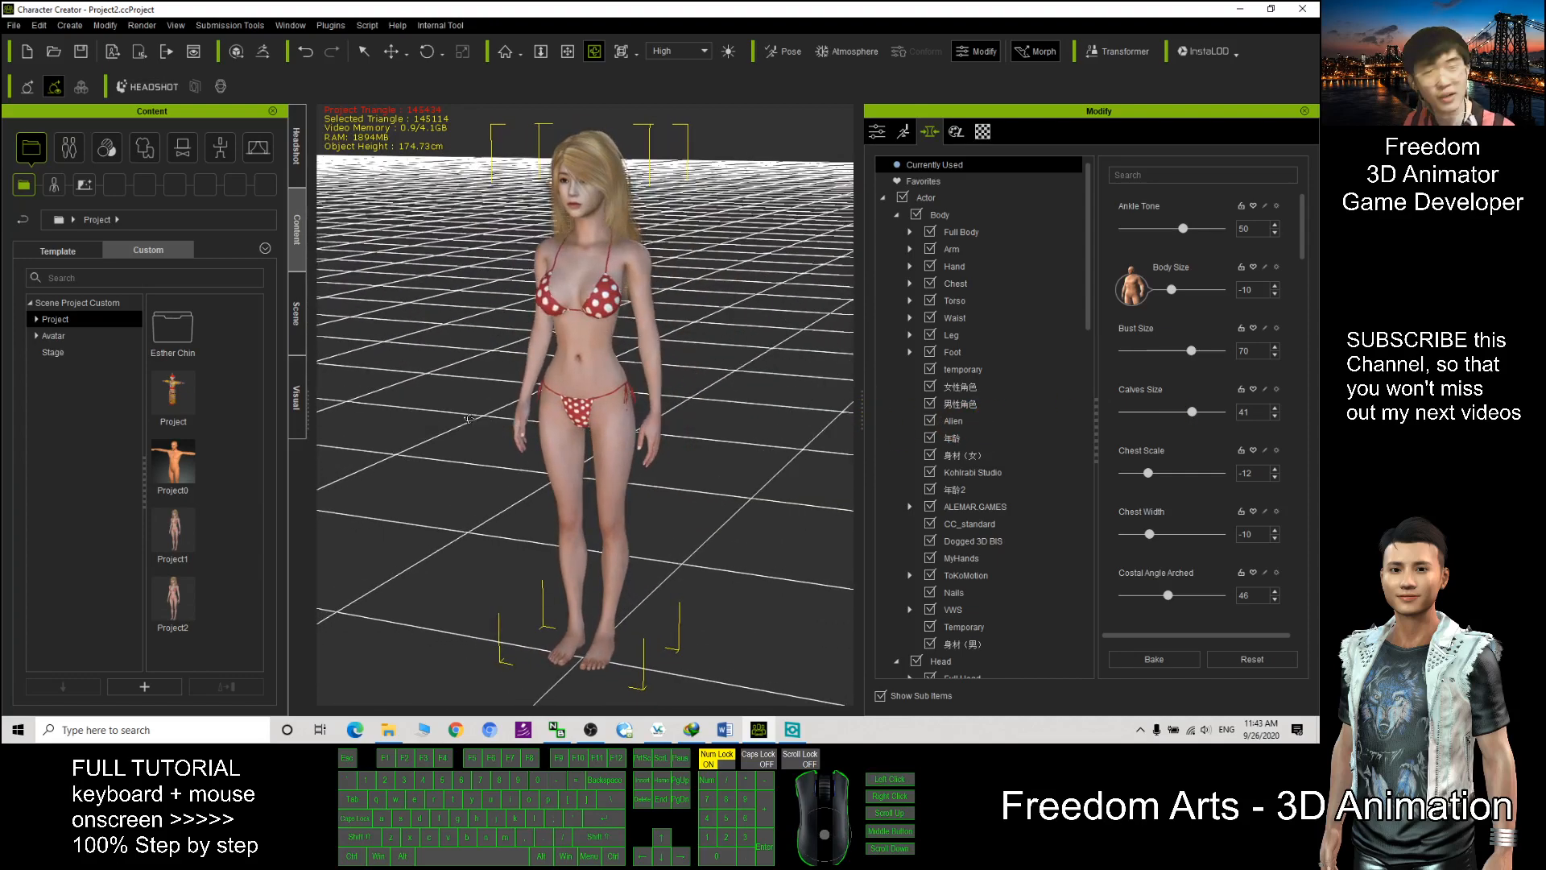
mouse_move(470, 383)
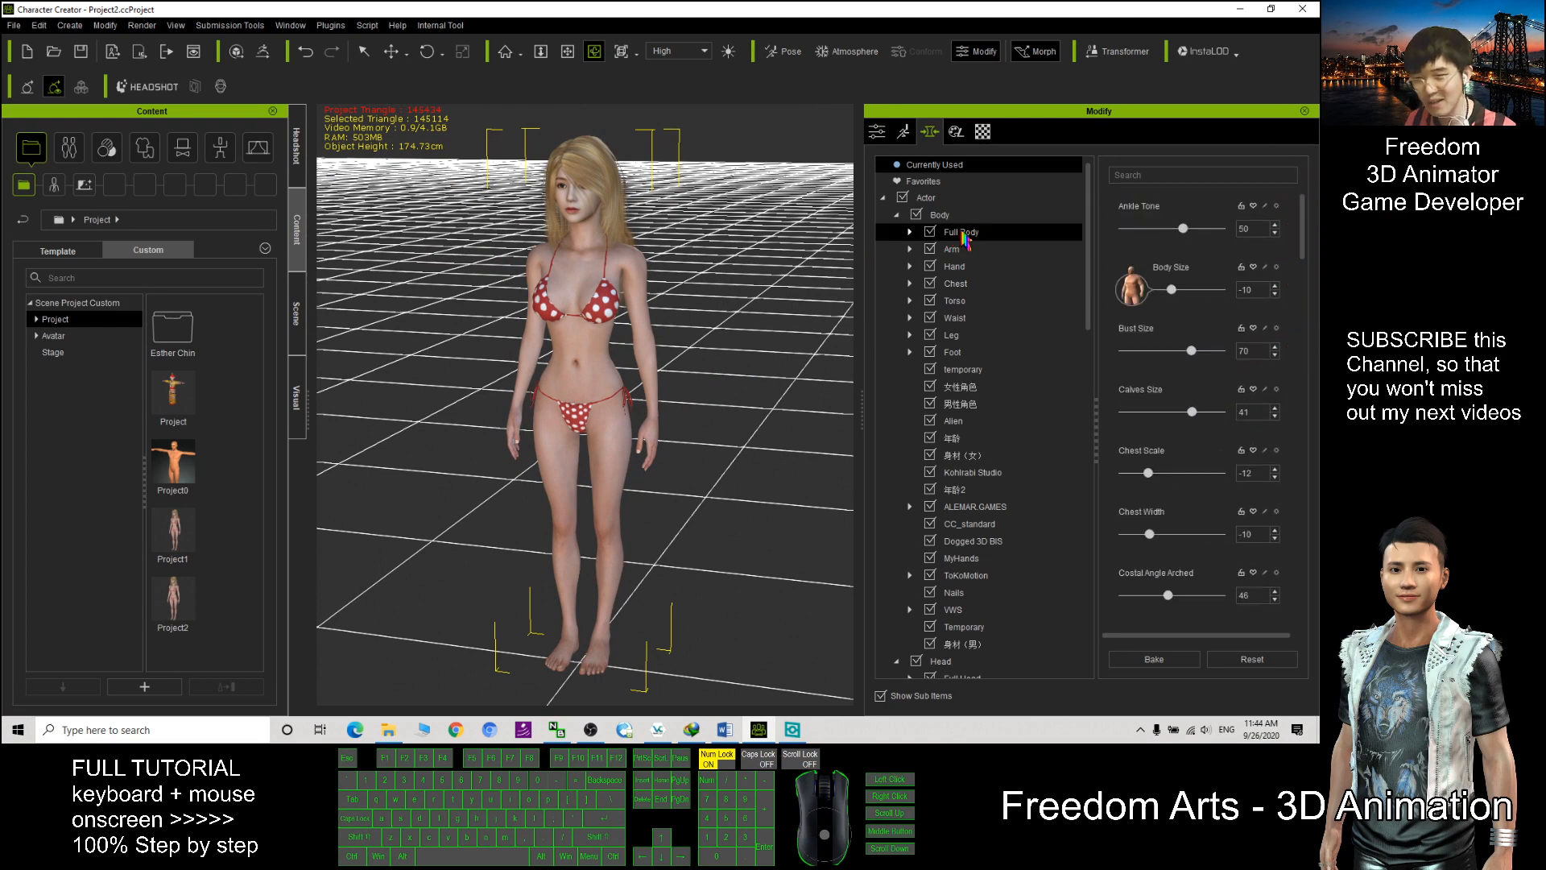
Browse the Full Body morph sliders and pick the saved Project2 template in Content
click(960, 232)
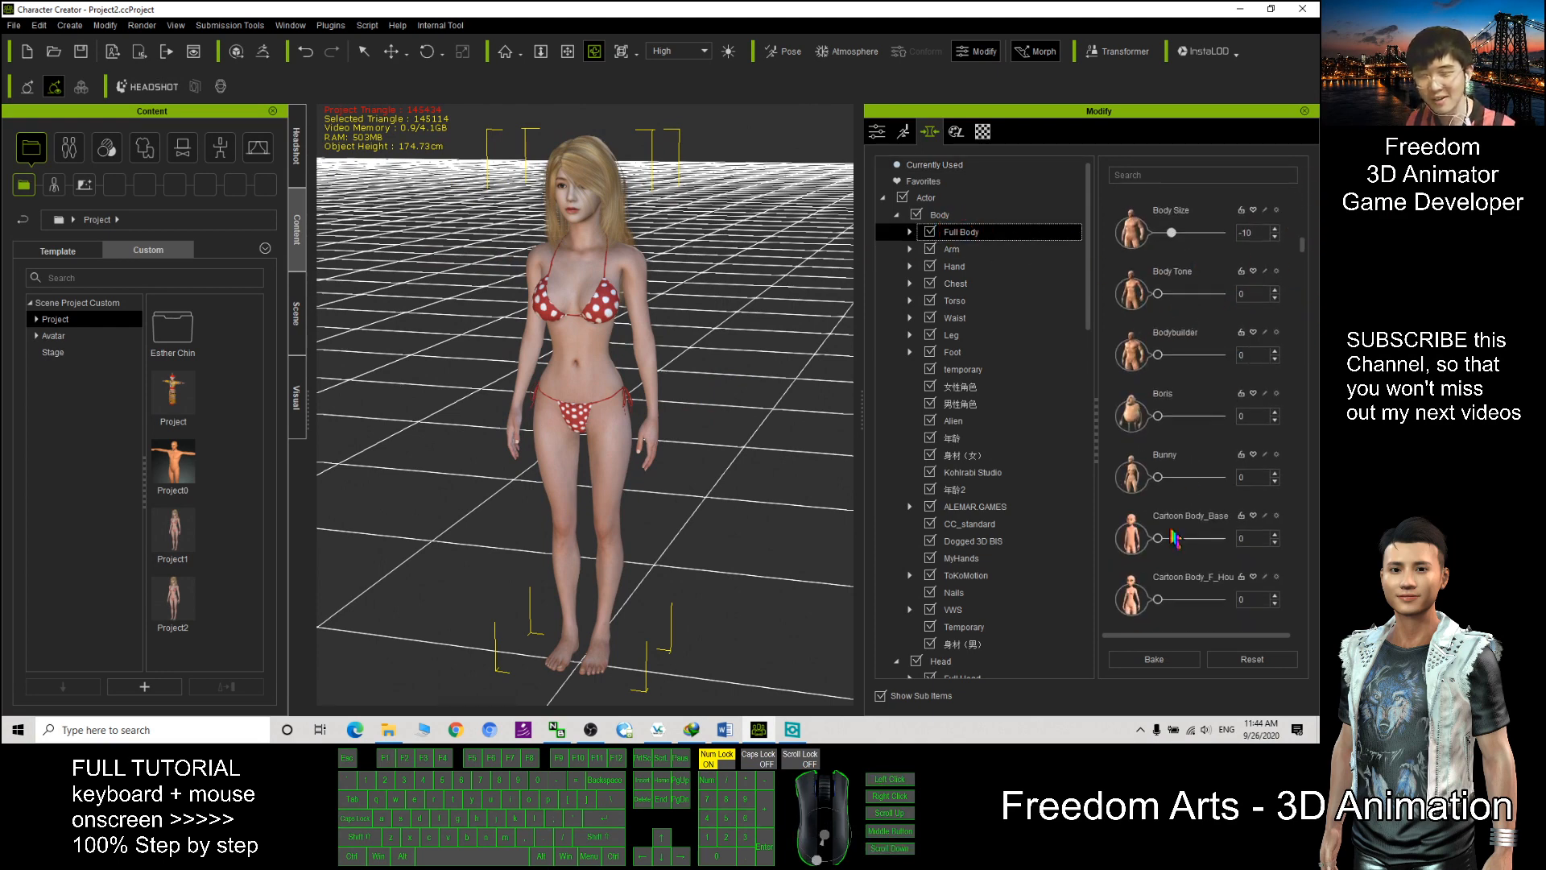
scroll(down, 3)
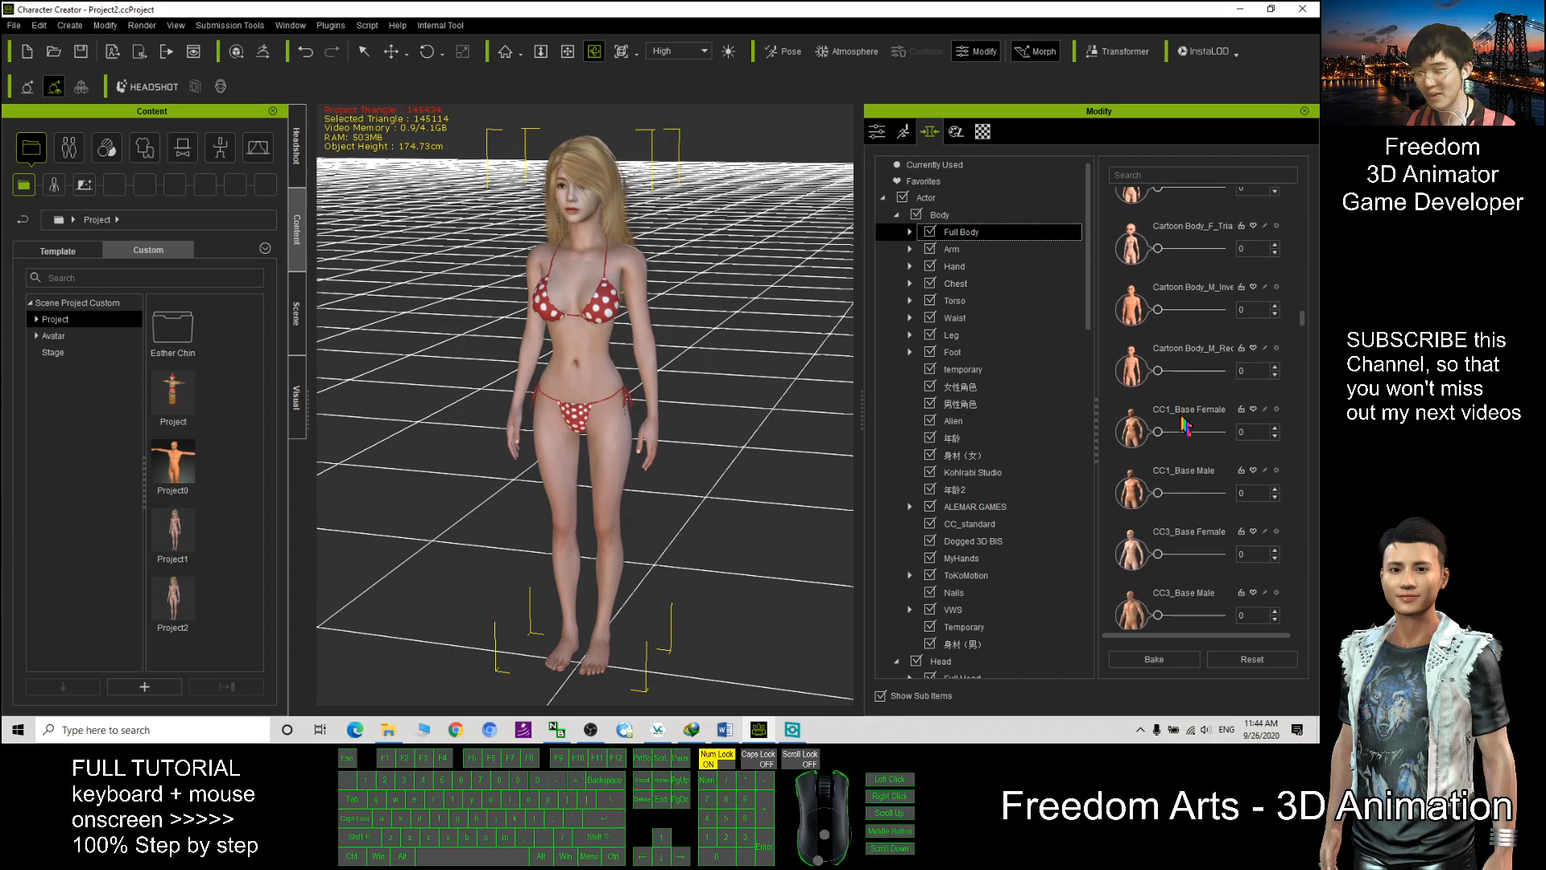
scroll(down, 3)
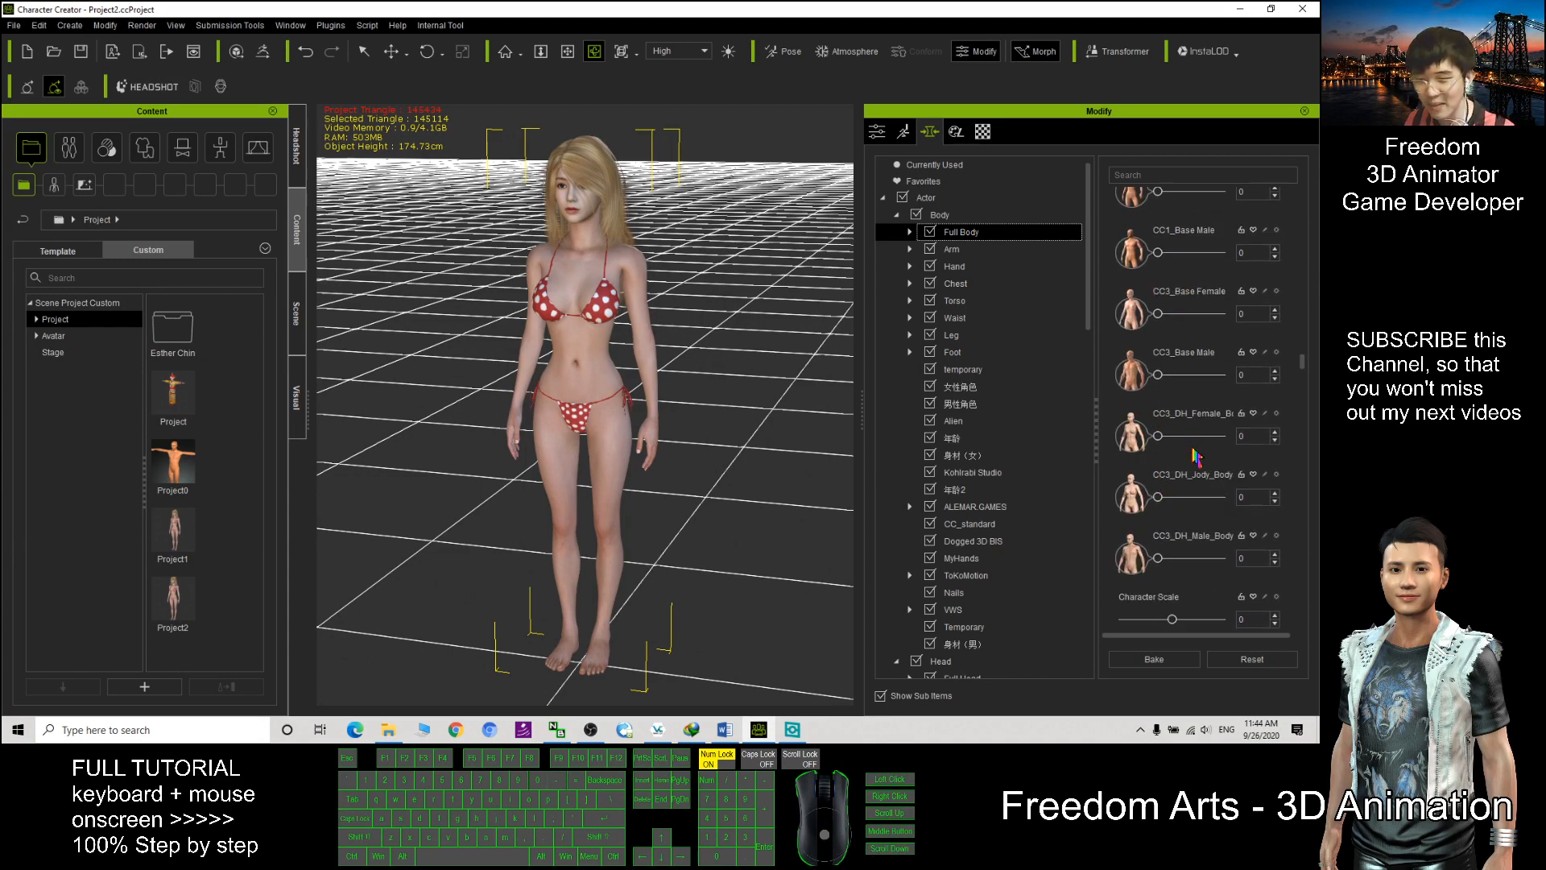
click(205, 631)
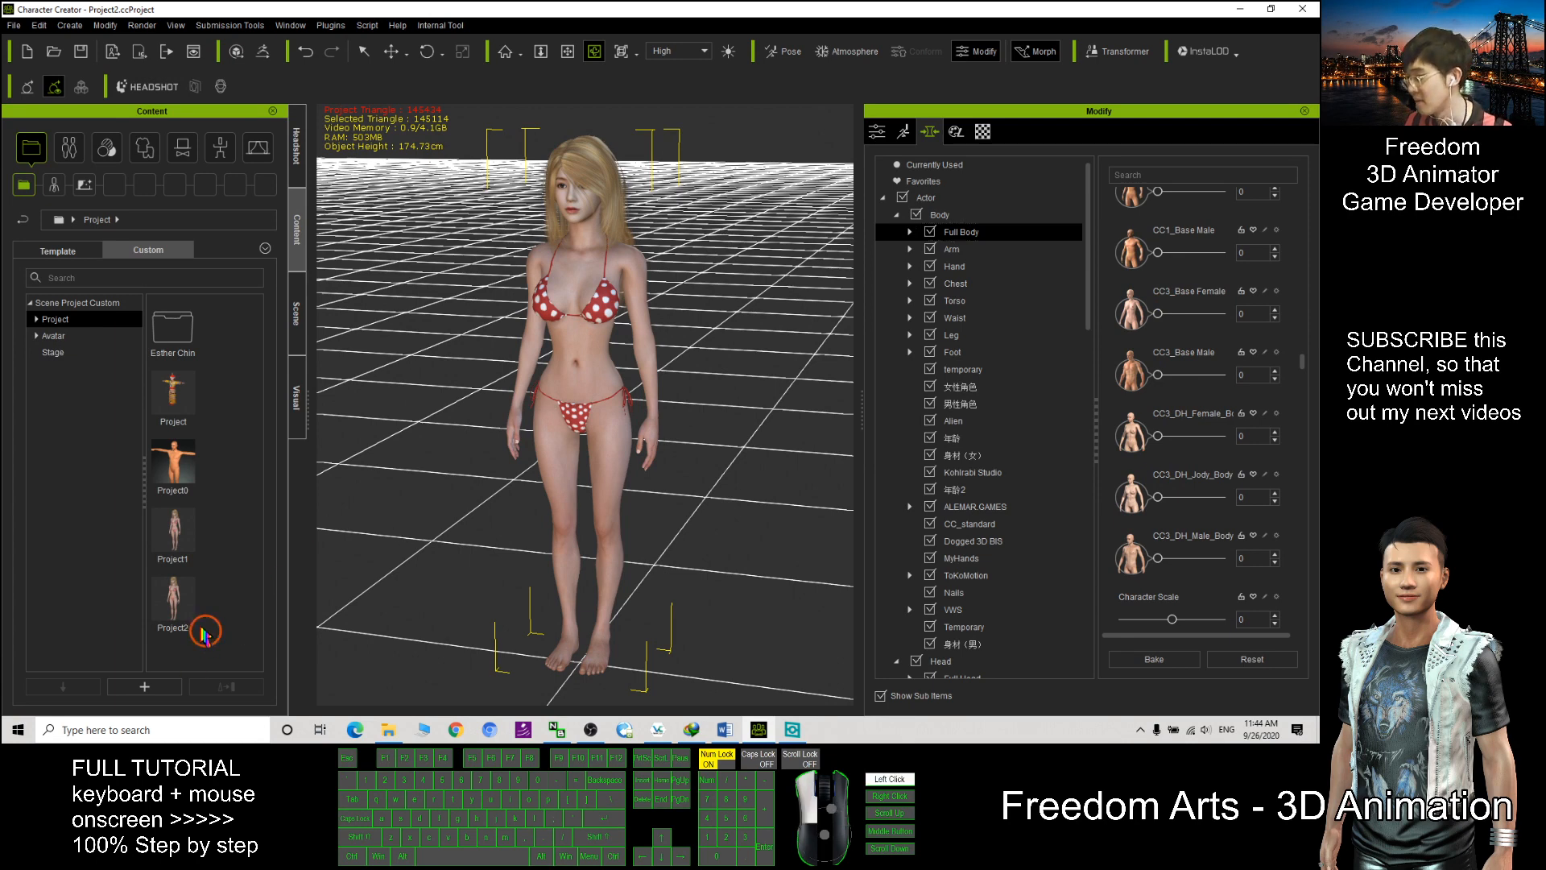
click(172, 601)
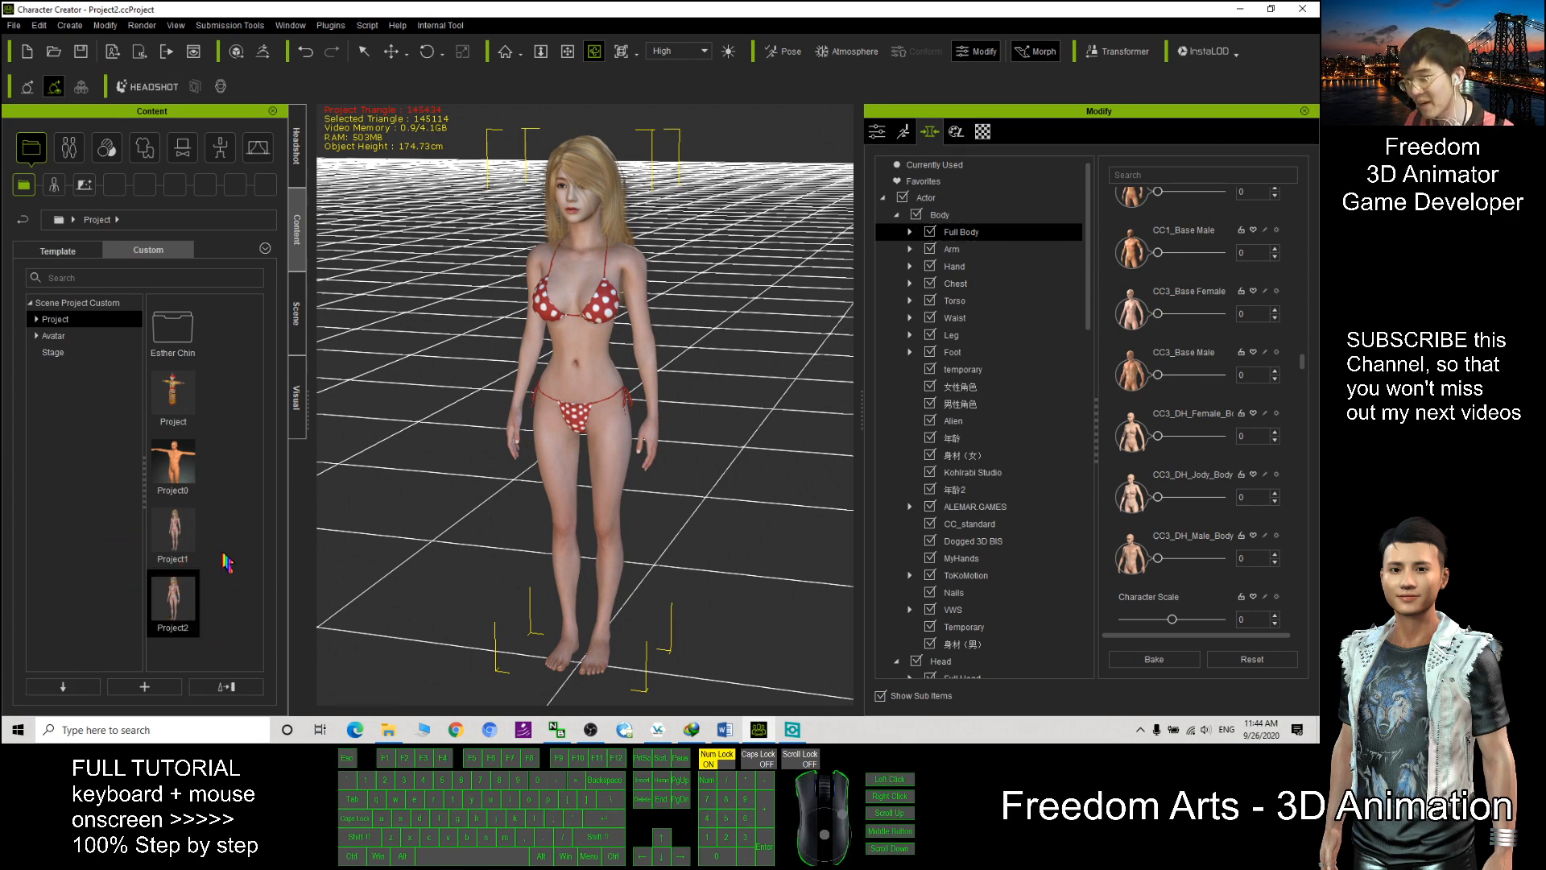
click(104, 24)
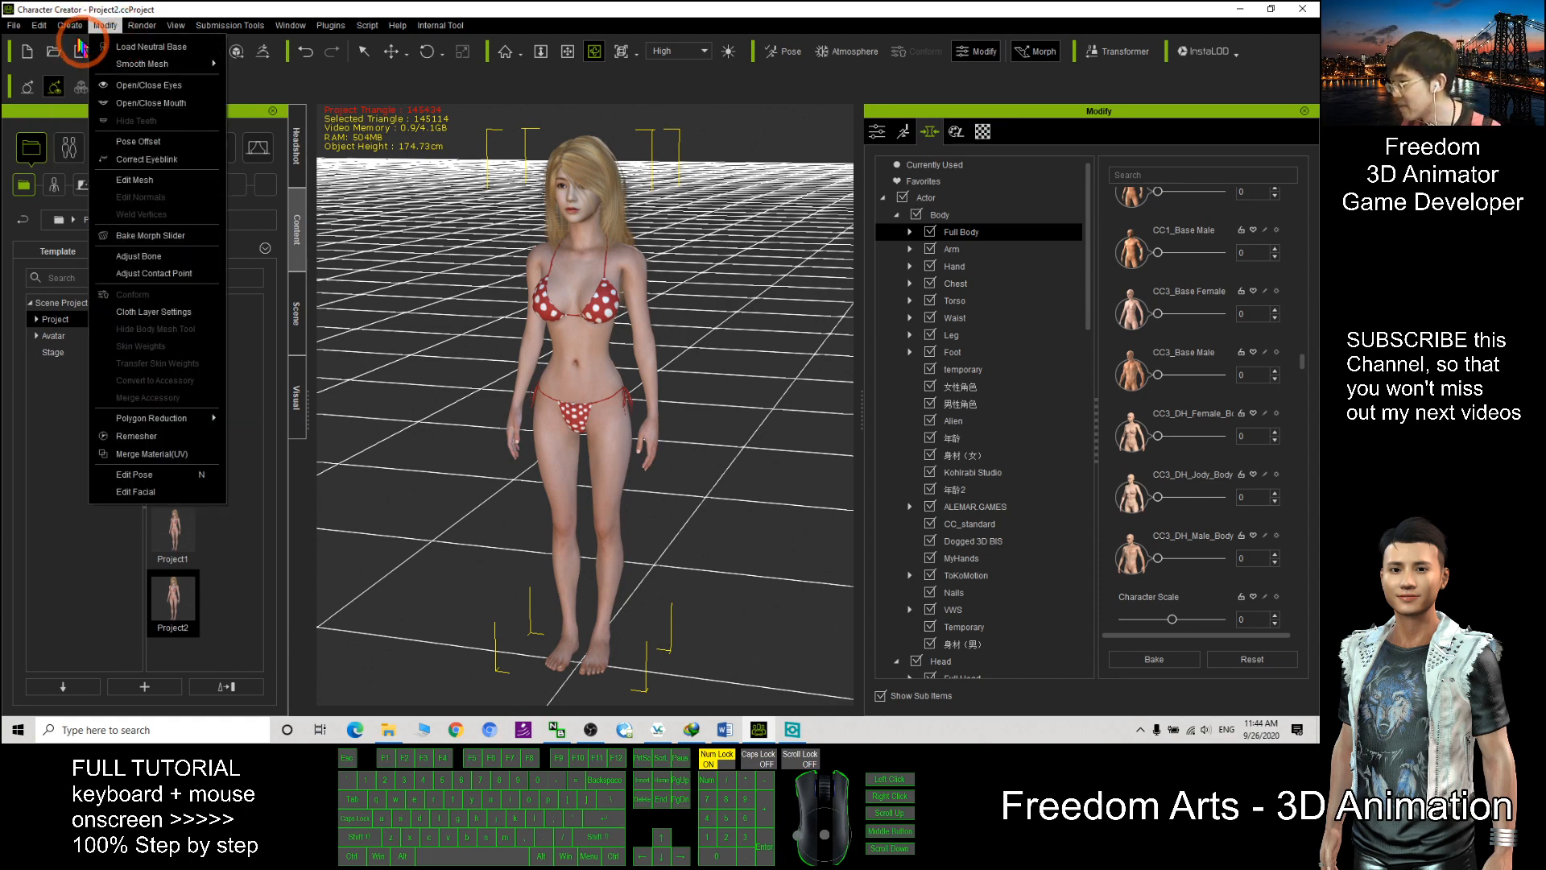
click(67, 24)
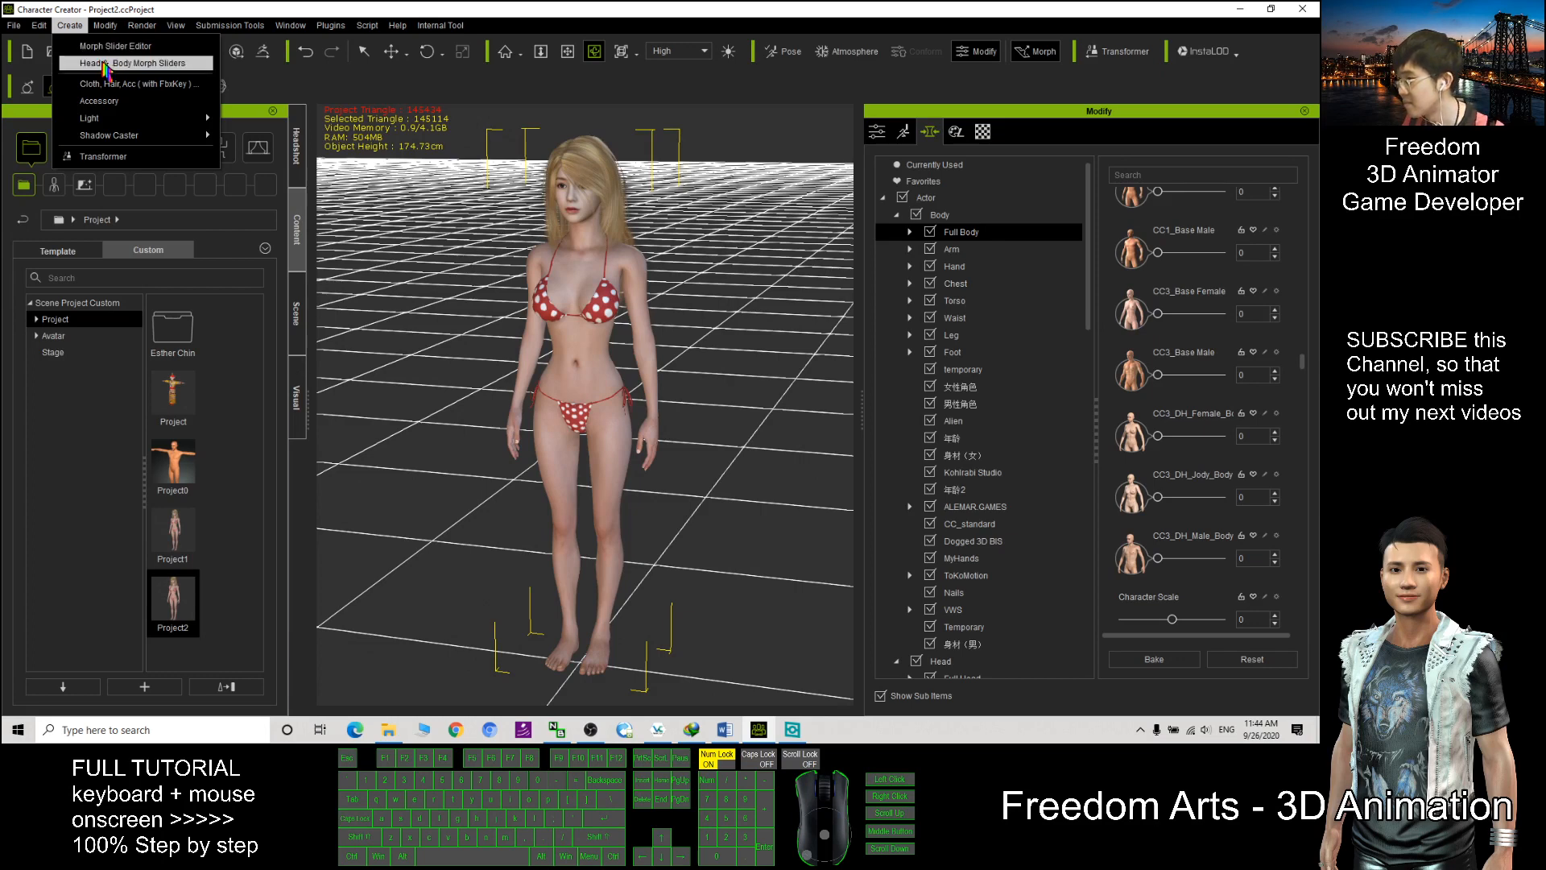
click(104, 25)
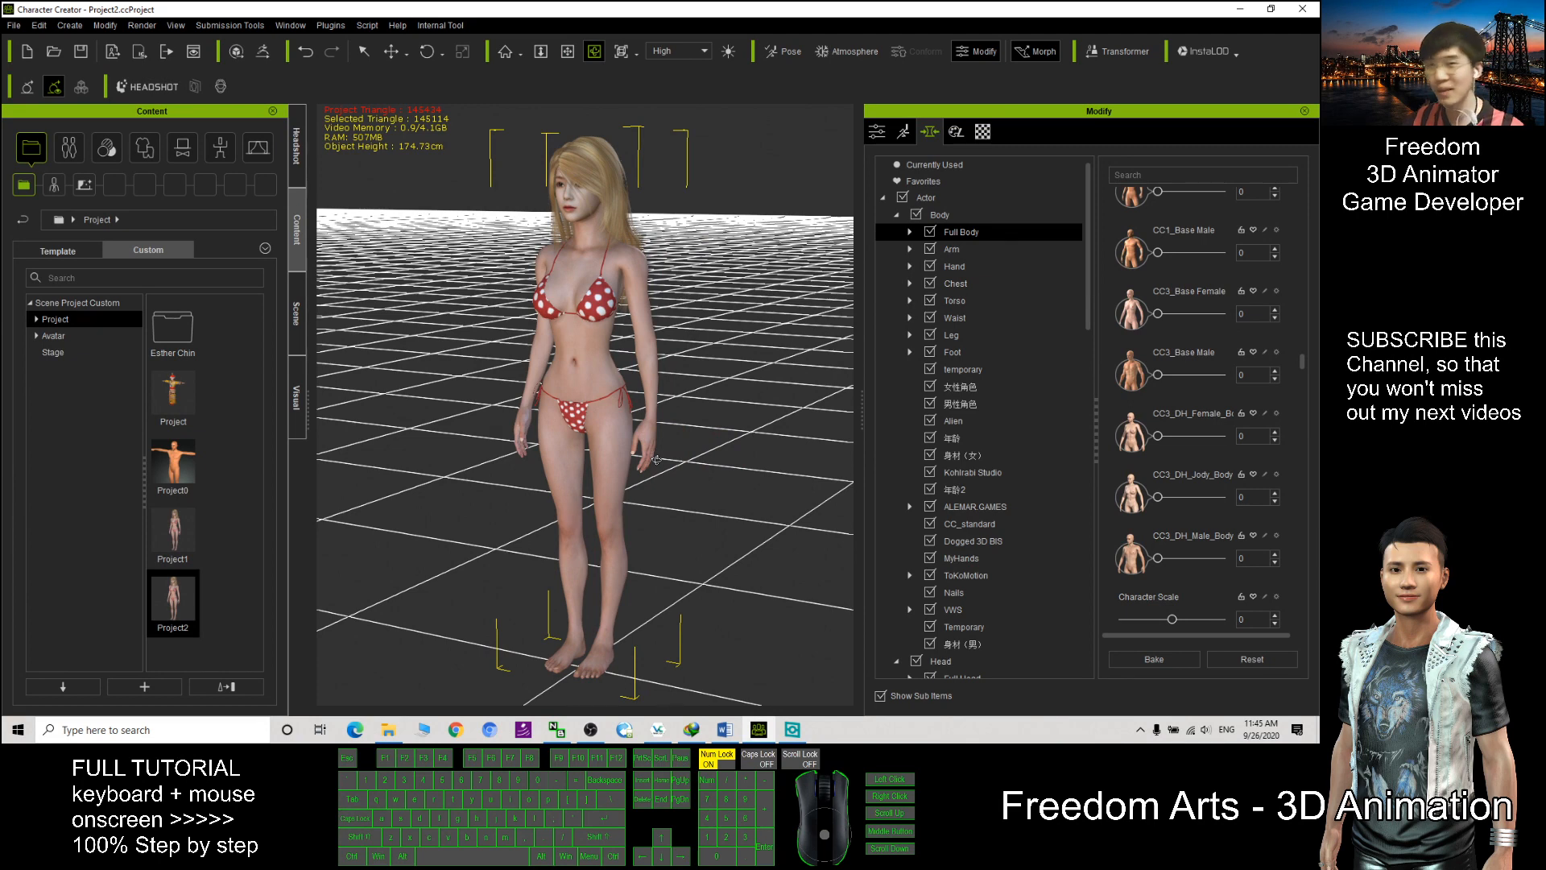
mouse_move(820, 449)
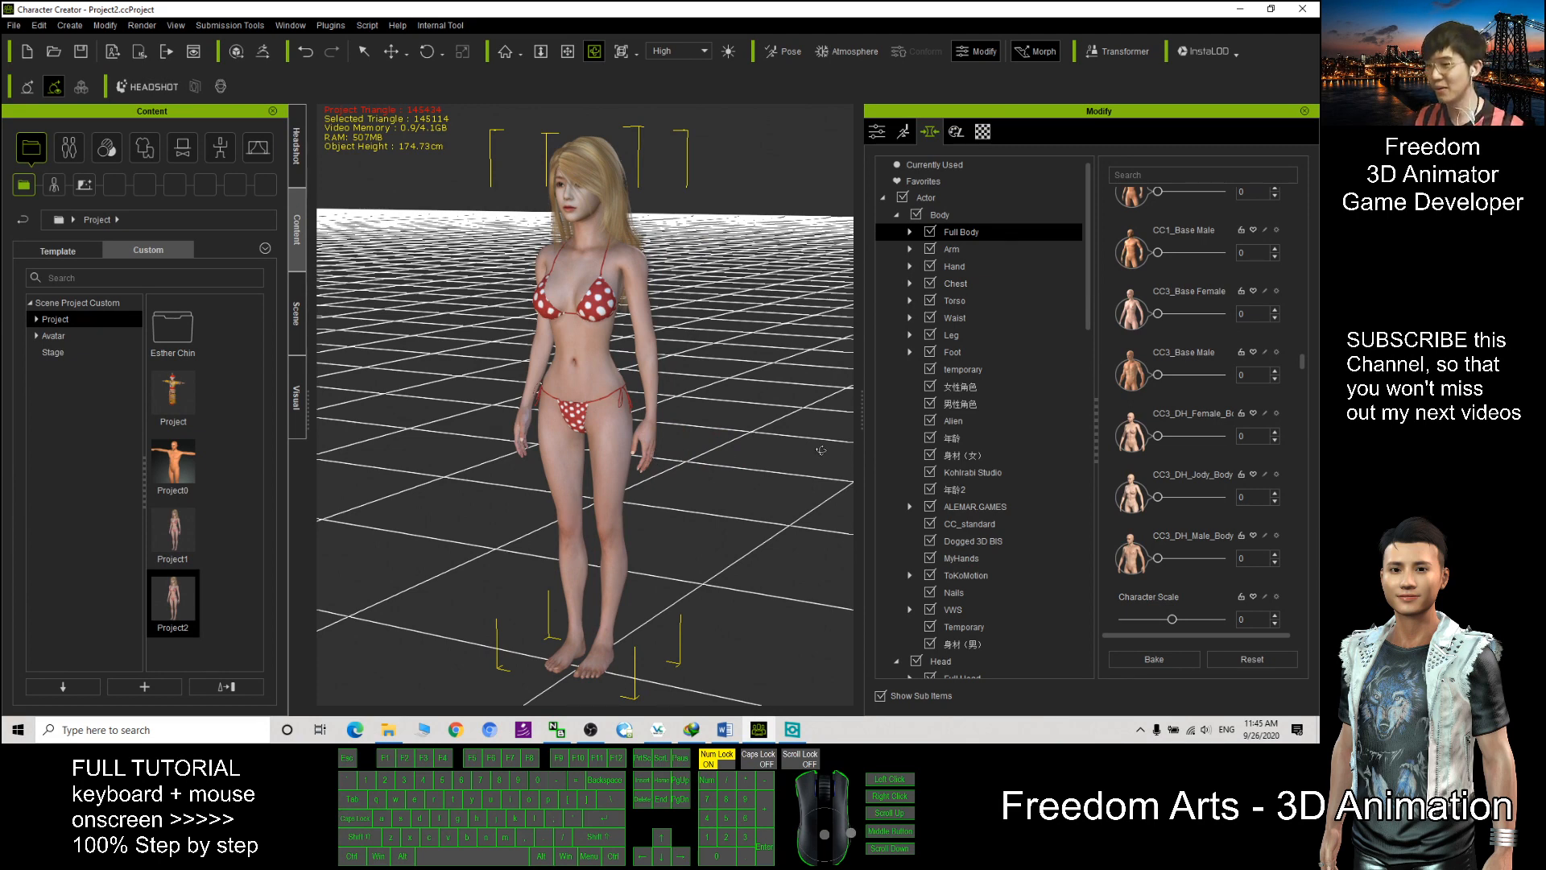